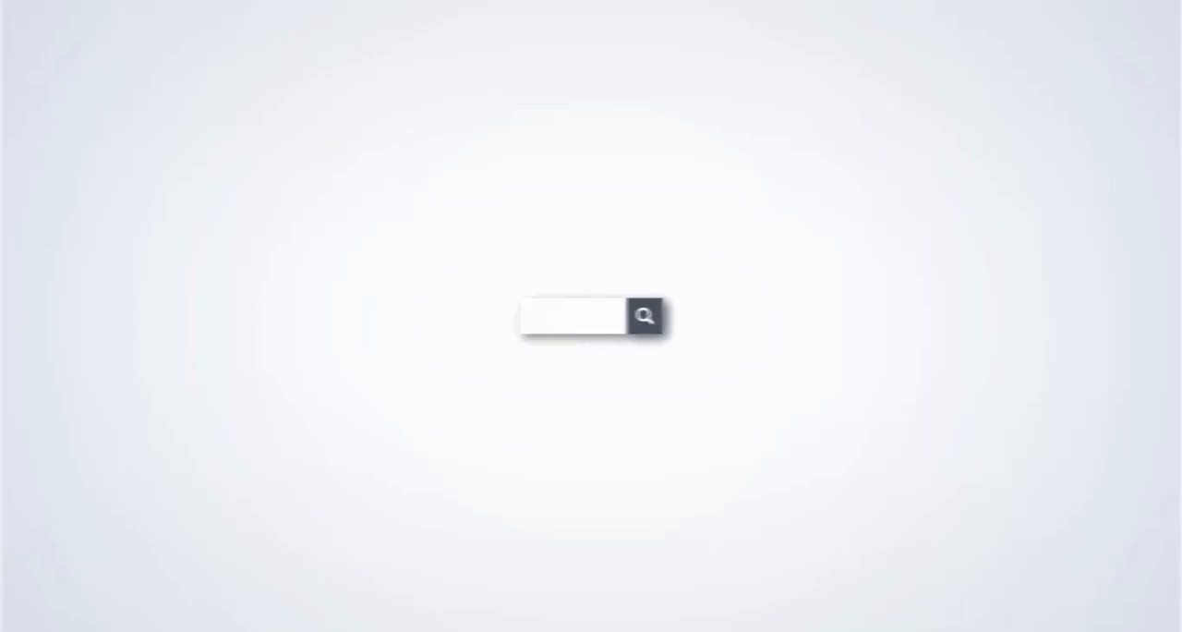
# - Add a Kotlin File named 'Problem solving' under src and open it
pyautogui.write("Nayeem's in")
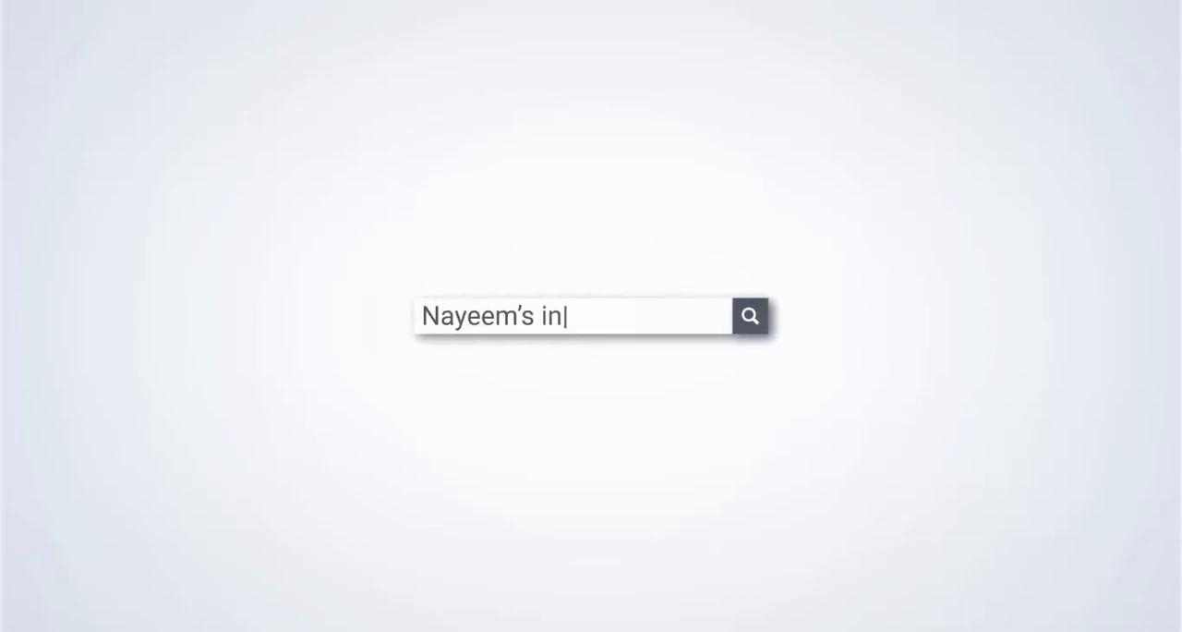
pyautogui.click(749, 315)
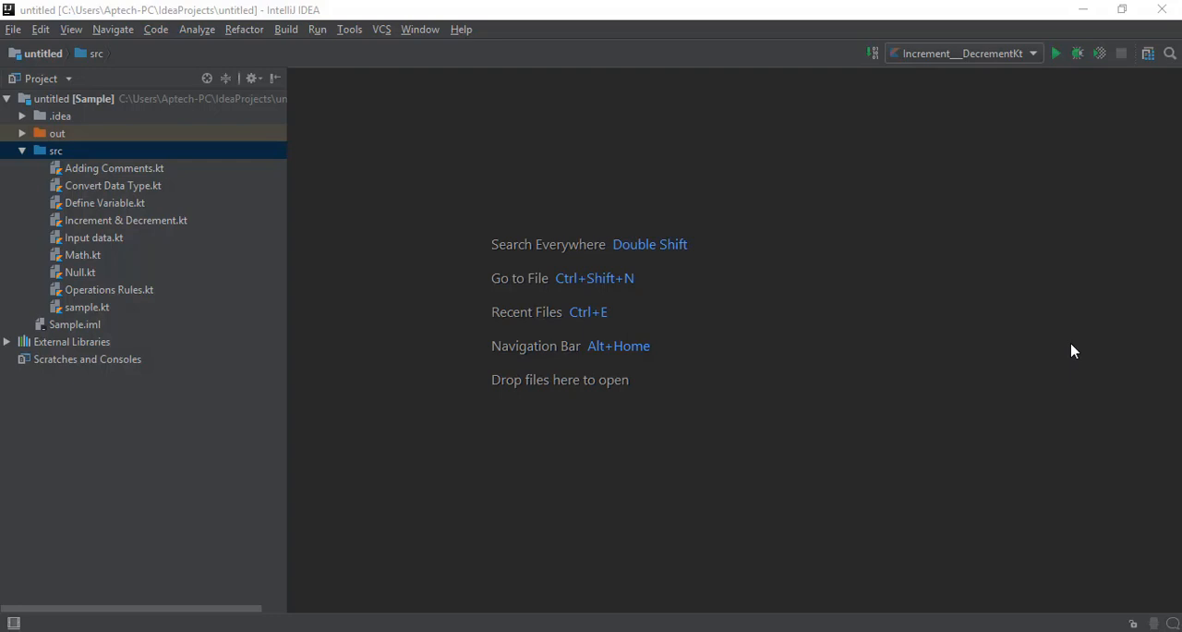
pyautogui.moveTo(171, 153)
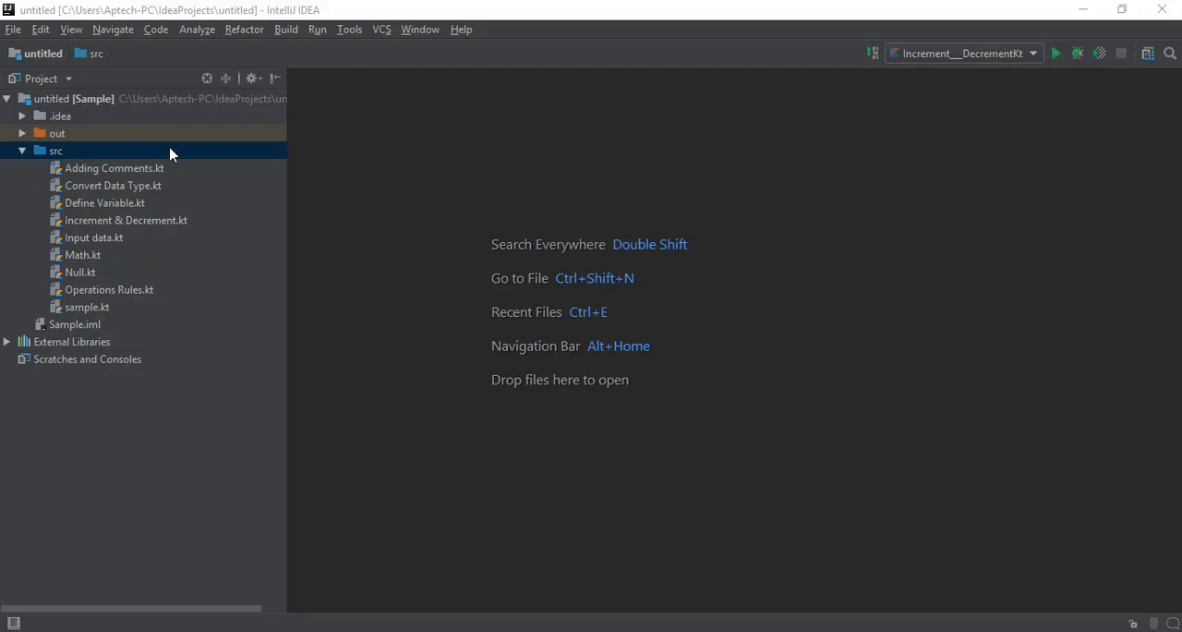
pyautogui.rightClick(56, 150)
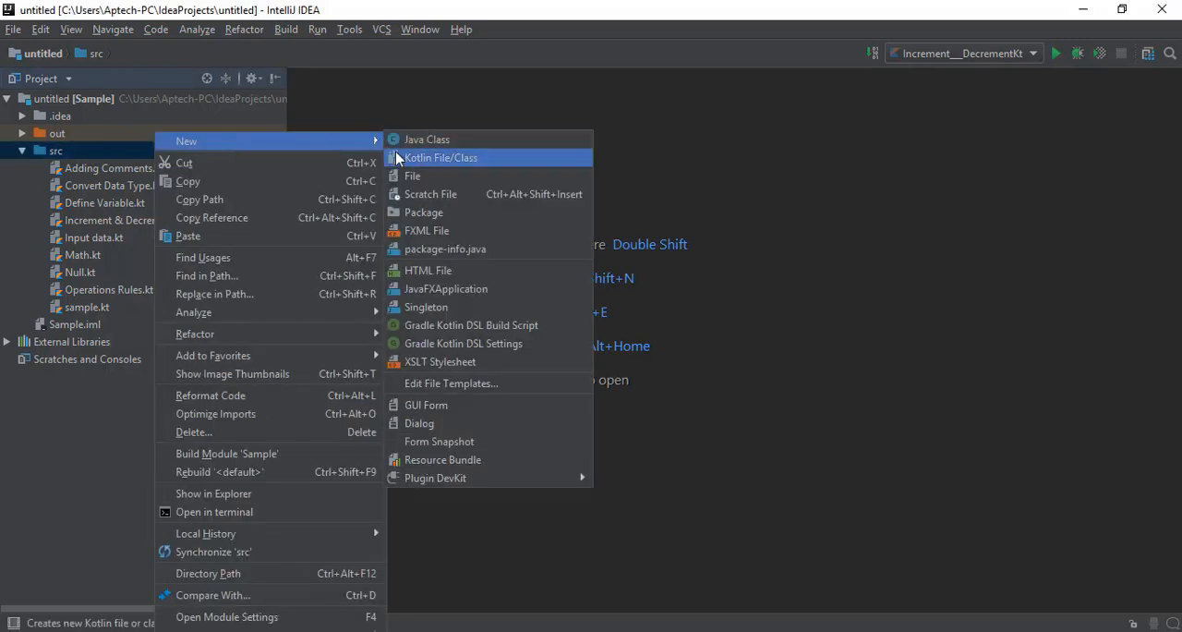
pyautogui.click(438, 157)
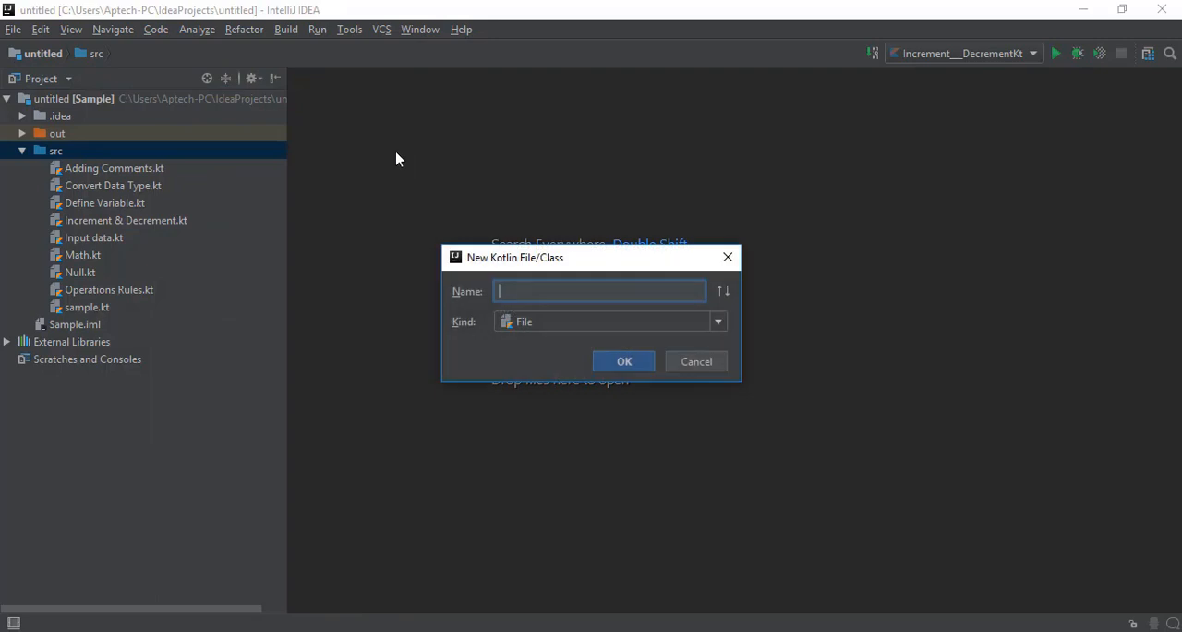
pyautogui.write('Probl')
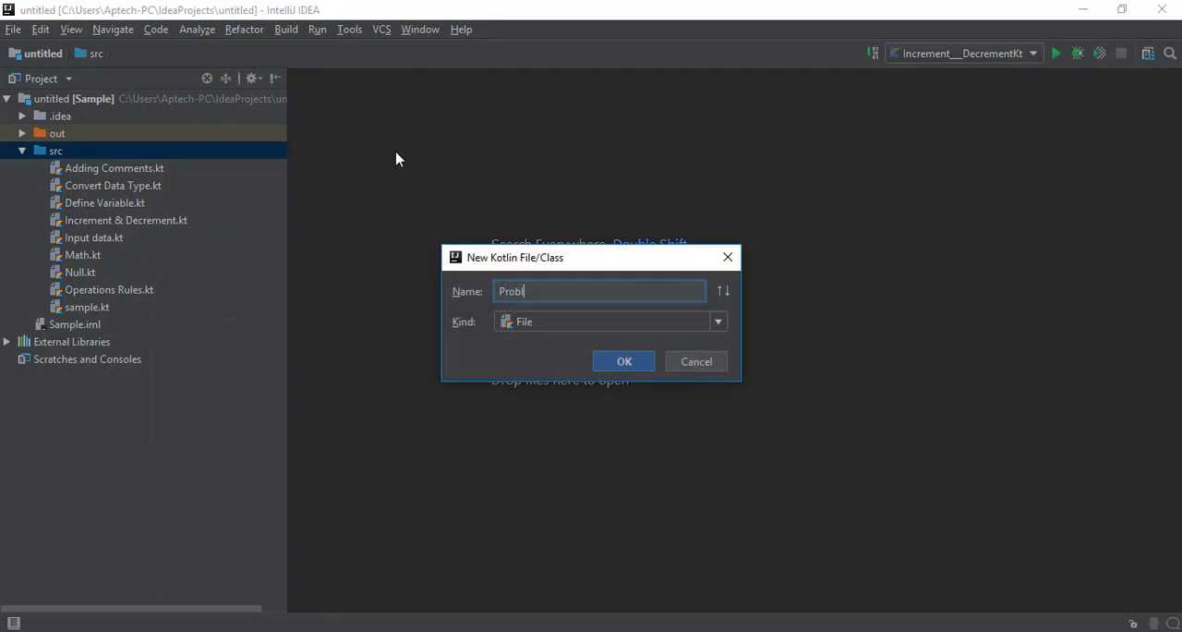
pyautogui.write('w')
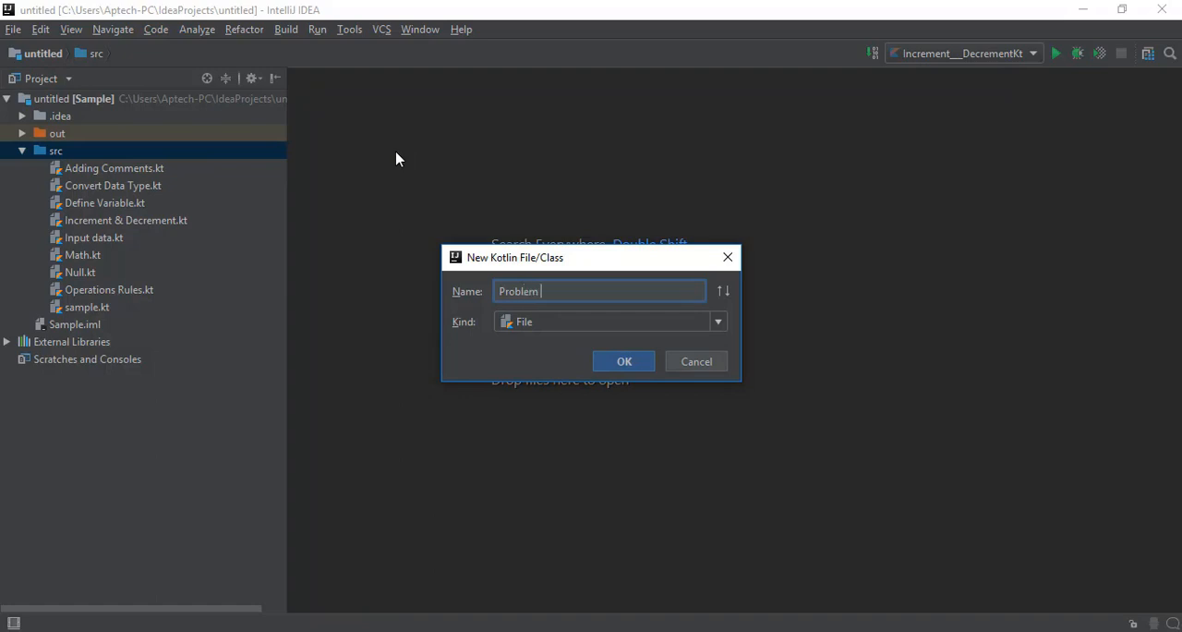
pyautogui.write('soo')
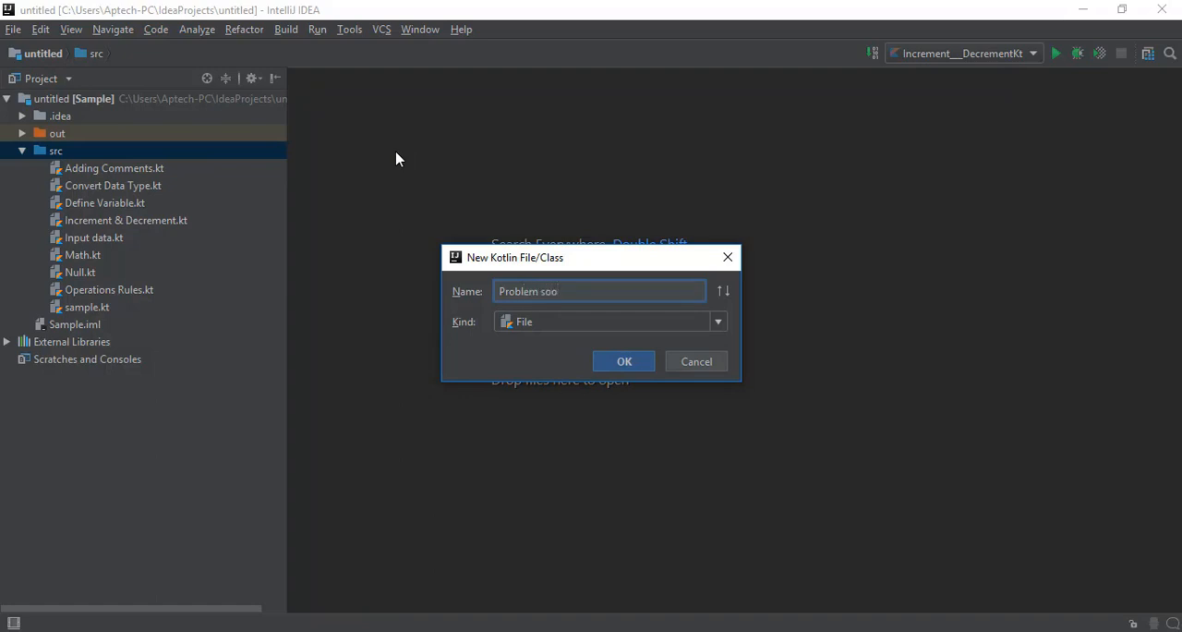
pyautogui.click(623, 361)
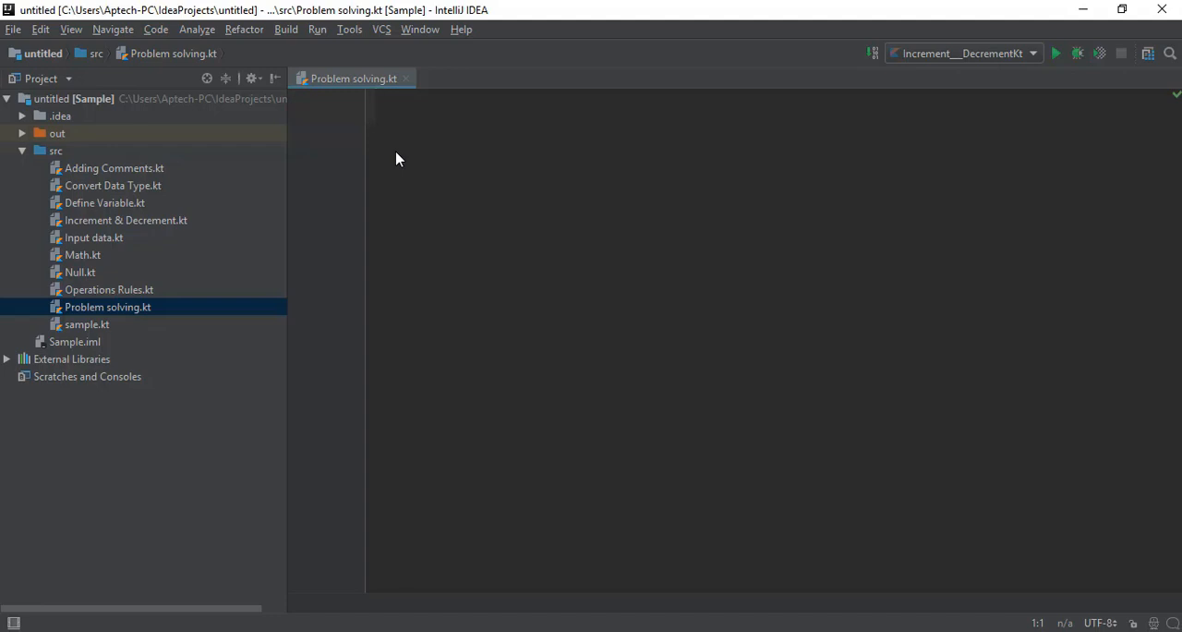
# - Write fun main(args:Array<String>){ } containing the block comment /* Find Your Age */
pyautogui.write('fun main (args:Array<String>)')
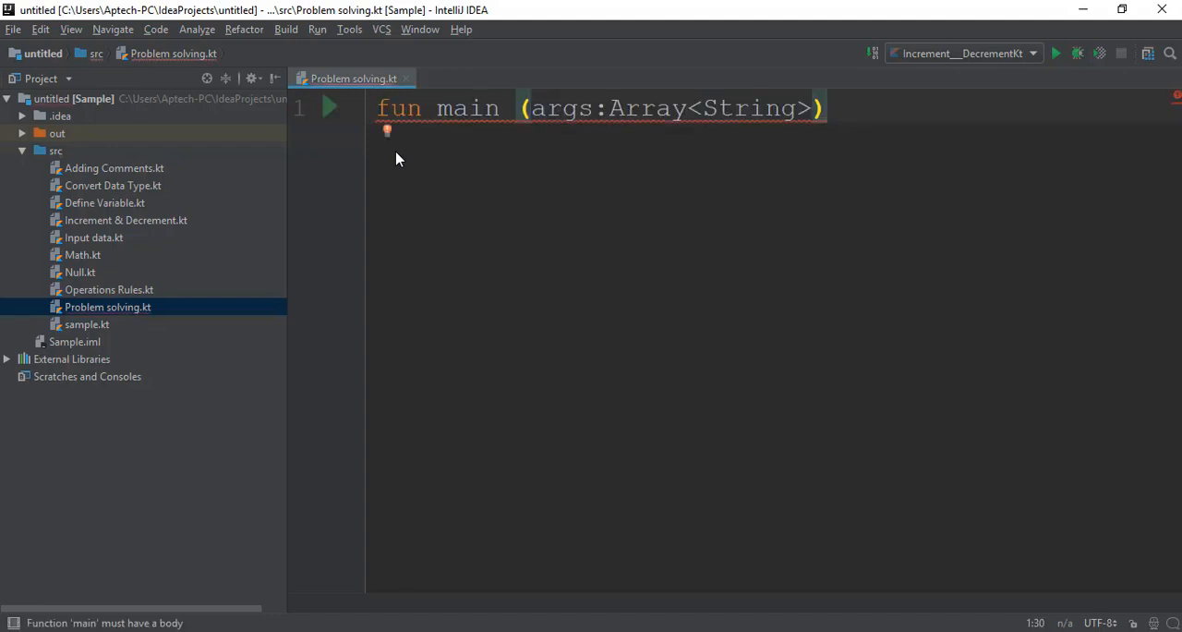
pyautogui.write('{')
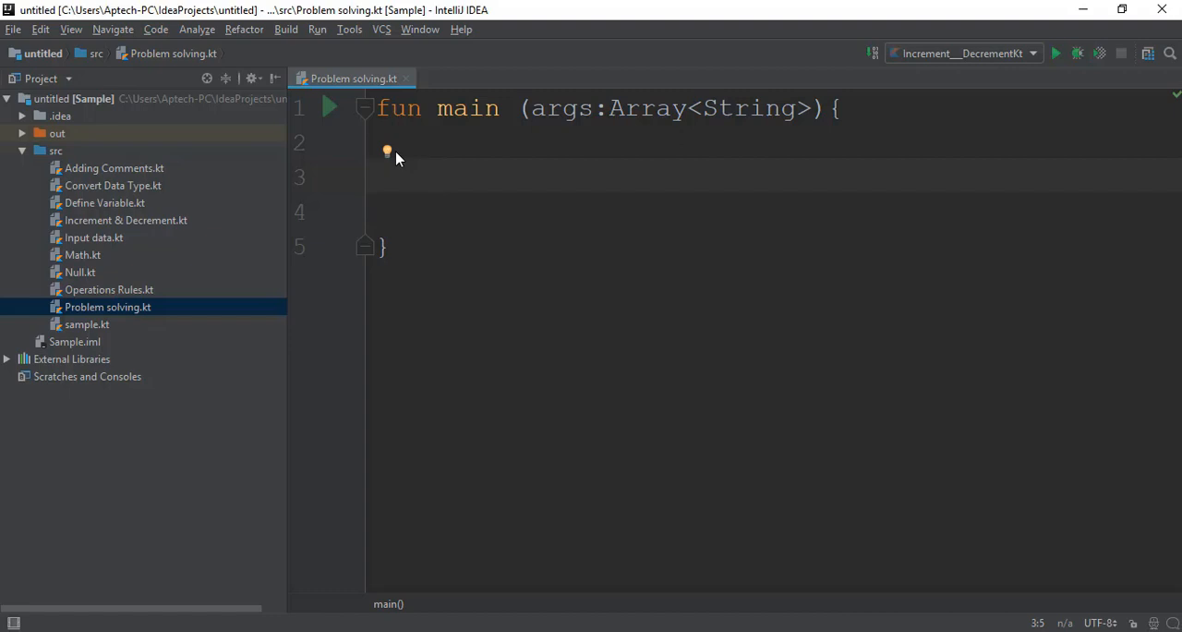
pyautogui.write('/')
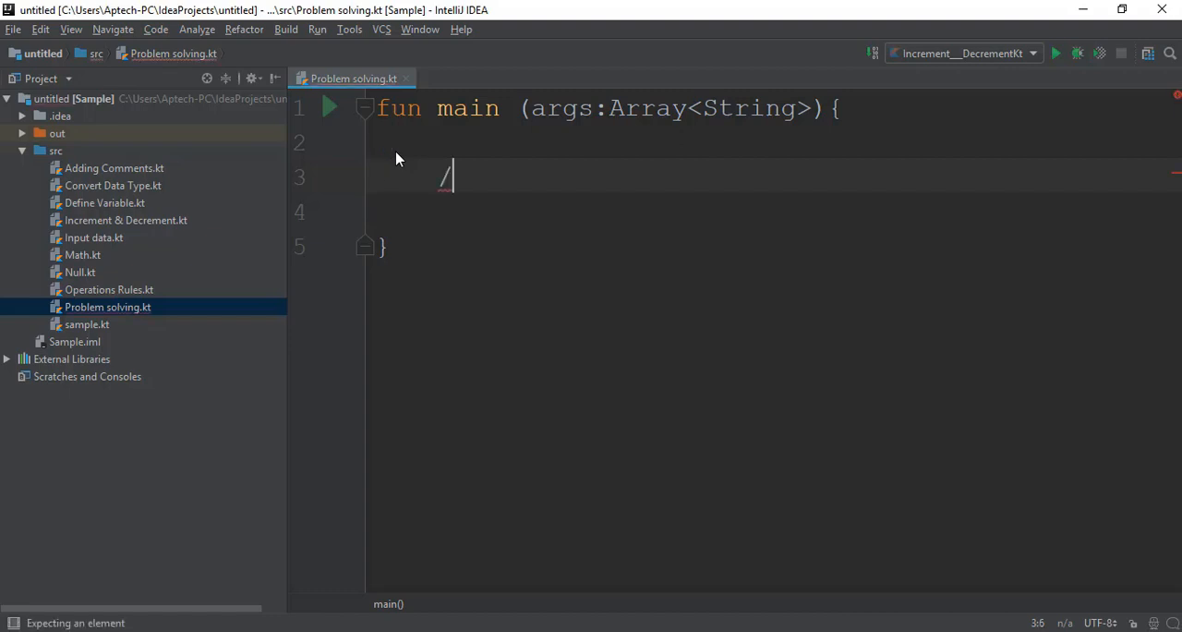
pyautogui.write('*')
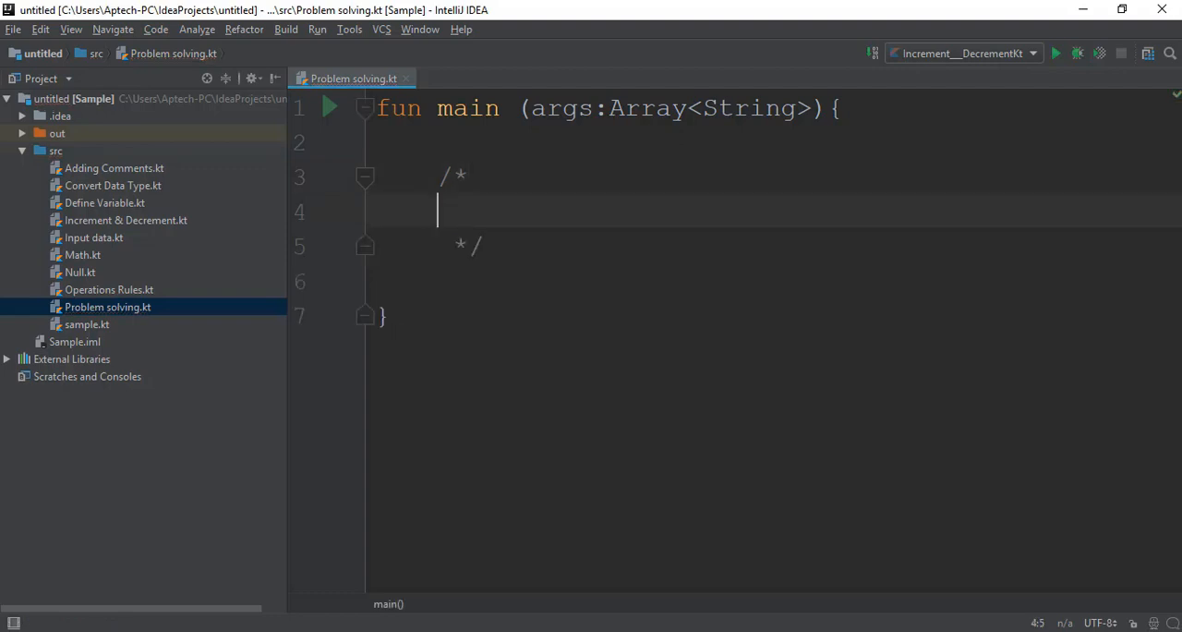
pyautogui.write('Find')
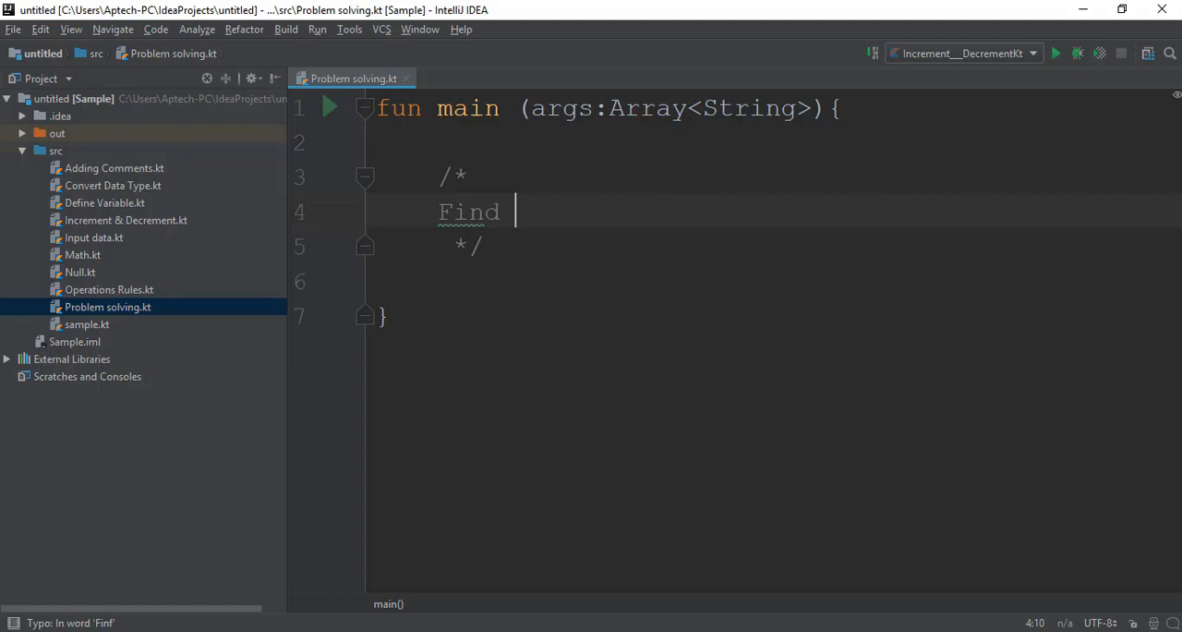
pyautogui.write('You')
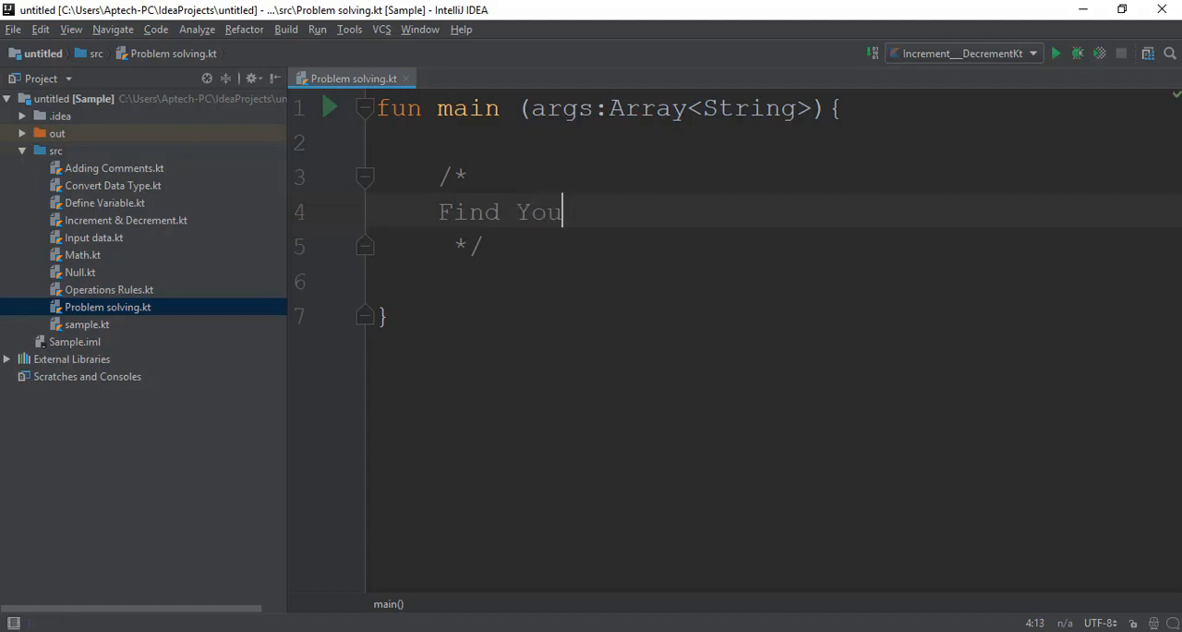
pyautogui.write('r')
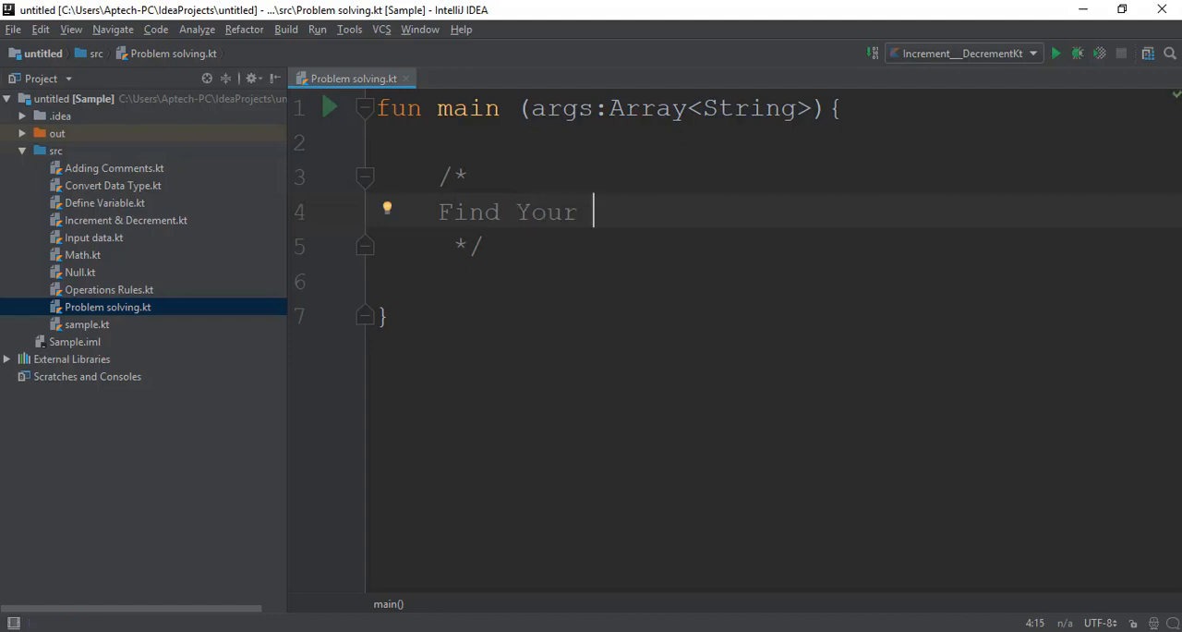
pyautogui.write('Age')
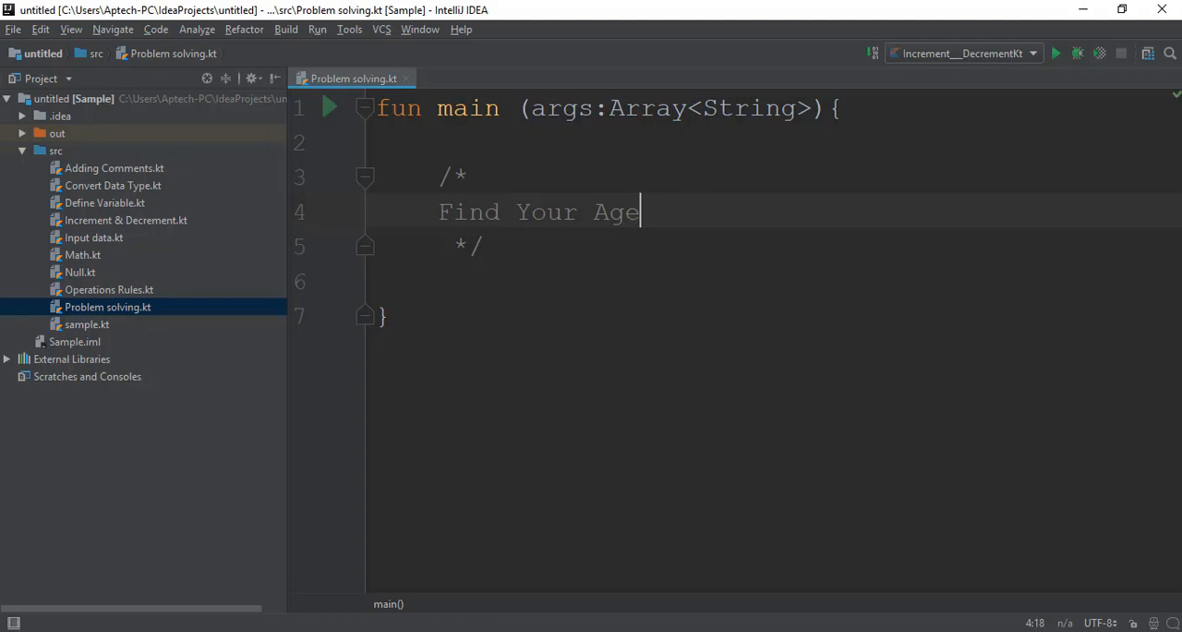
pyautogui.click(383, 315)
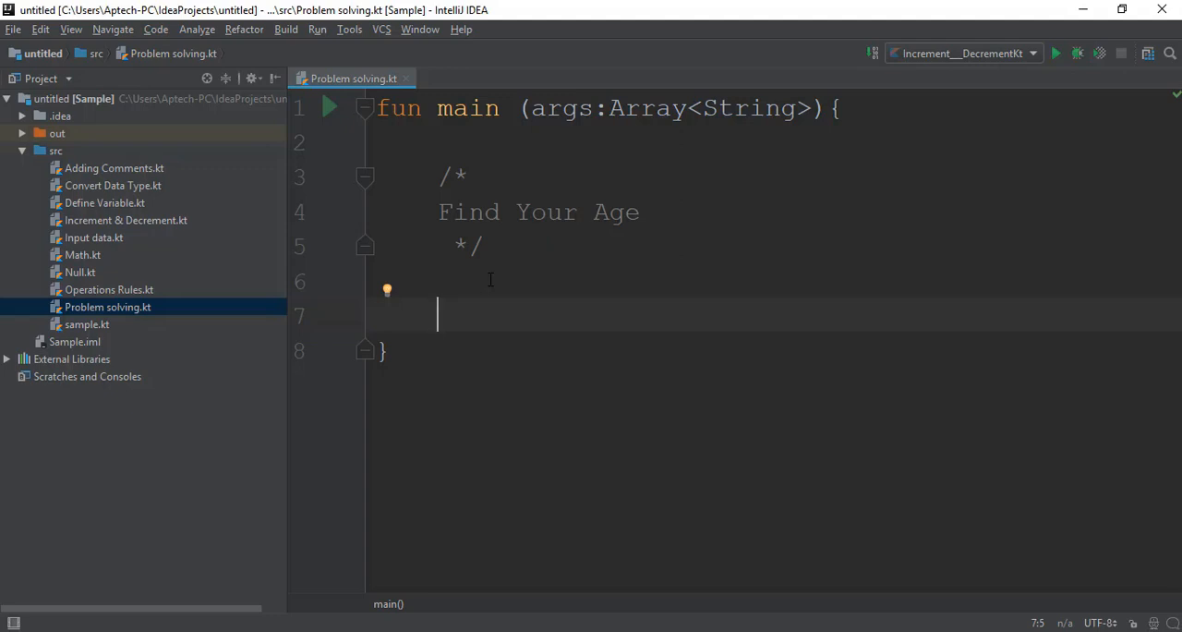
# - Add section comments //input, //Process and //Output inside main, separated by blank lines
pyautogui.write('//')
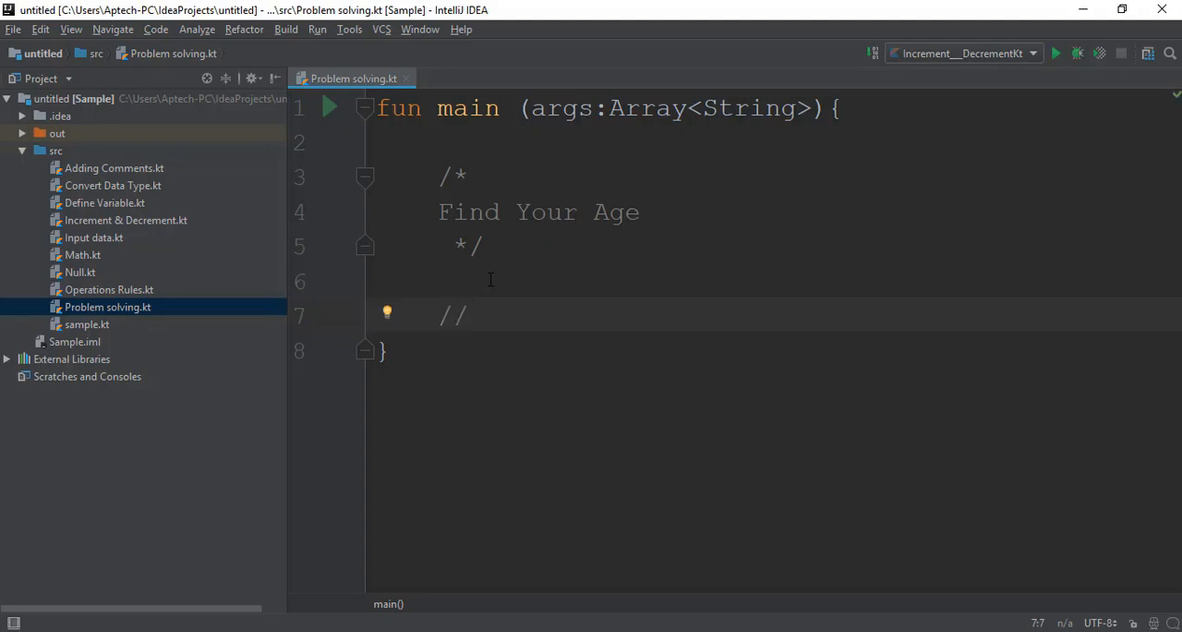
pyautogui.write('input')
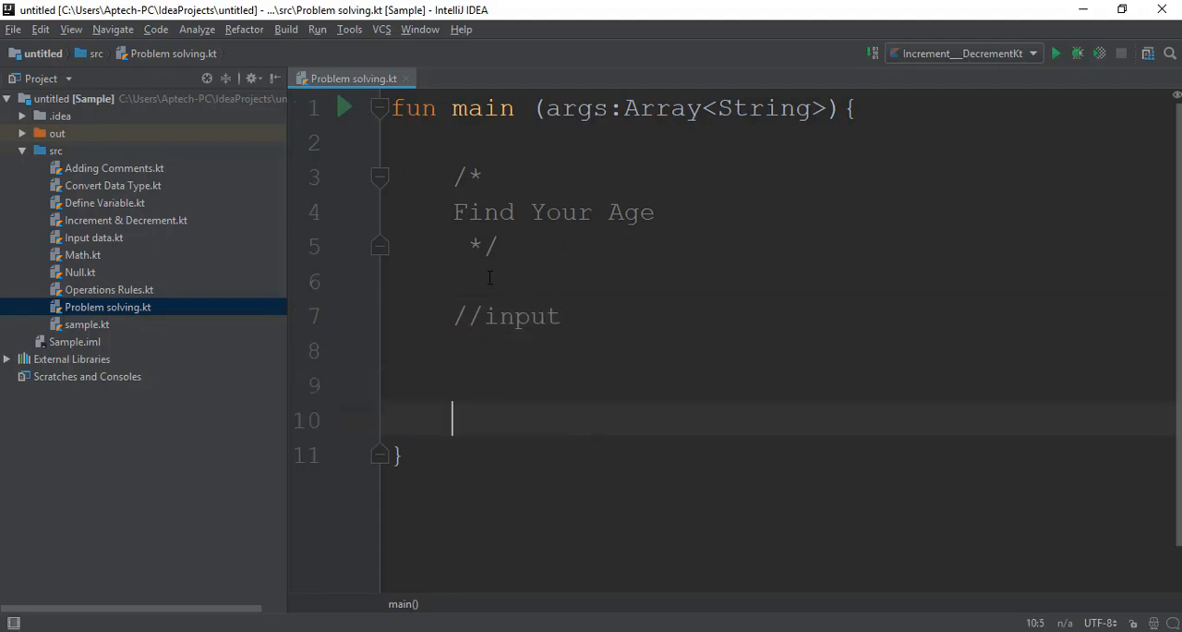
pyautogui.press('enter')
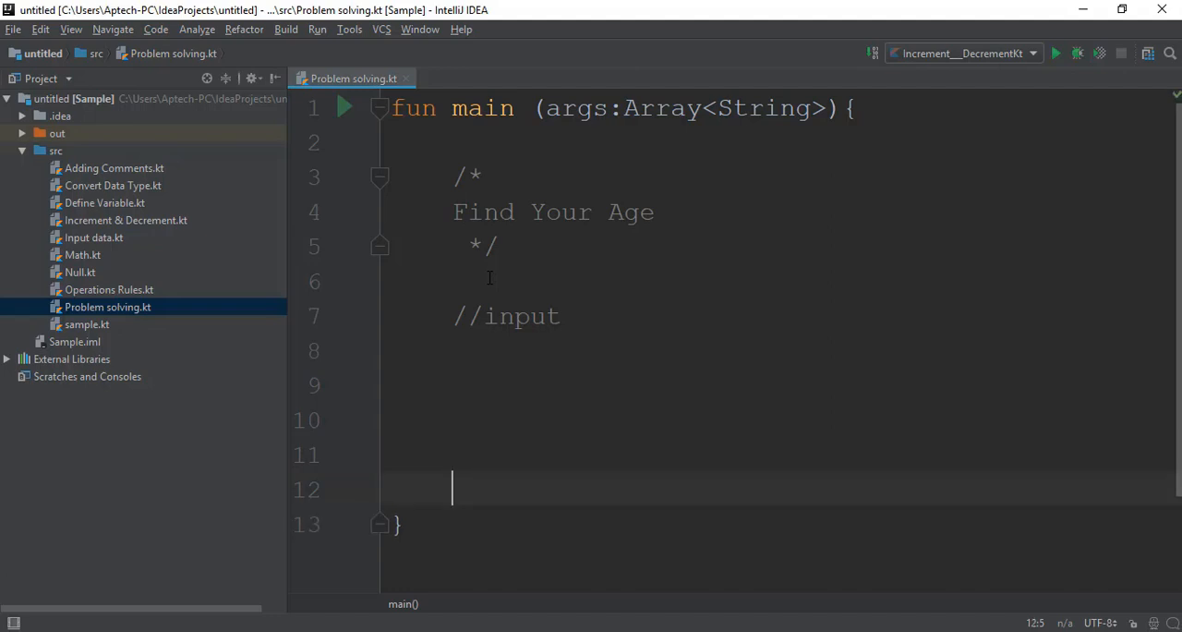
pyautogui.write('//')
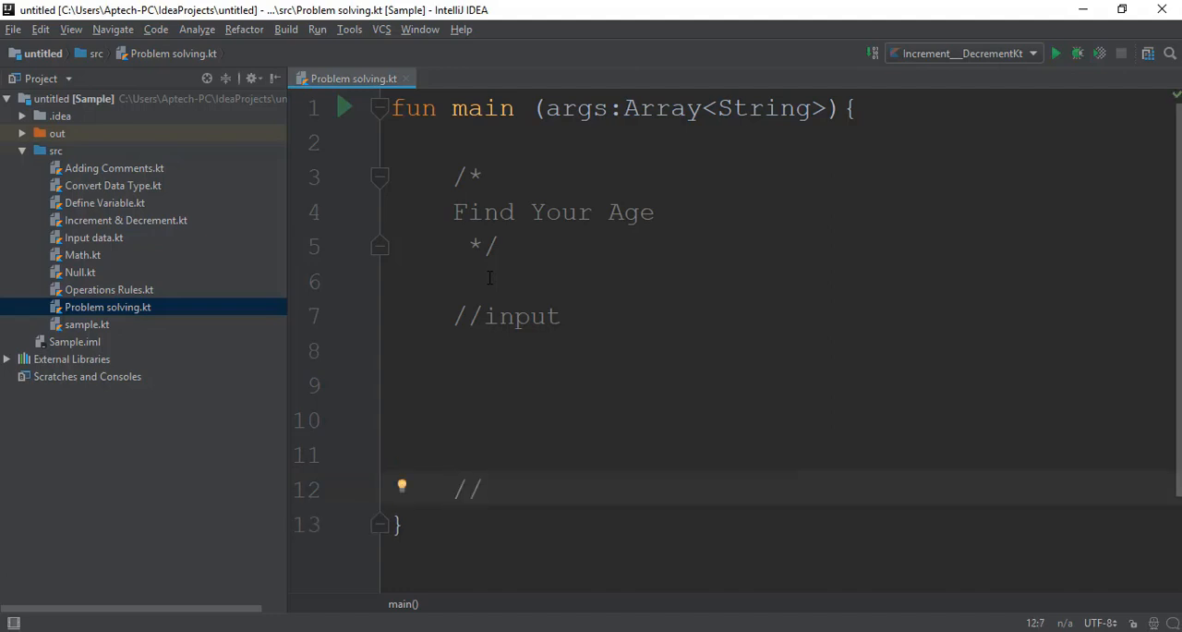
pyautogui.write('Pro')
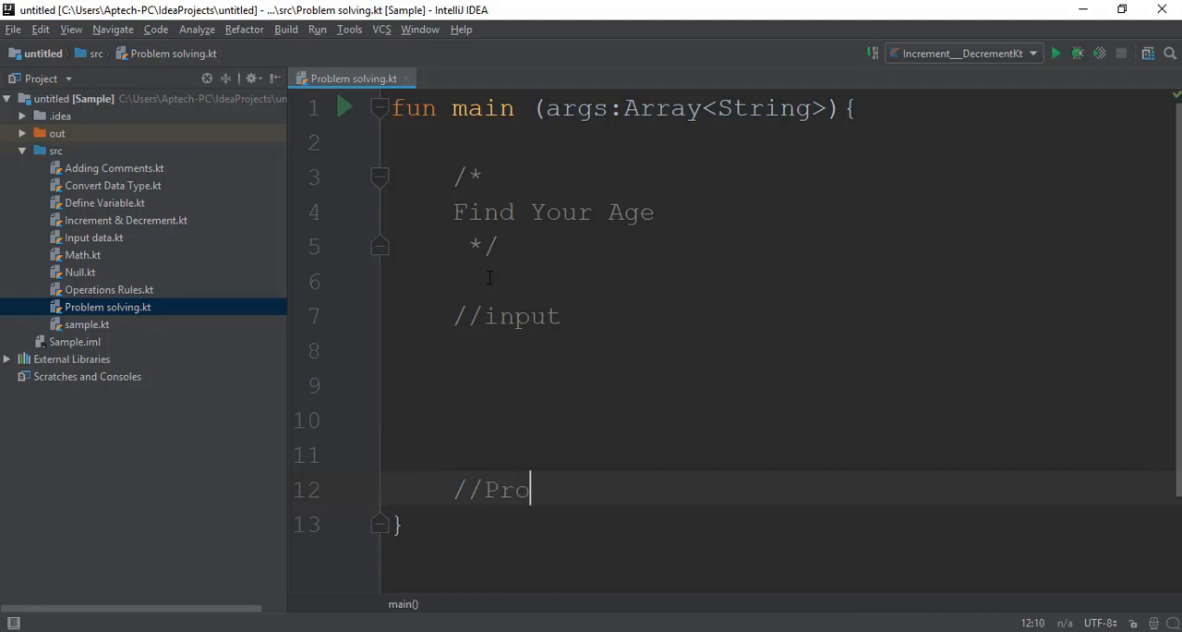
pyautogui.write('cess')
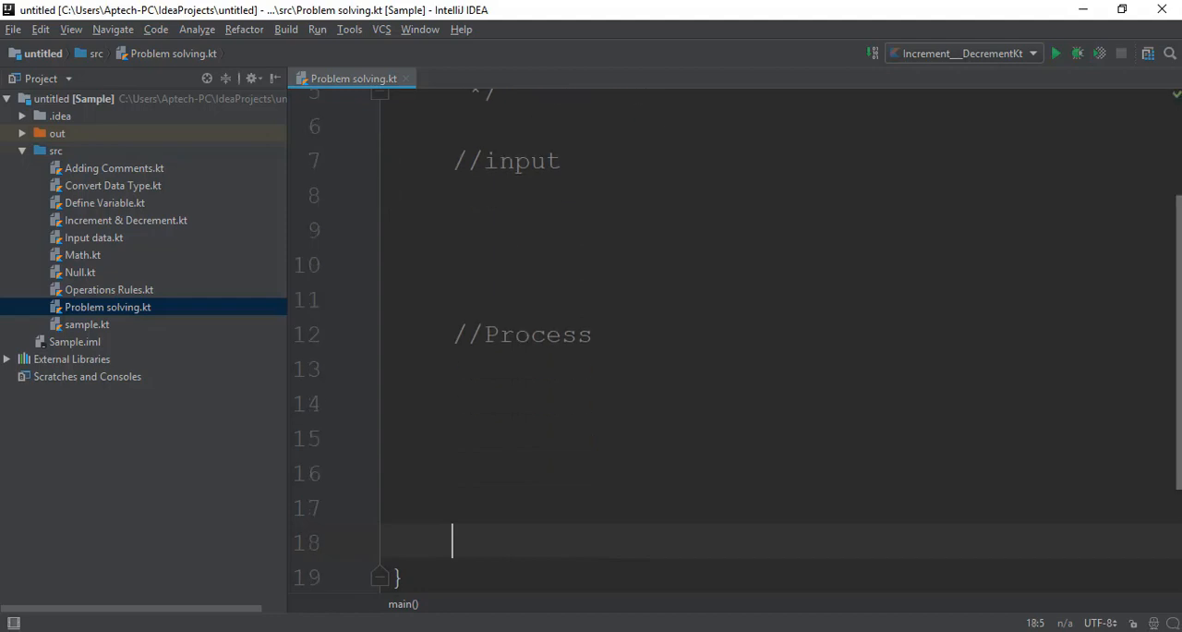
pyautogui.write('//Ou')
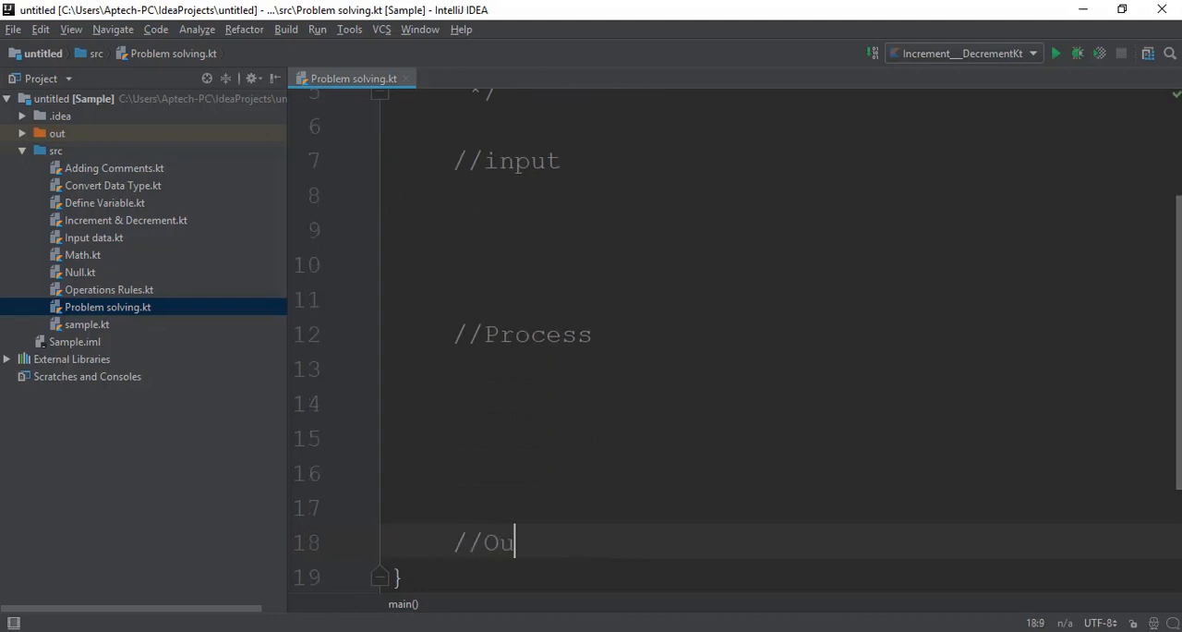
pyautogui.write('tput')
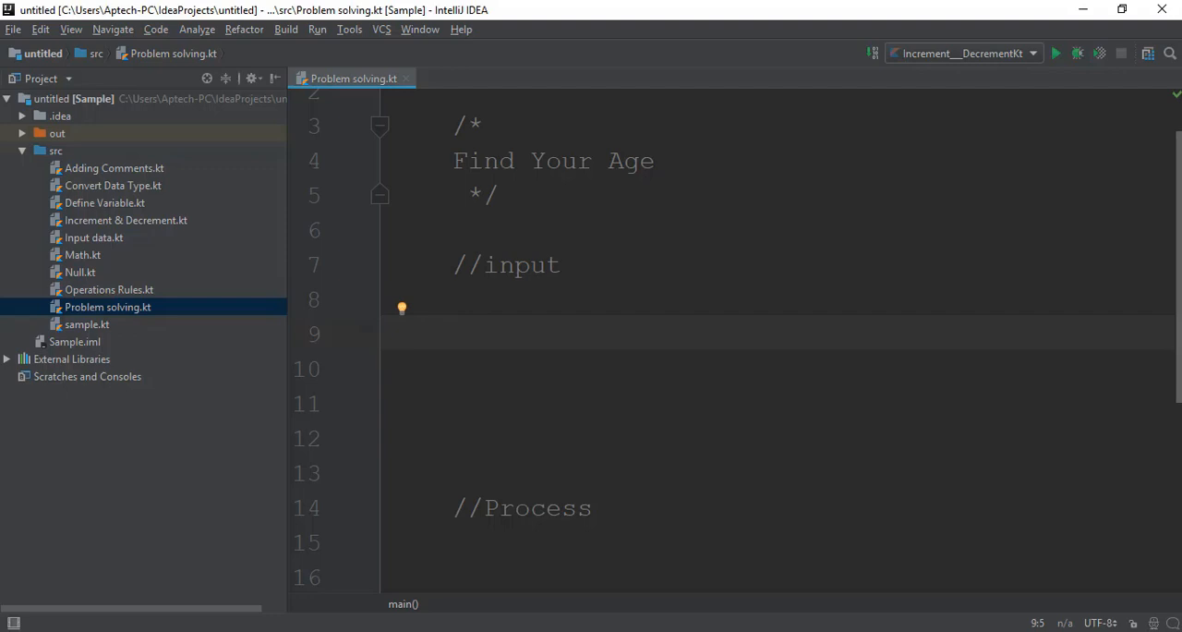
# - Print the prompt "Enter Your DOB in Year" under //input
pyautogui.write('print')
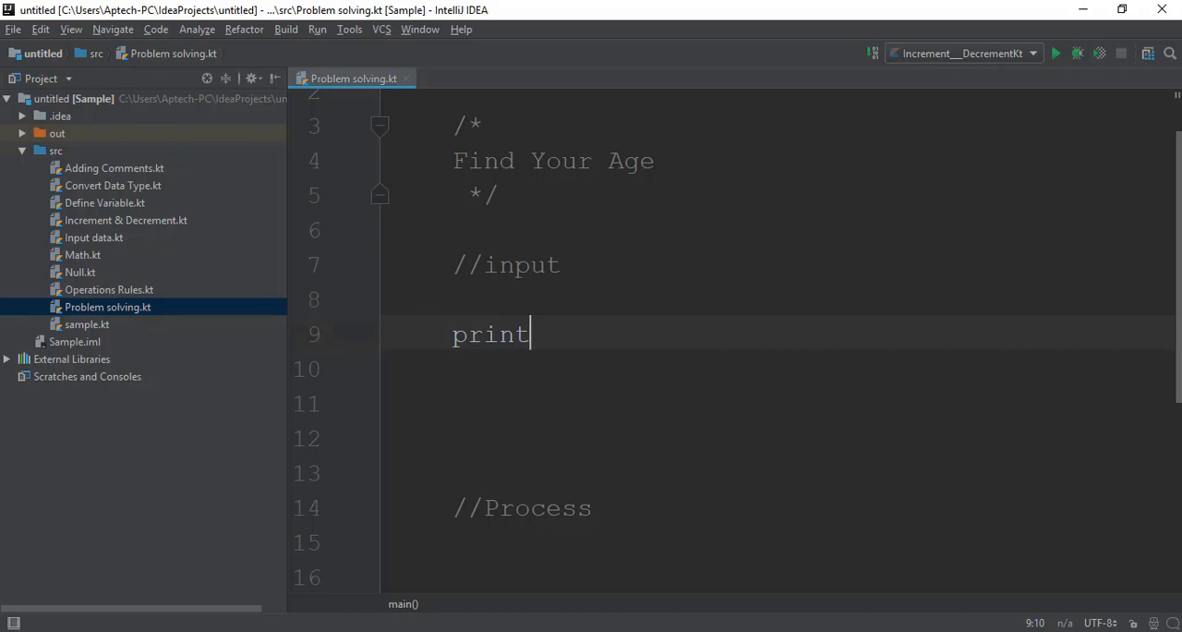
pyautogui.write('print')
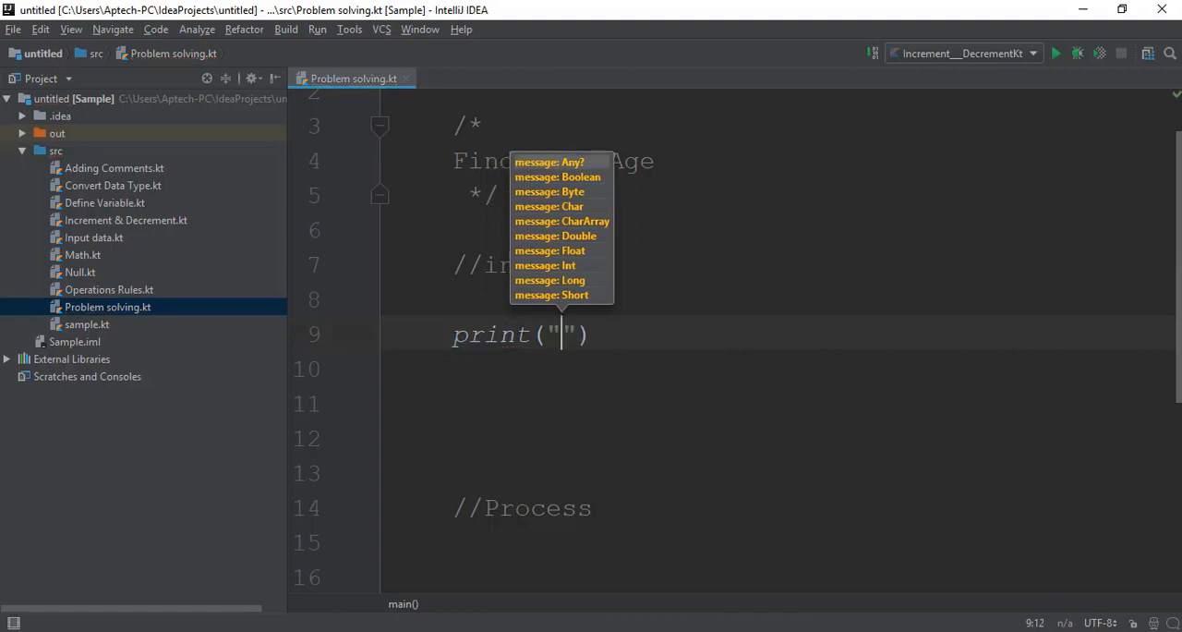
pyautogui.write('Enter')
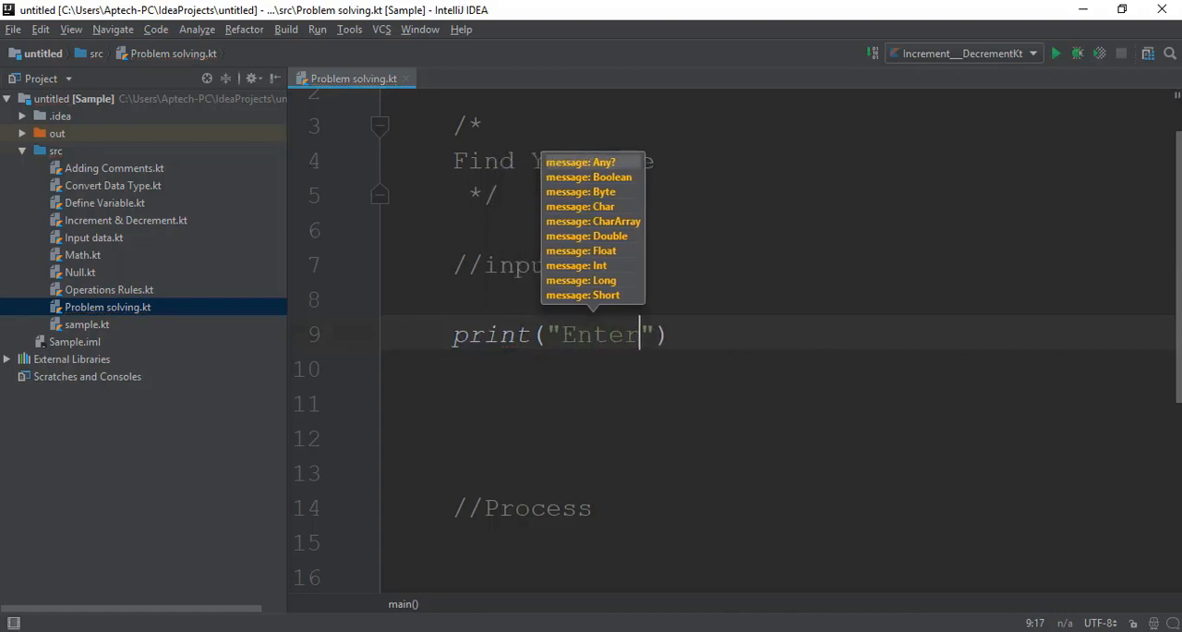
pyautogui.write('Your')
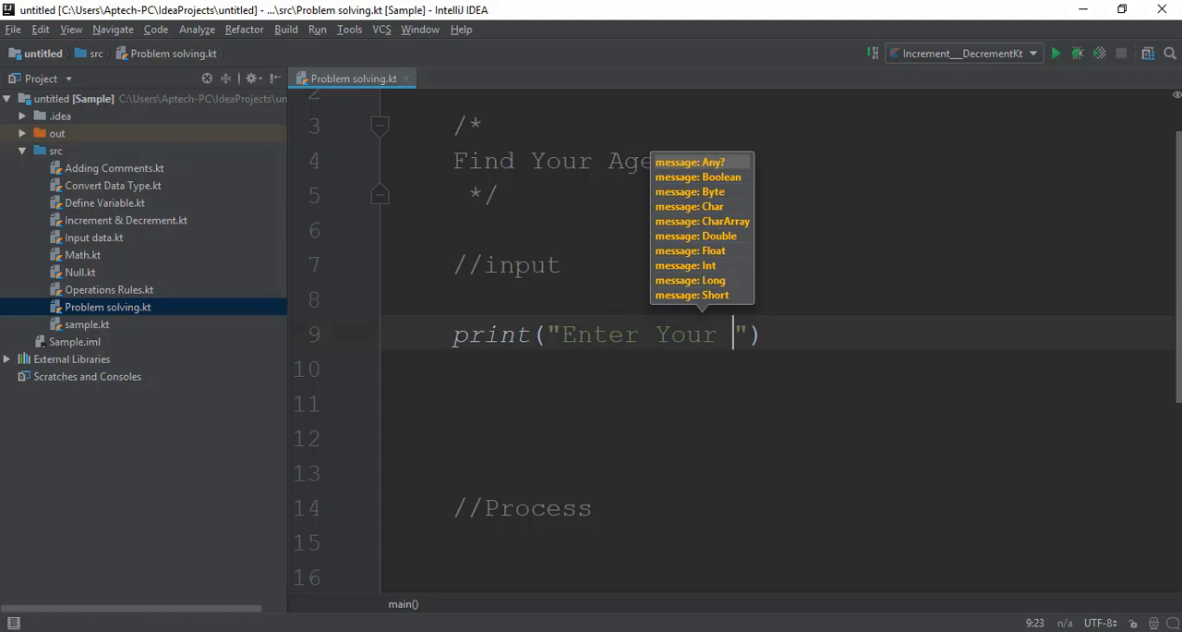
pyautogui.write('DOB')
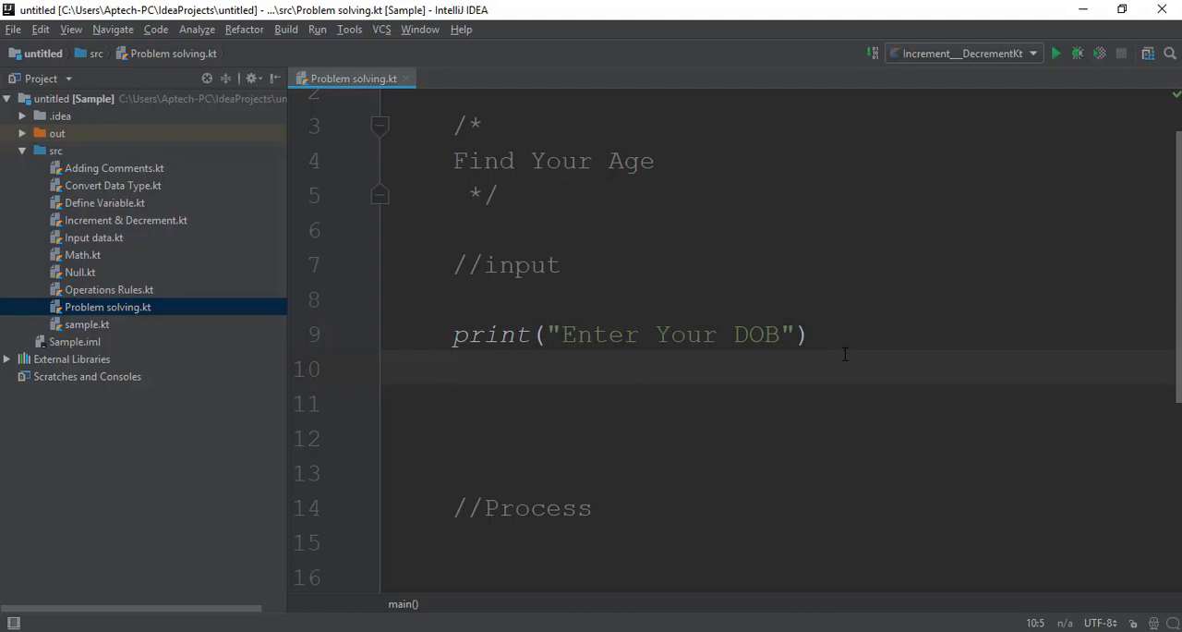
pyautogui.write('var')
pyautogui.click(782, 335)
pyautogui.write(' in Y')
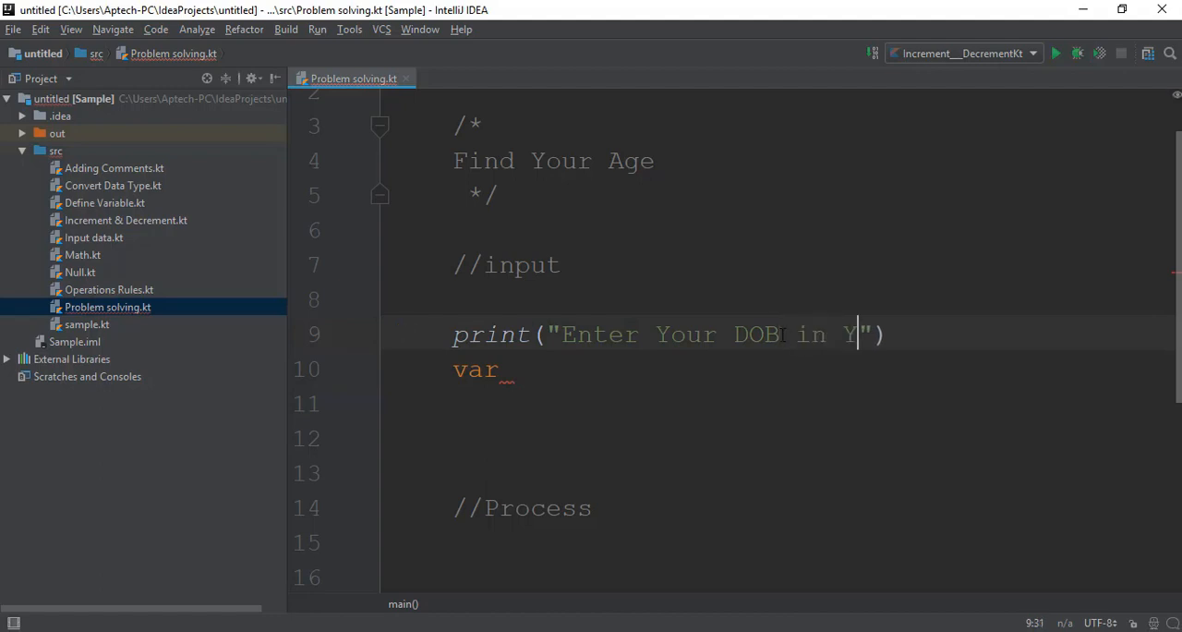
pyautogui.write('ear')
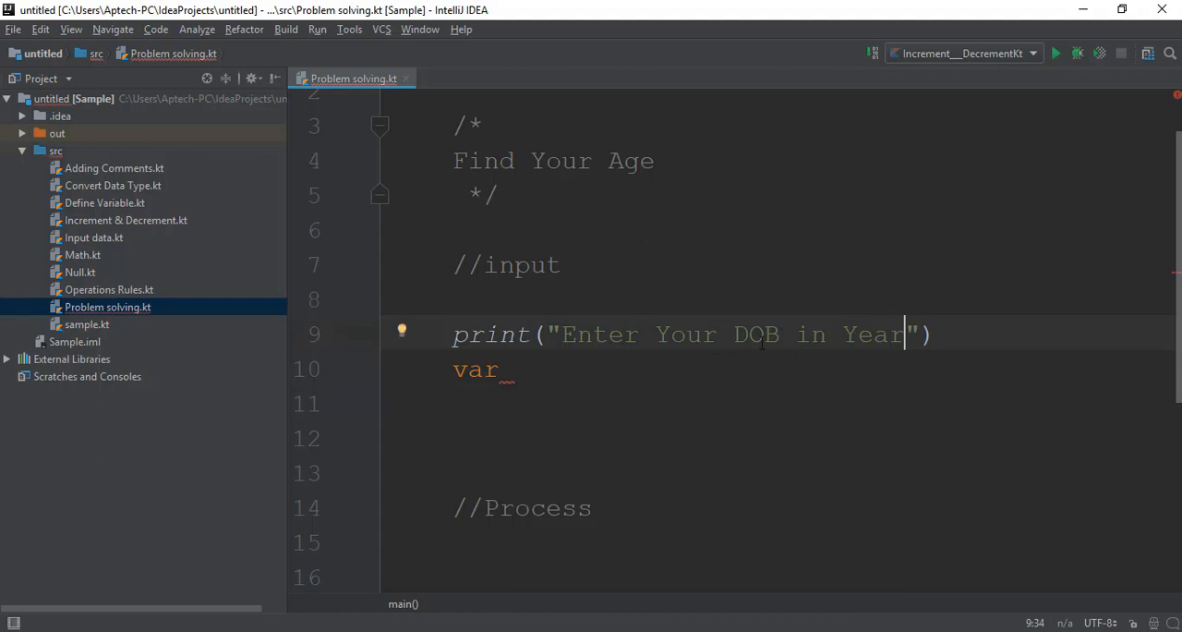
# - Read the entered year into var DOB:Int = readLine()!!.toInt()
pyautogui.click(517, 369)
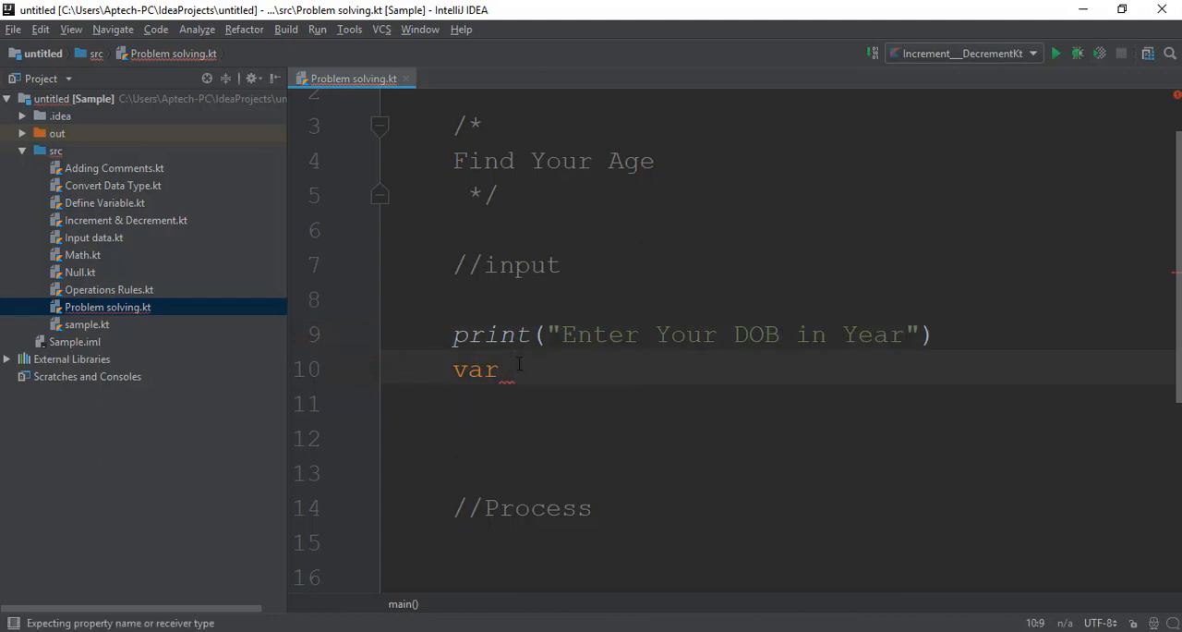
pyautogui.write('D')
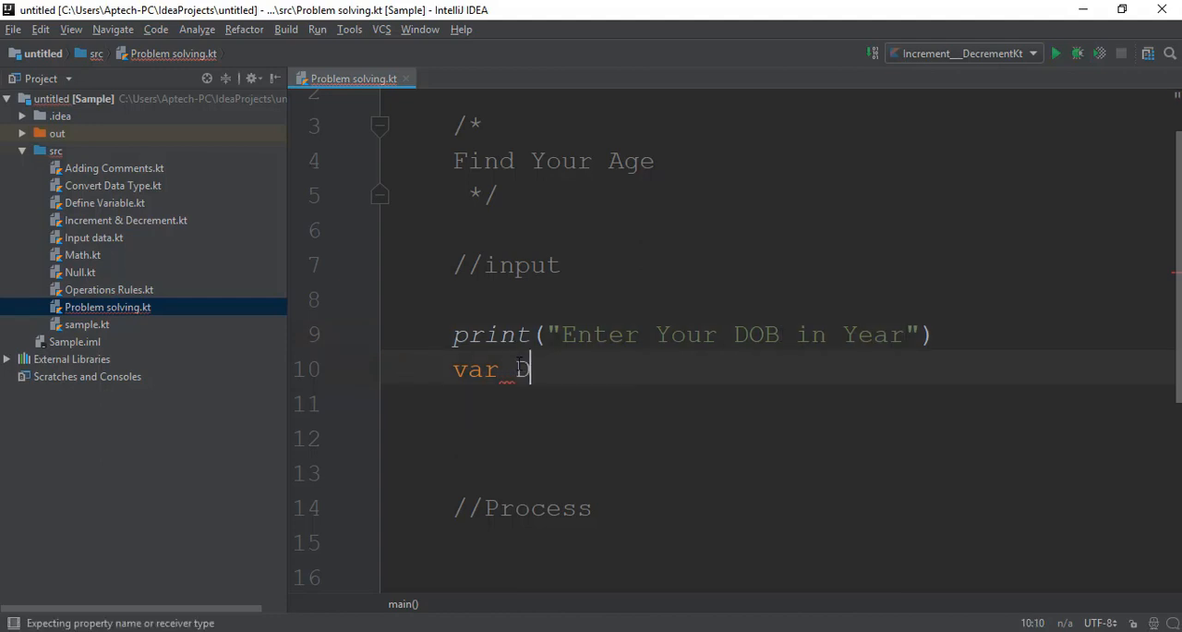
pyautogui.write('O')
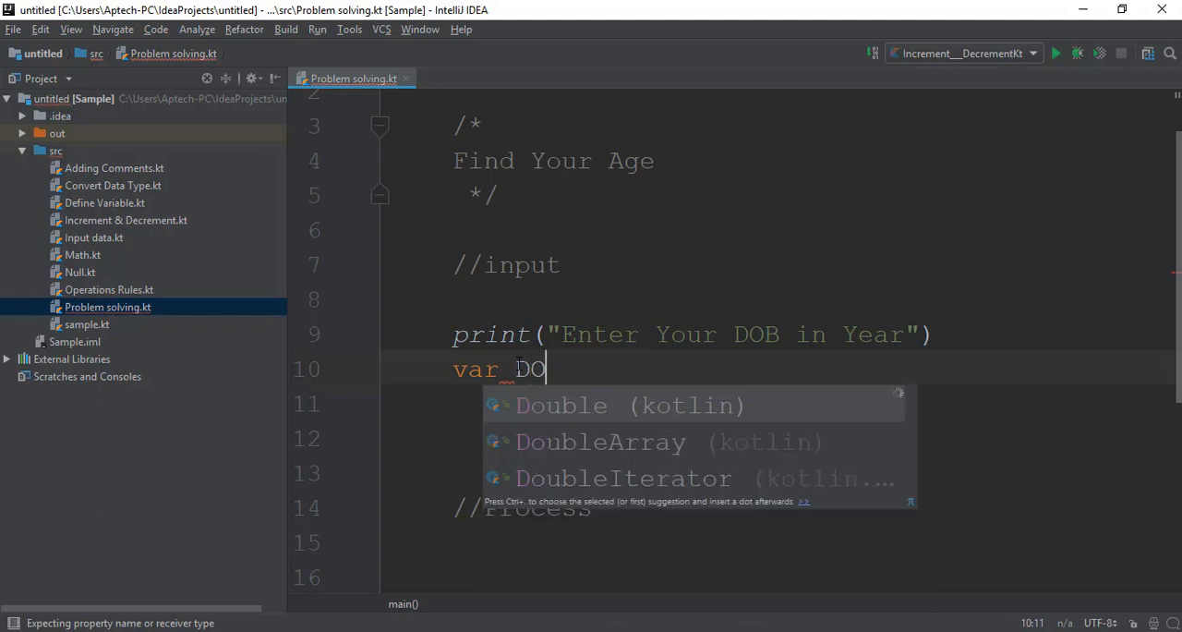
pyautogui.write('B')
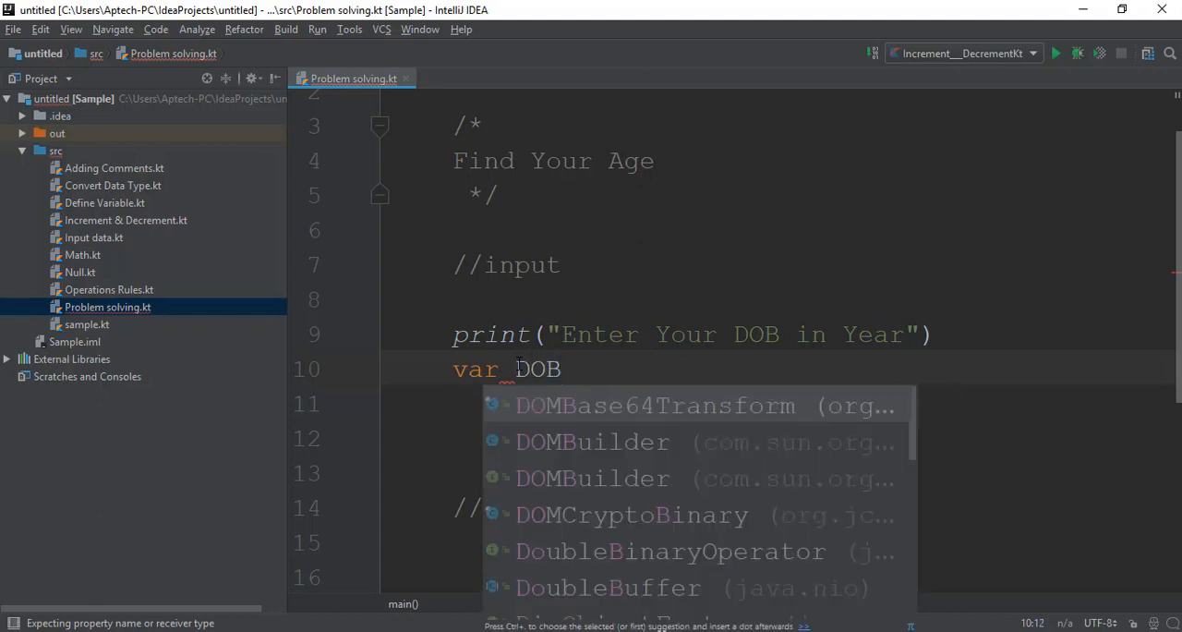
pyautogui.write(':')
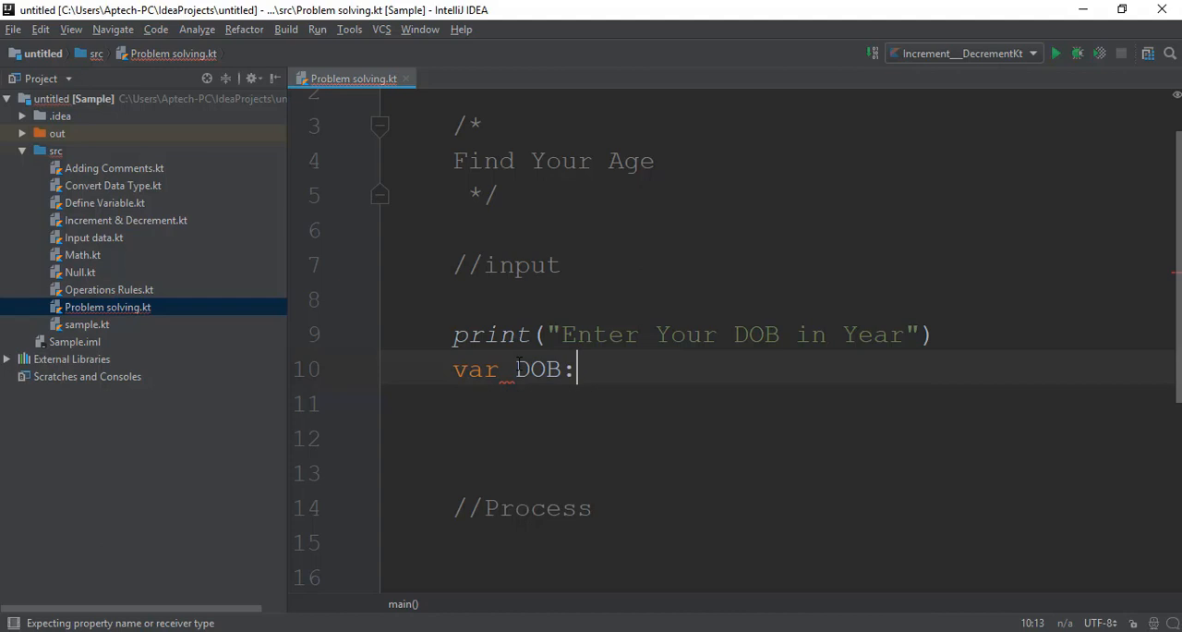
pyautogui.write('Int=')
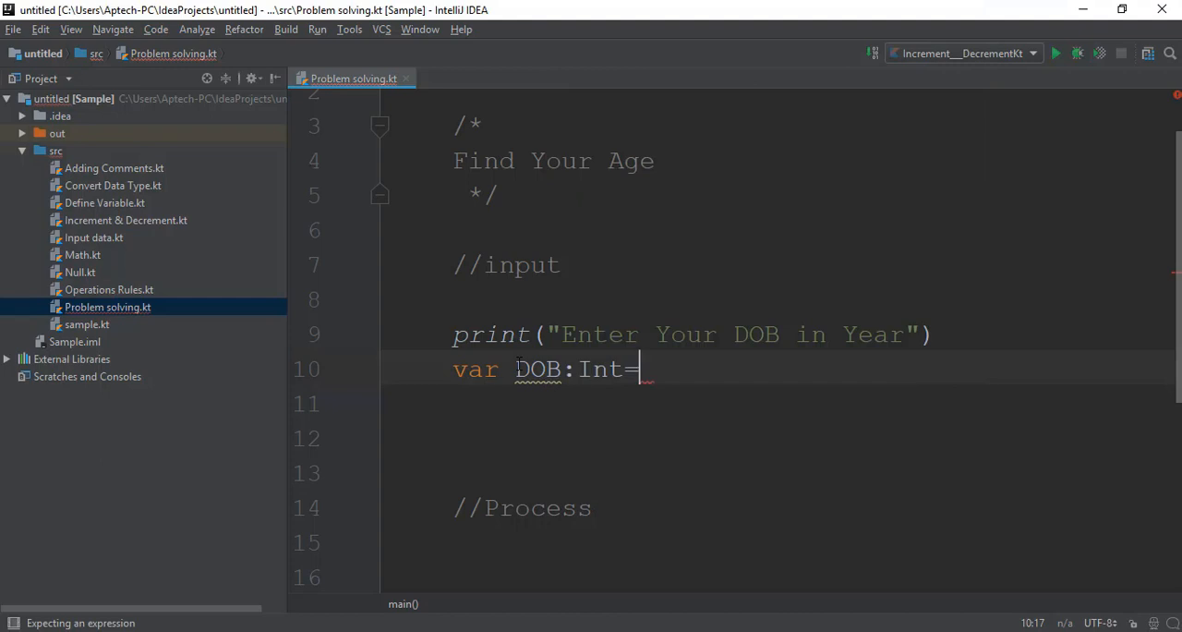
pyautogui.write('readLine(')
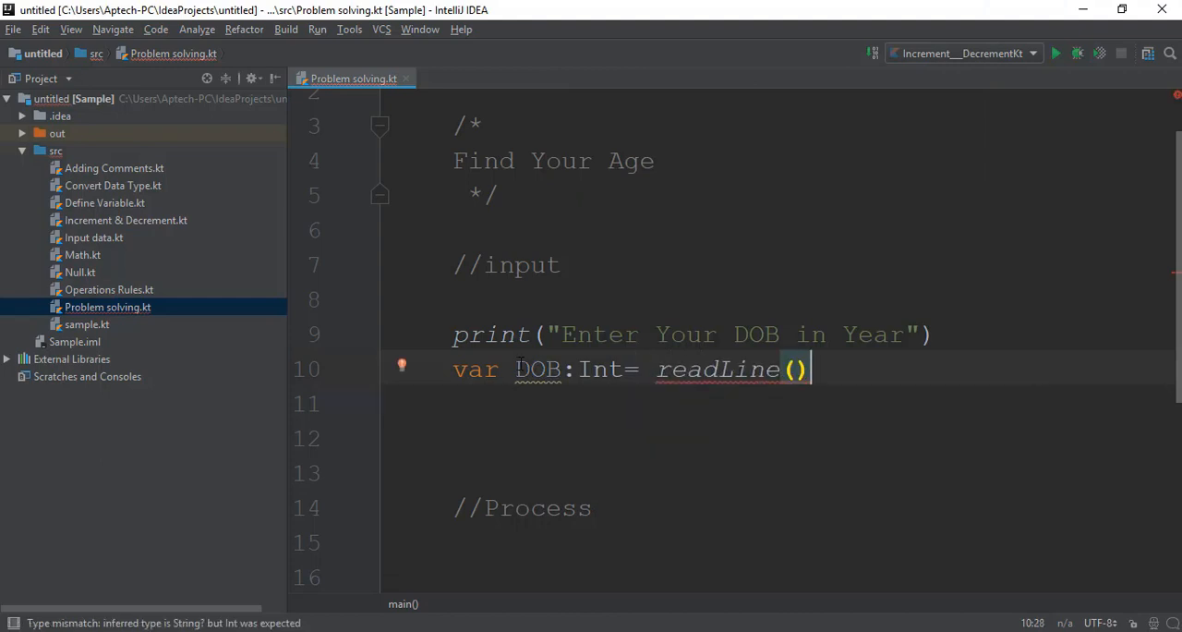
pyautogui.write('!!')
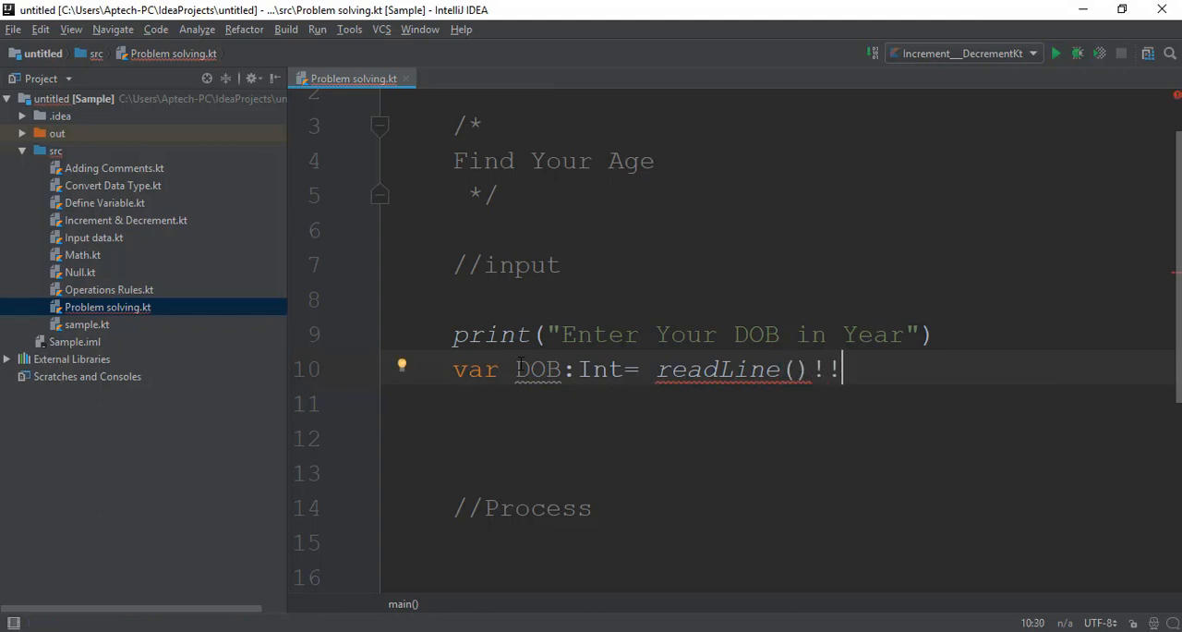
pyautogui.write('.t')
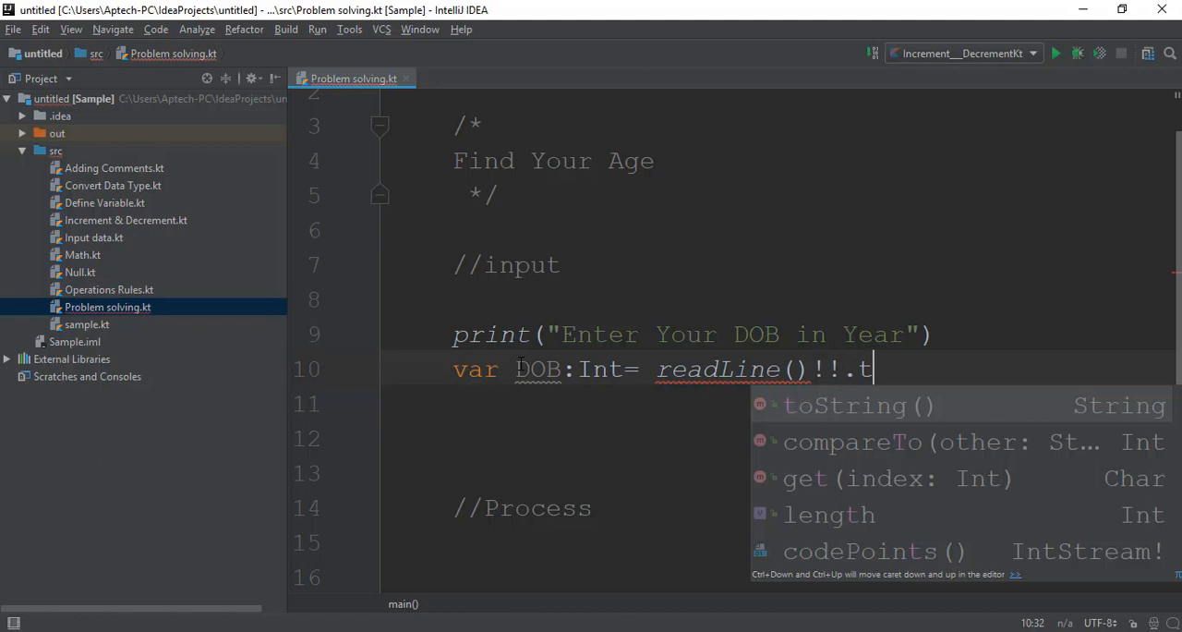
pyautogui.write('oInt')
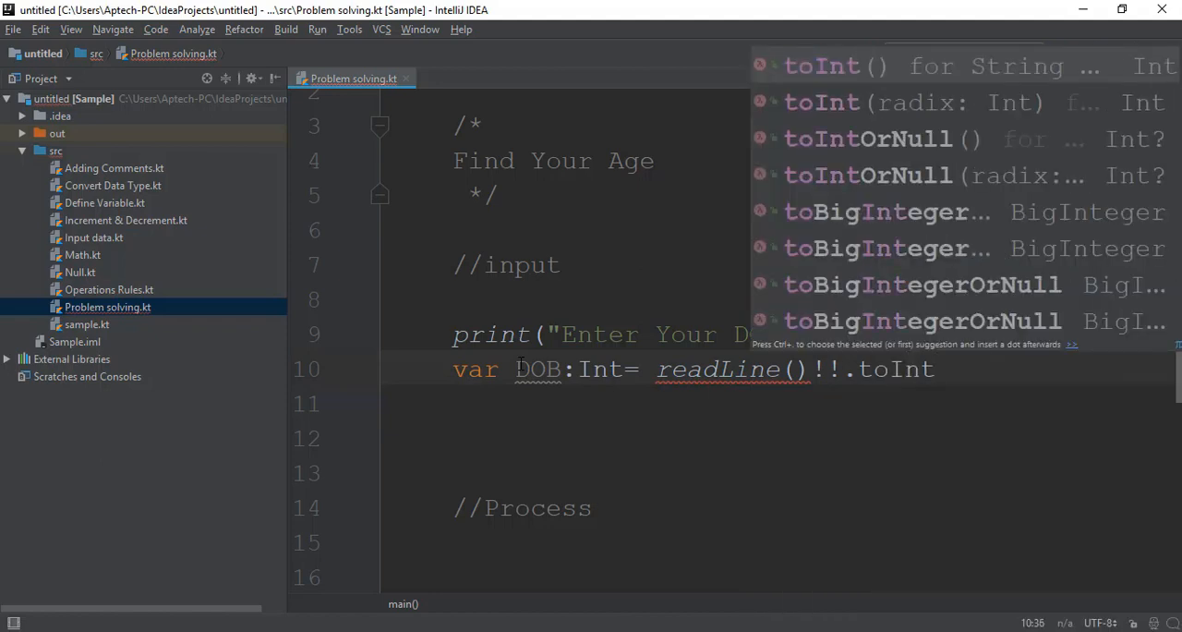
pyautogui.click(820, 66)
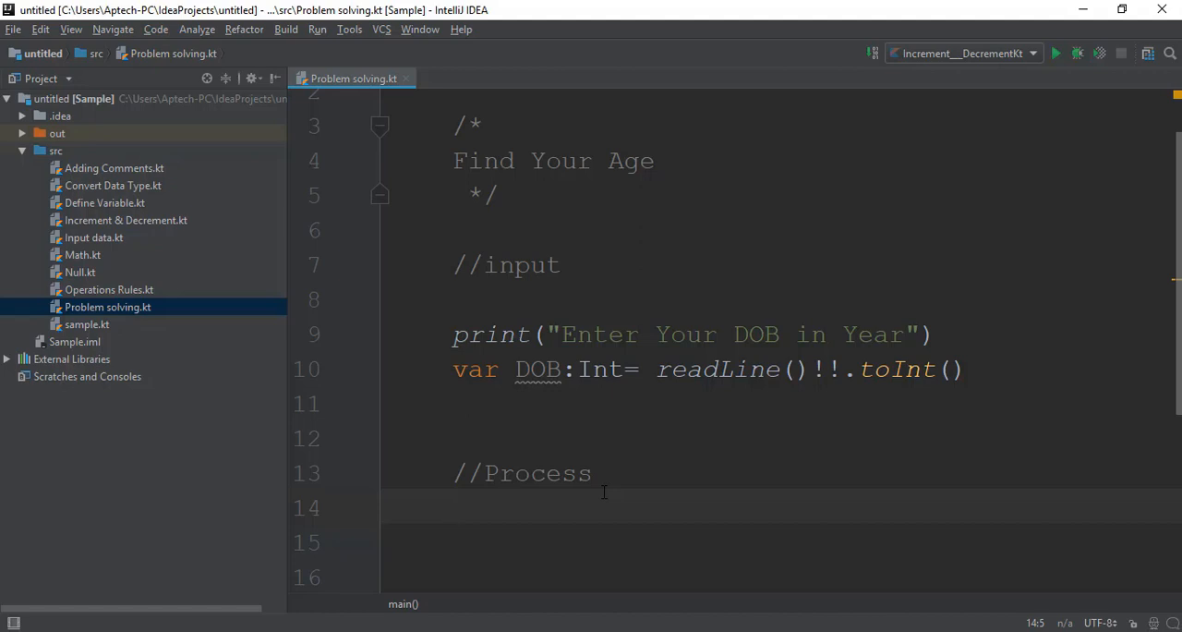
# - Under //Process, type the age line var age=2018-DOB
pyautogui.click(452, 507)
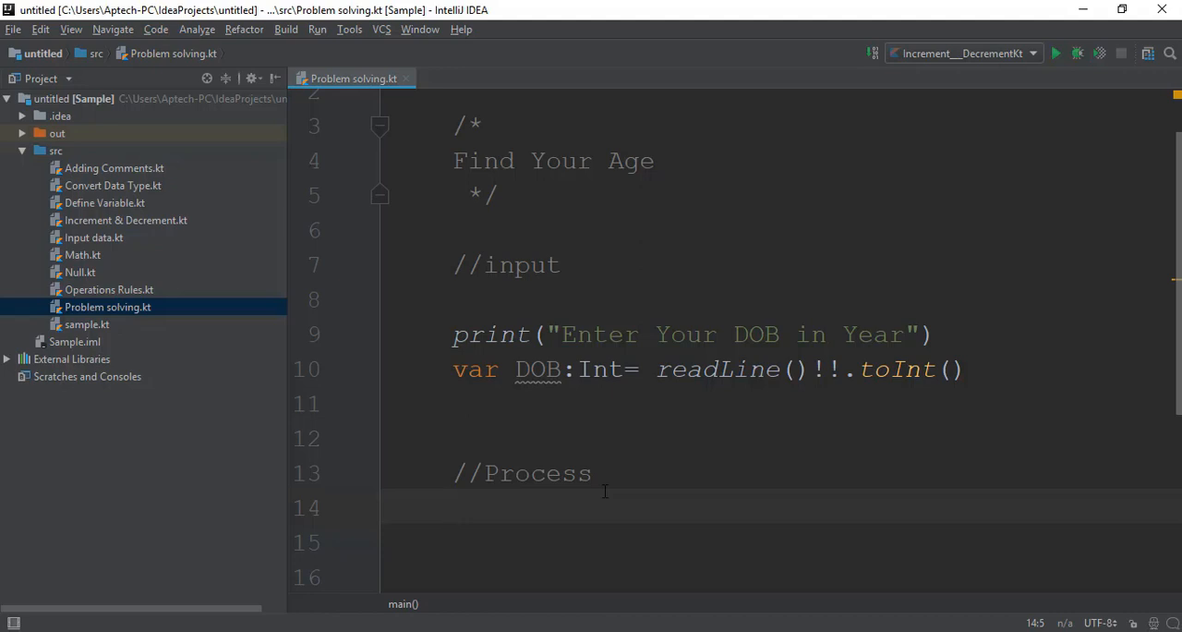
pyautogui.write('var')
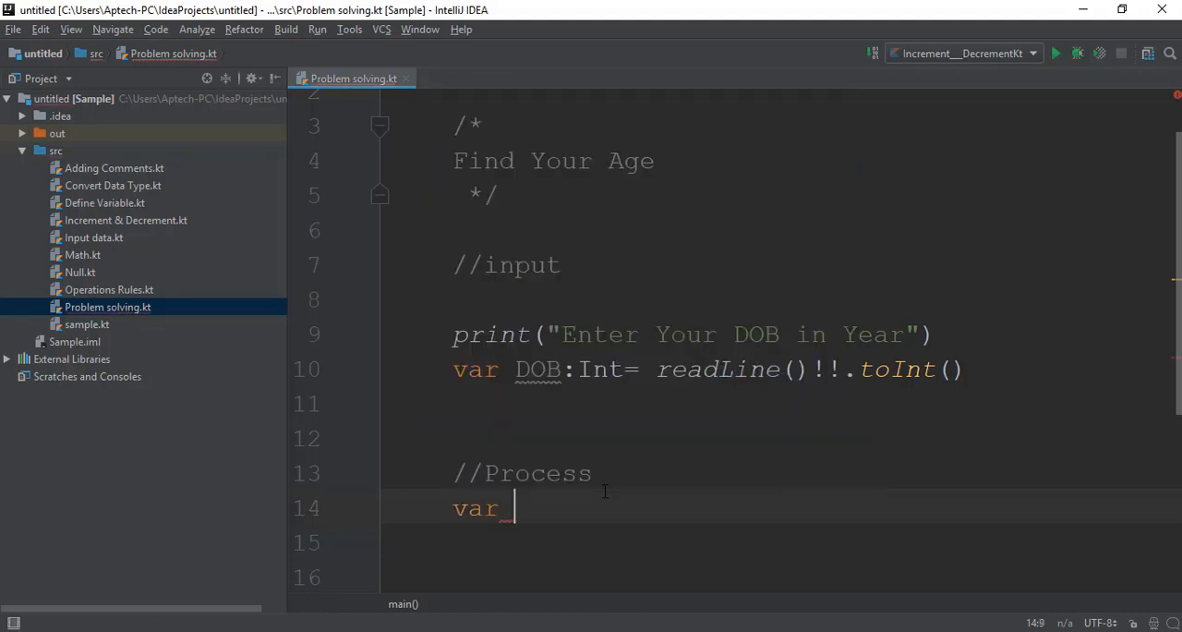
pyautogui.write('age=')
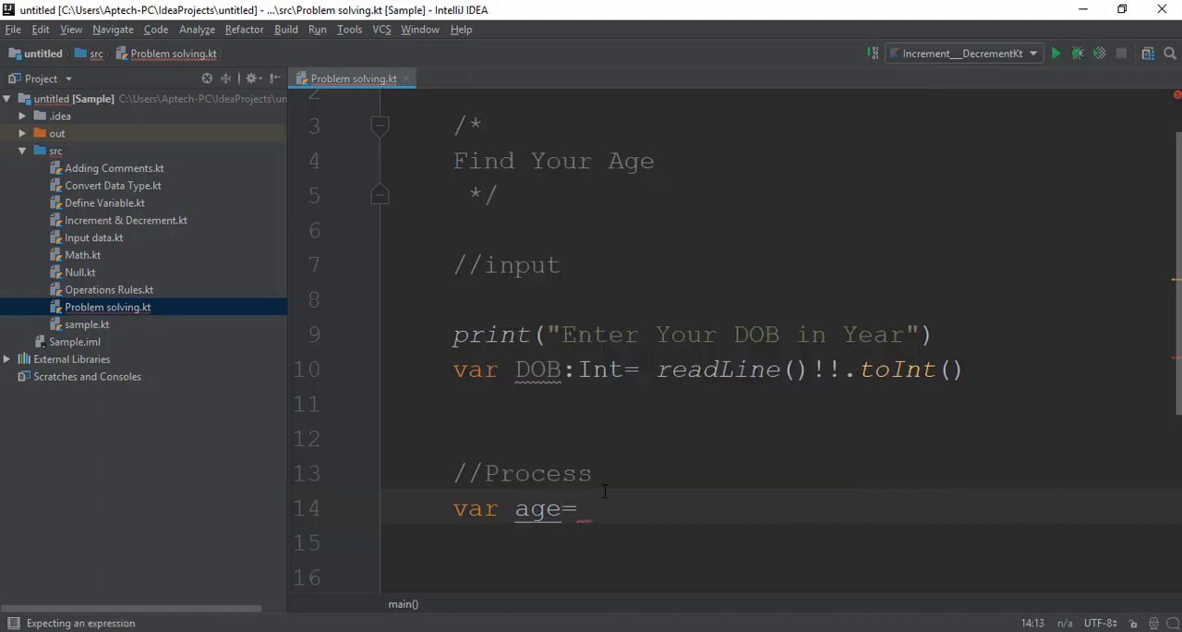
pyautogui.write('20')
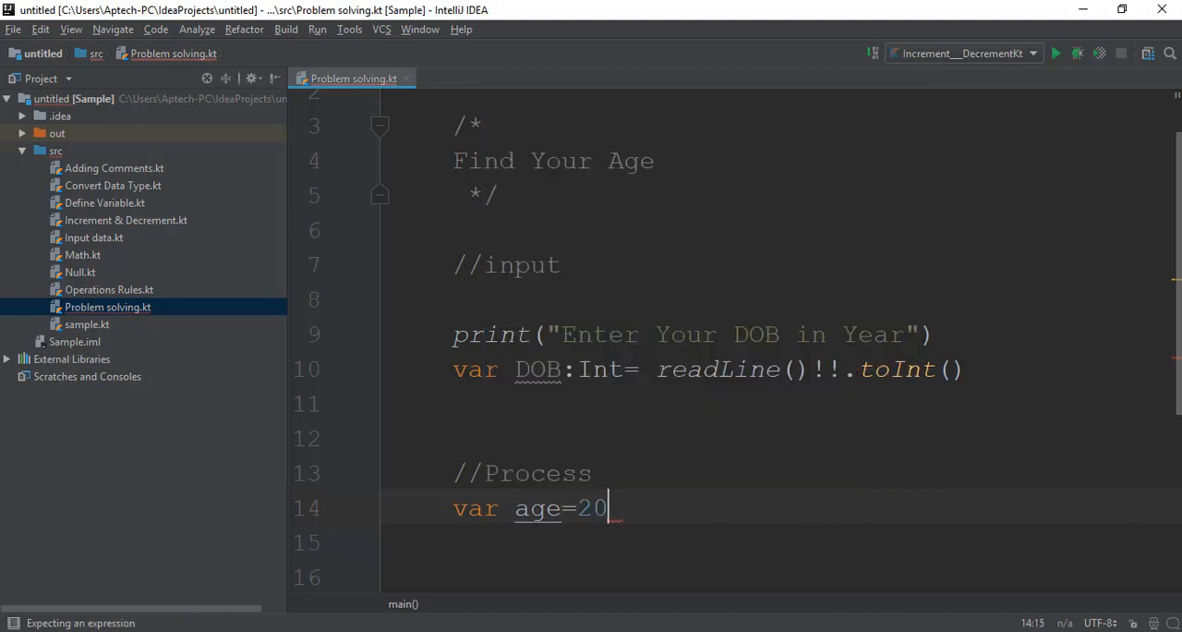
pyautogui.write('18-')
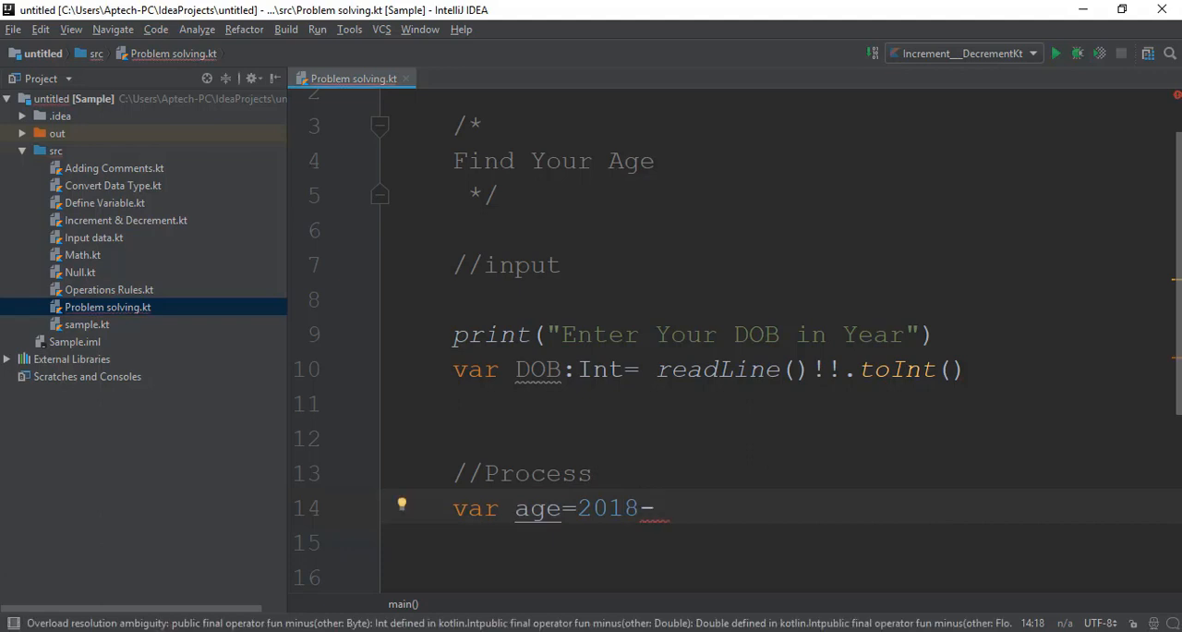
pyautogui.write('DOB')
pyautogui.write('//Output')
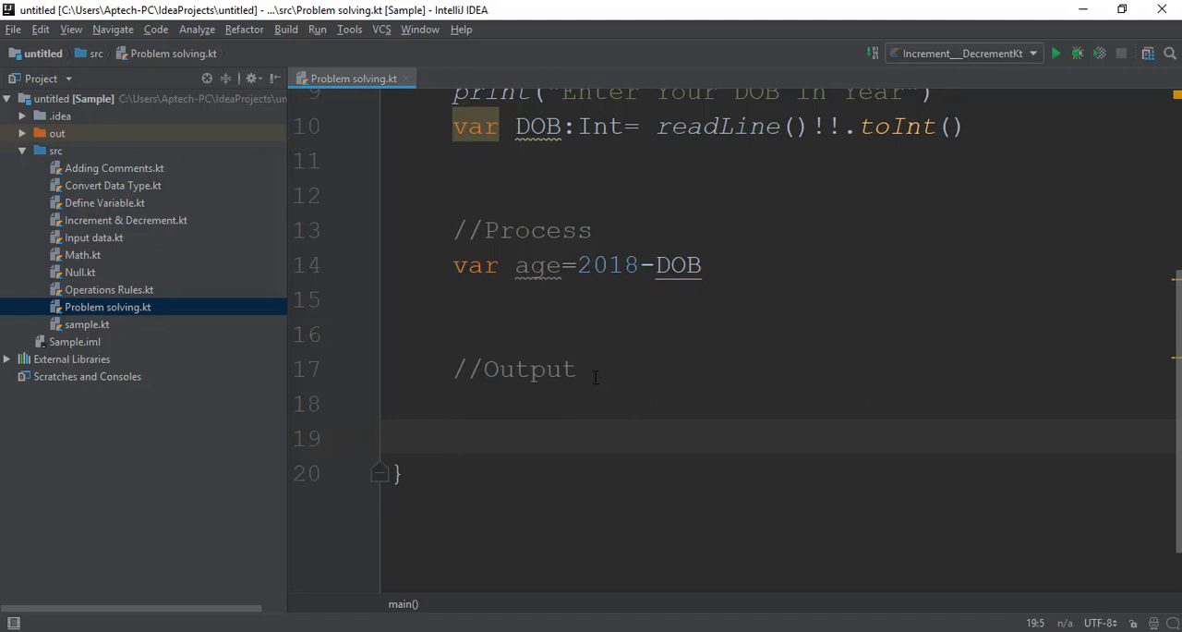
# - Under //Output, write println(" Your Age is $age years"), fixing the mistyped println
pyautogui.click(452, 438)
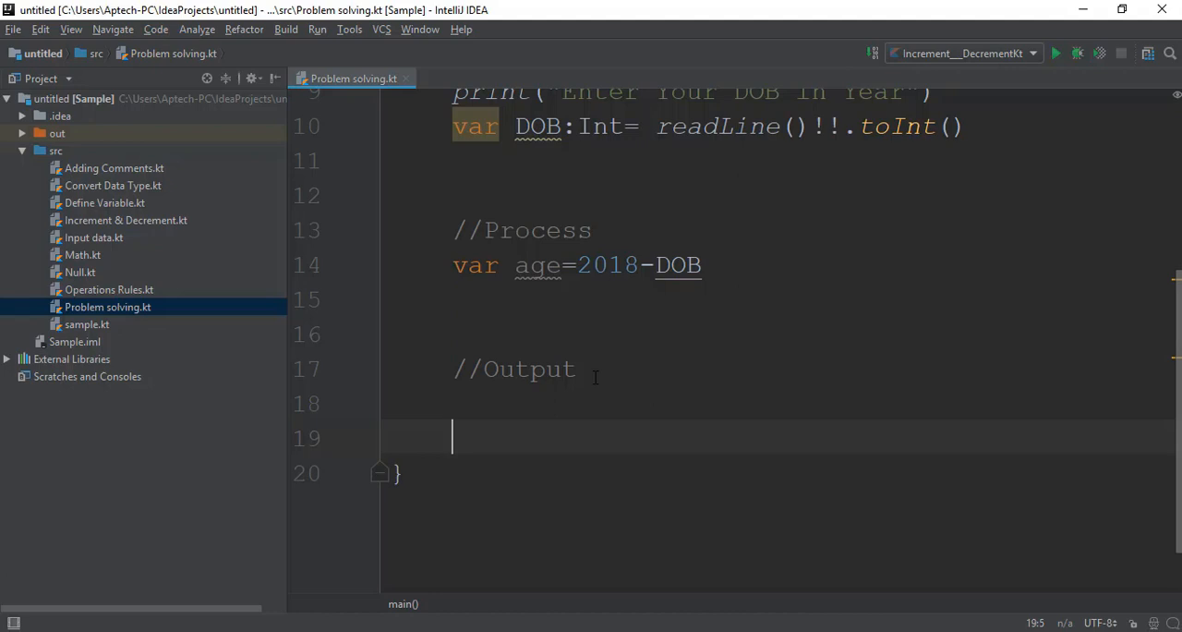
pyautogui.write('proiint')
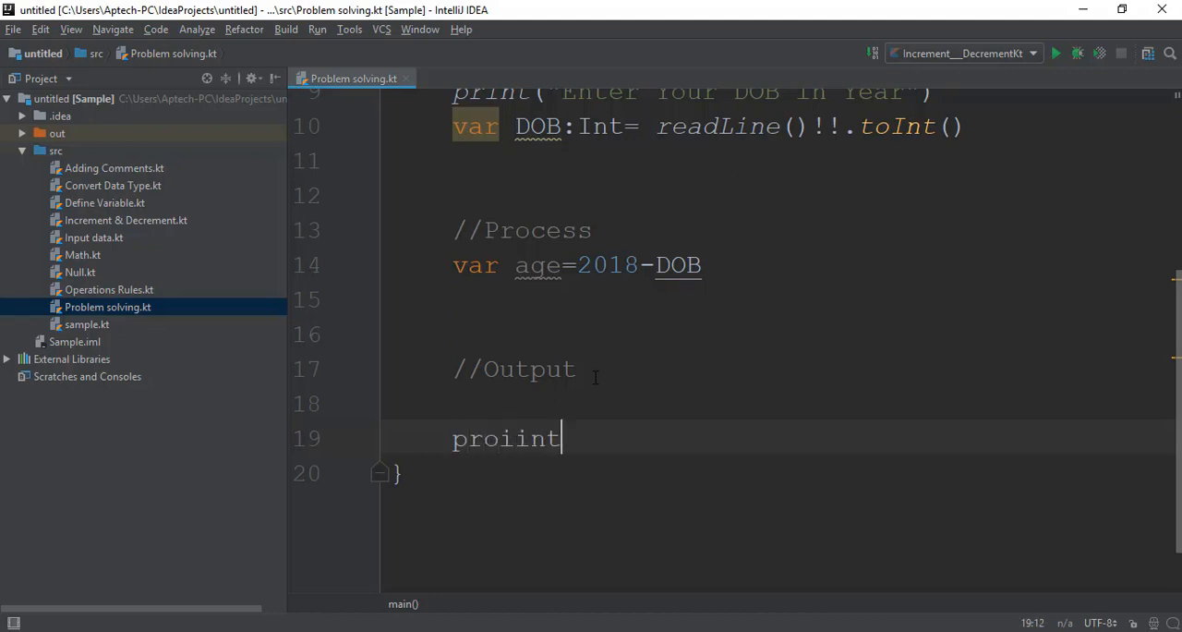
pyautogui.press('BackSpace')
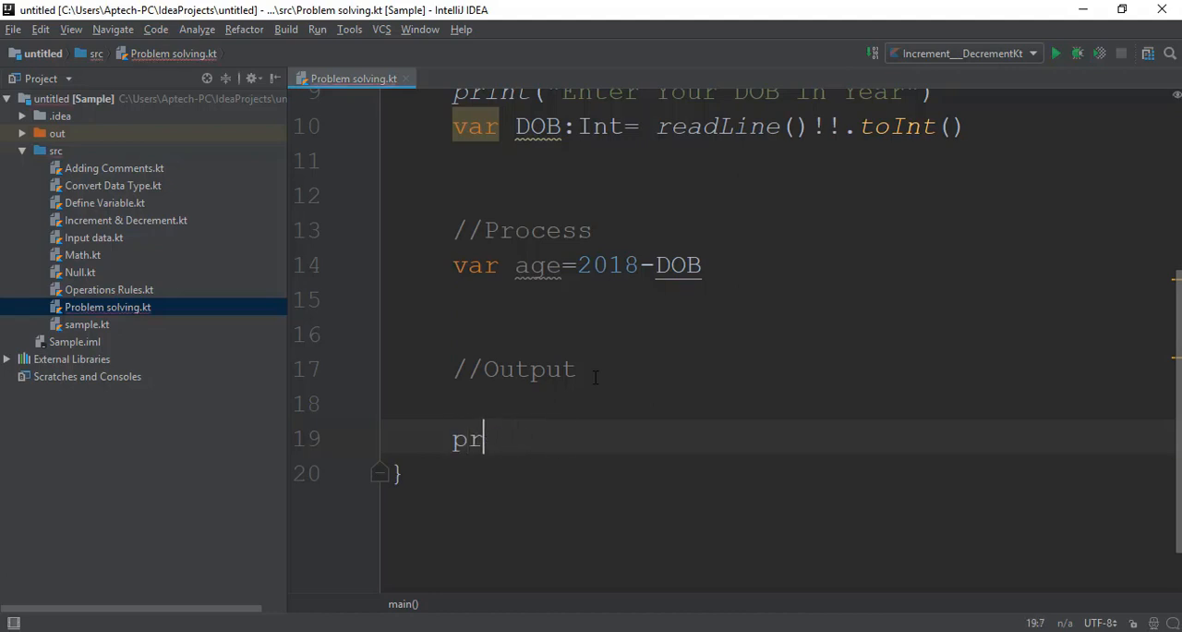
pyautogui.write('intln(')
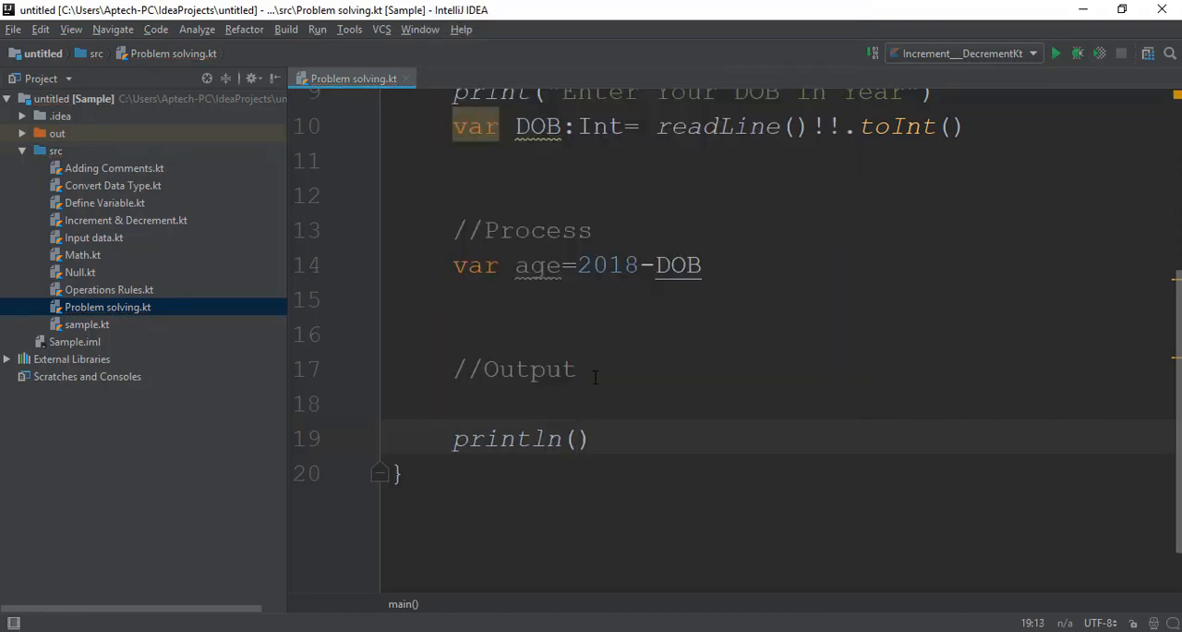
pyautogui.write('Your Age "')
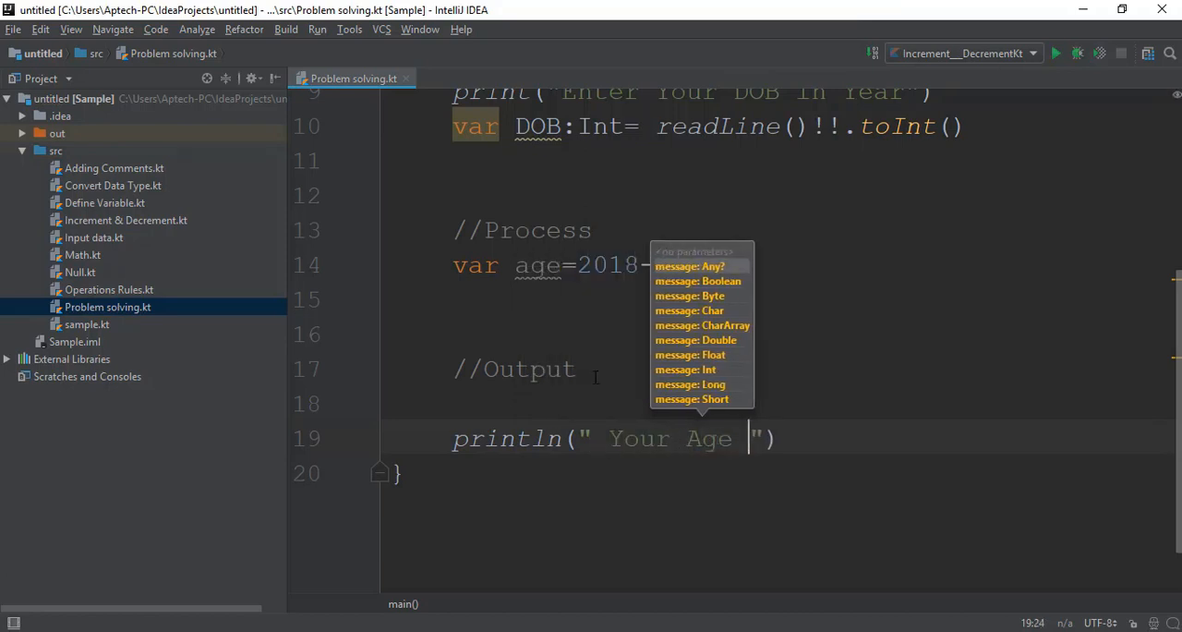
pyautogui.write('s')
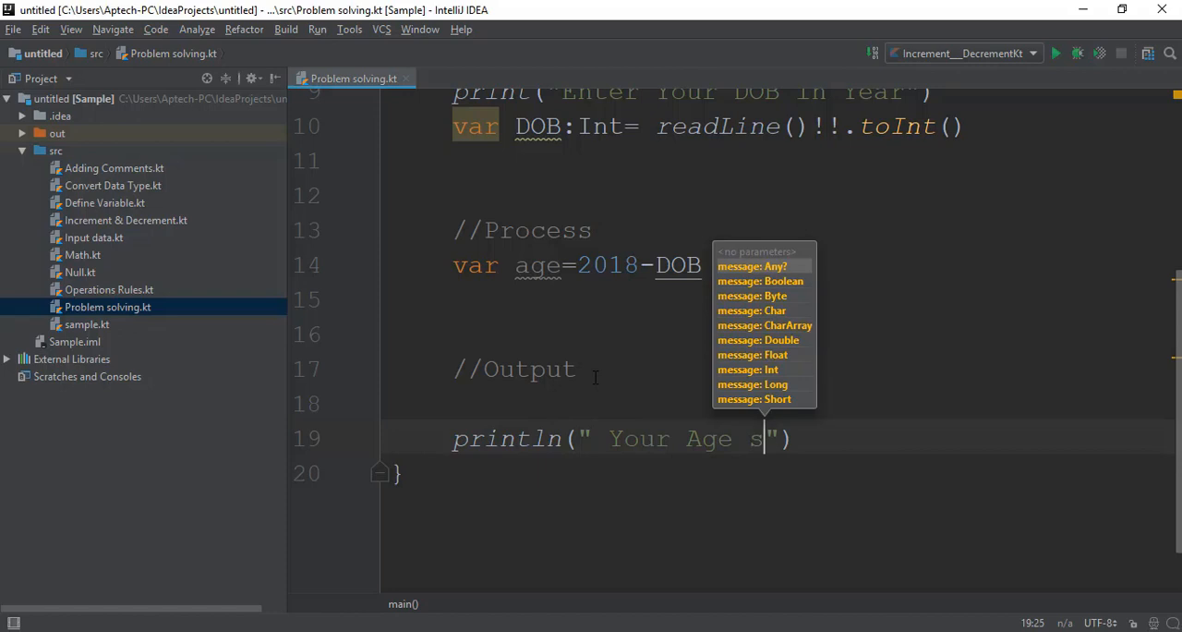
pyautogui.write('is')
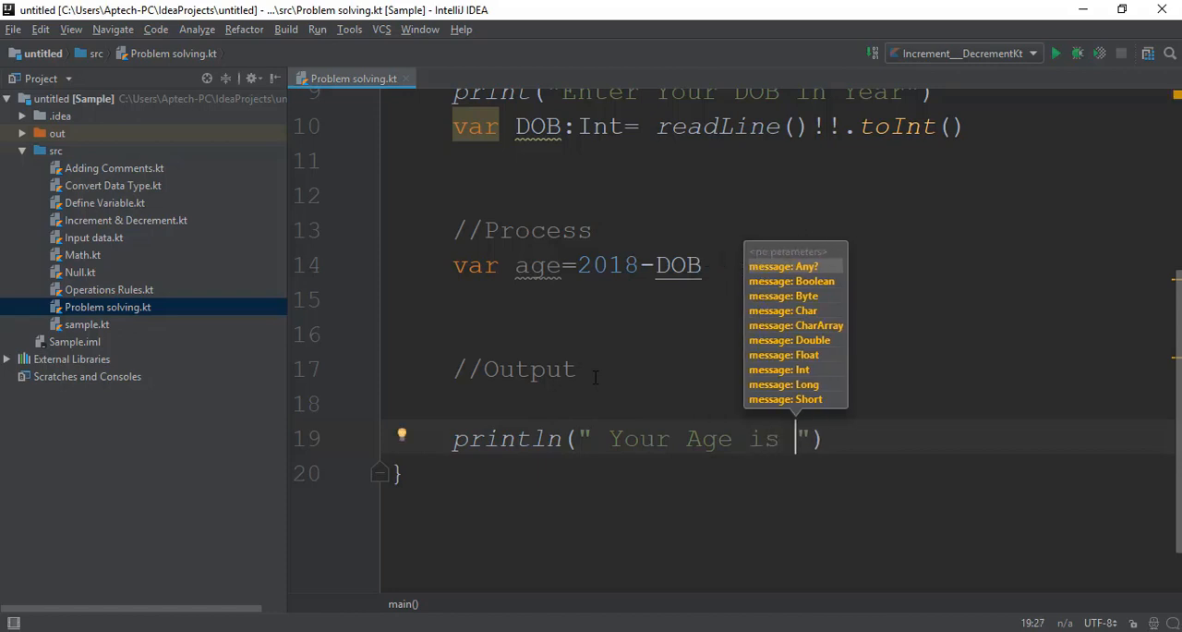
pyautogui.write('$a')
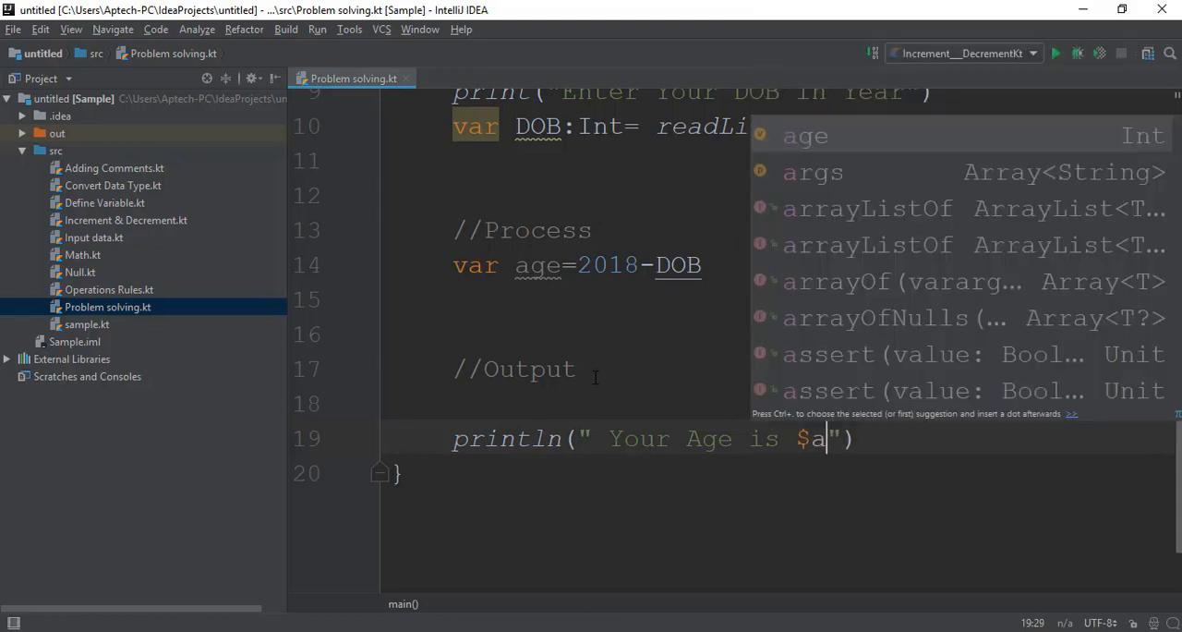
pyautogui.write('ge')
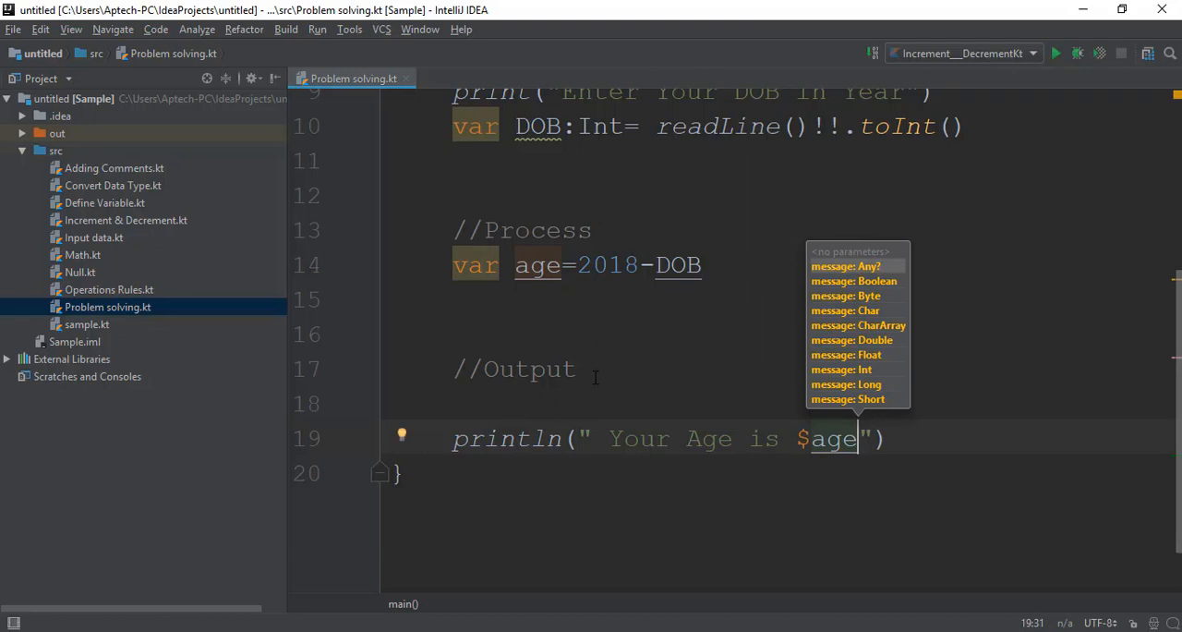
pyautogui.write('y')
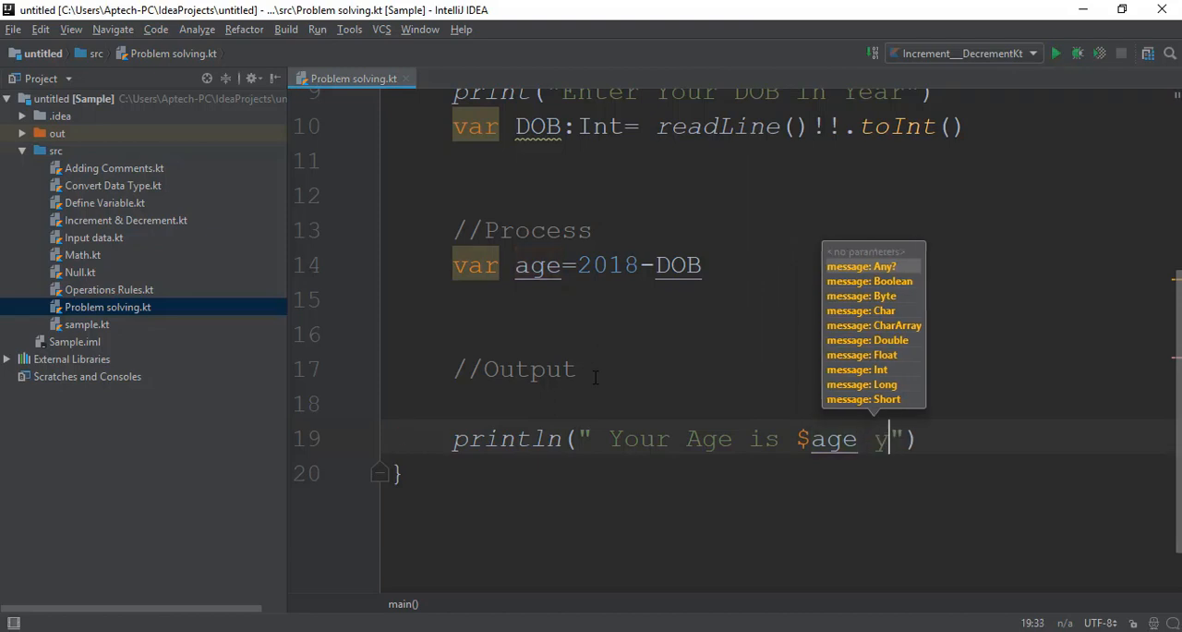
pyautogui.write('ears')
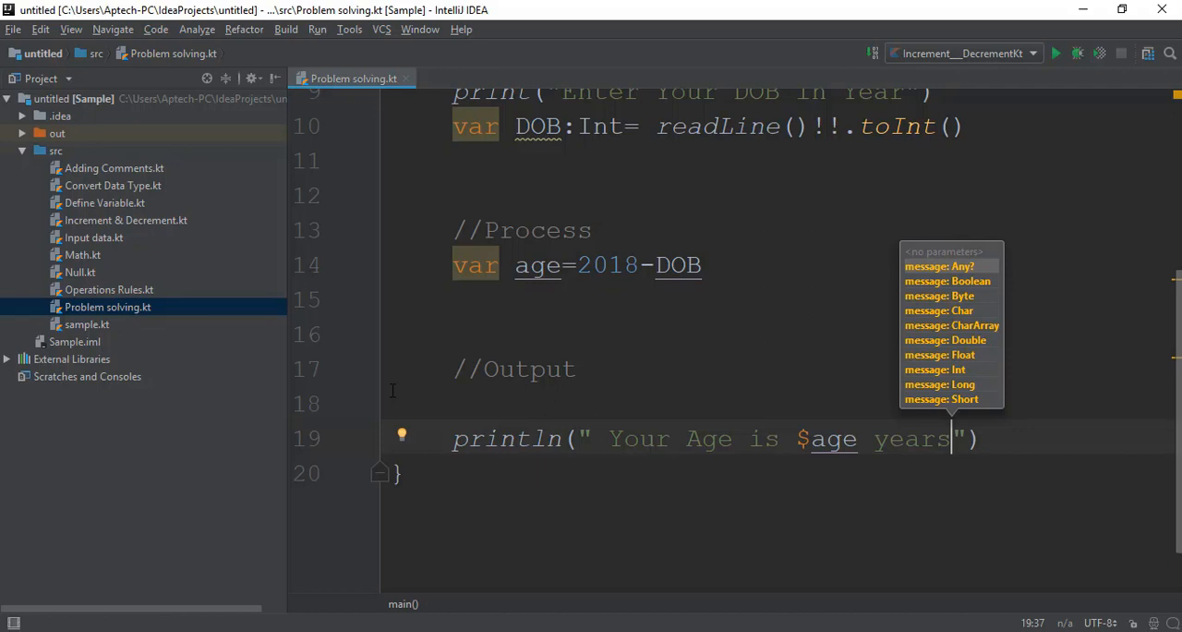
pyautogui.moveTo(965, 452)
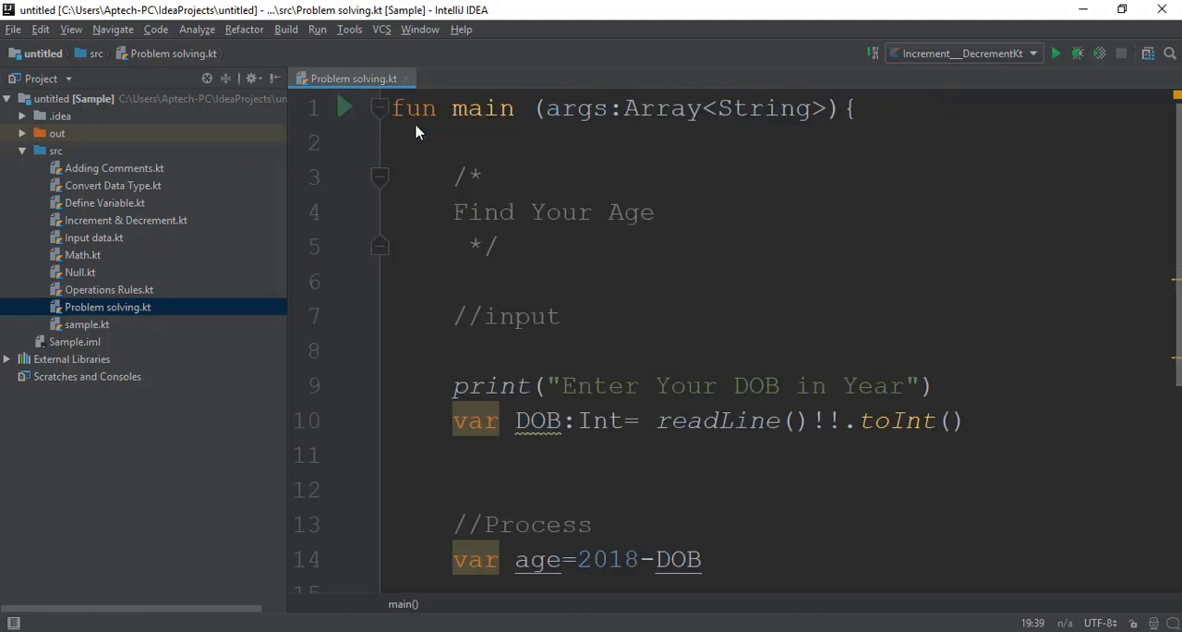
# - Run the program and enter birth year 1996, getting 'Your Age is 20 years'
pyautogui.click(1056, 53)
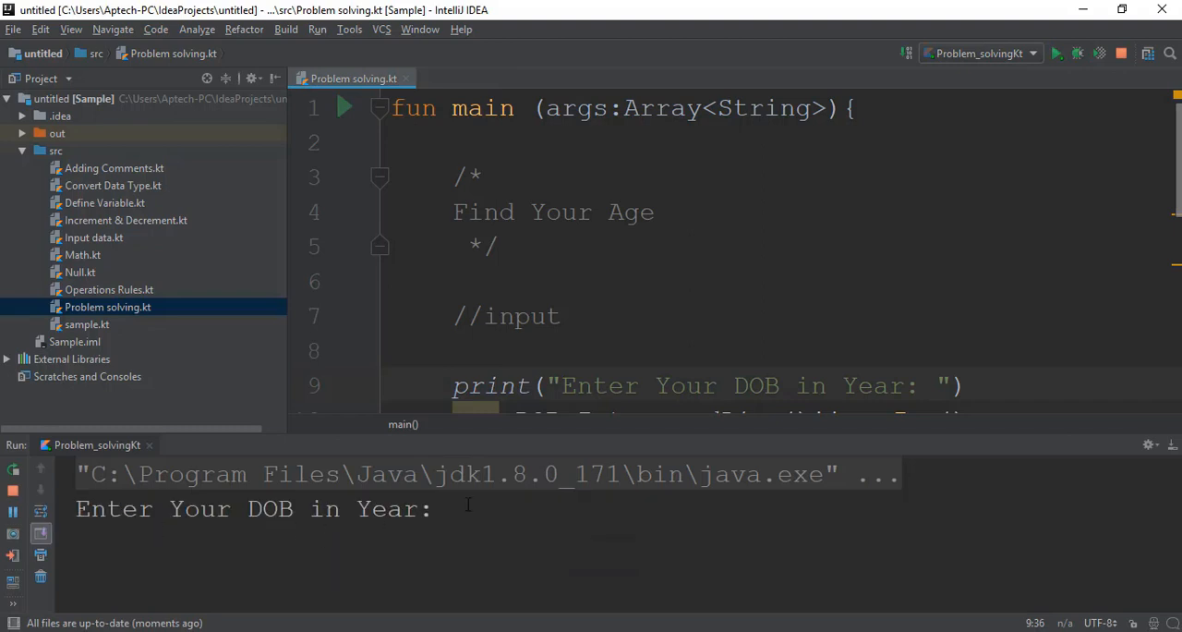
pyautogui.write('1996')
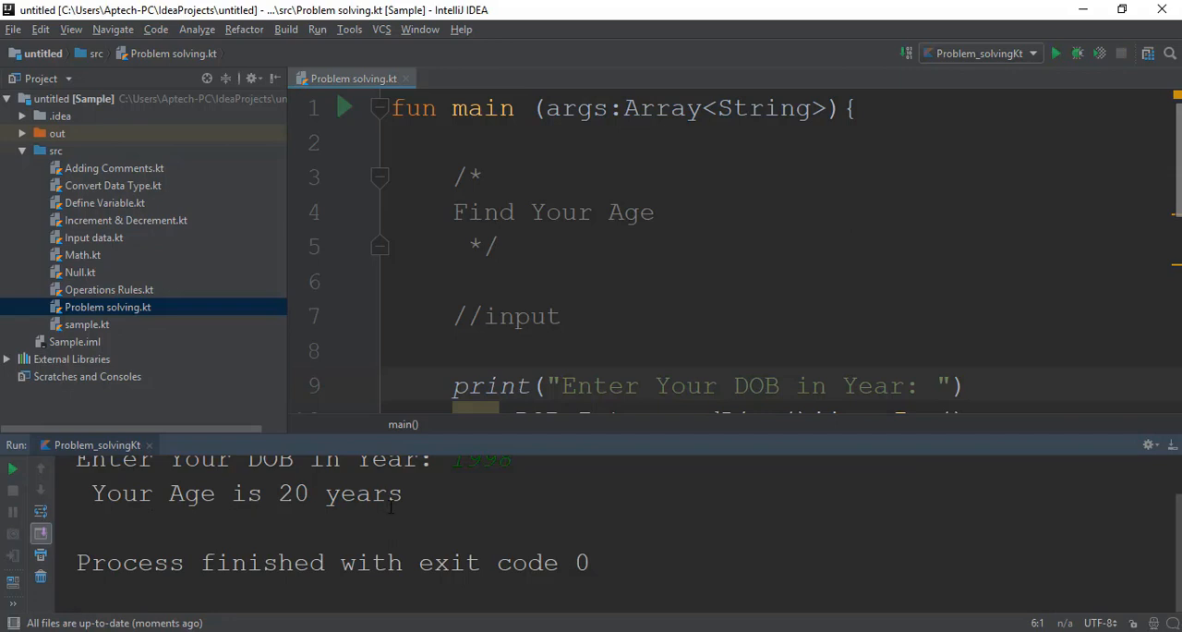
pyautogui.moveTo(1171, 451)
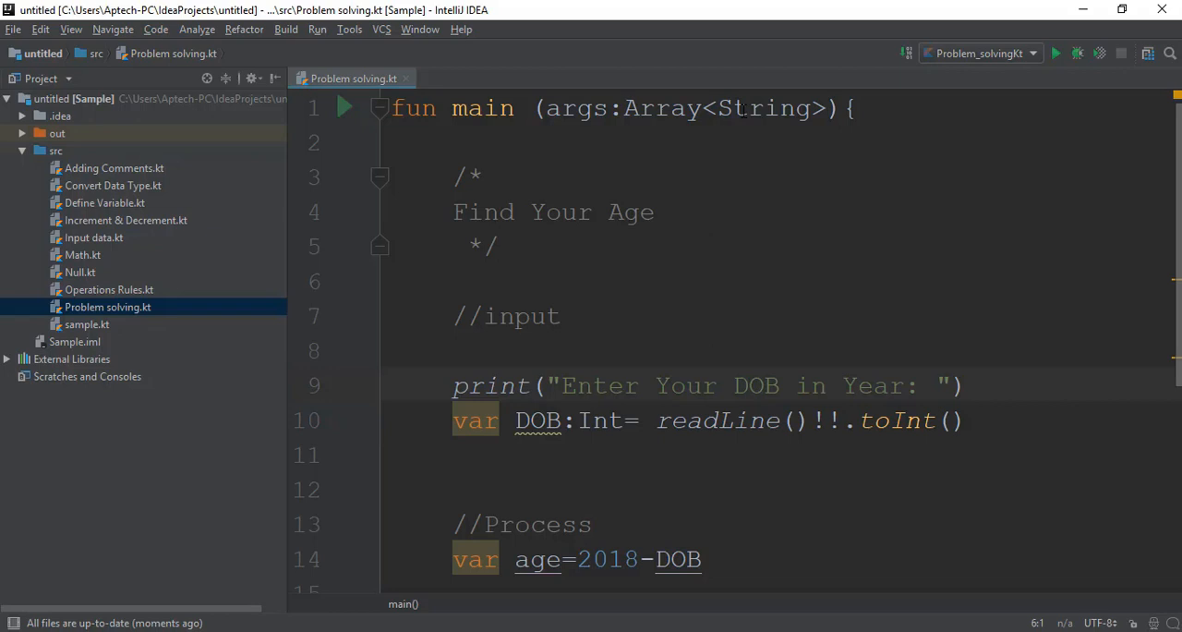
pyautogui.moveTo(744, 587)
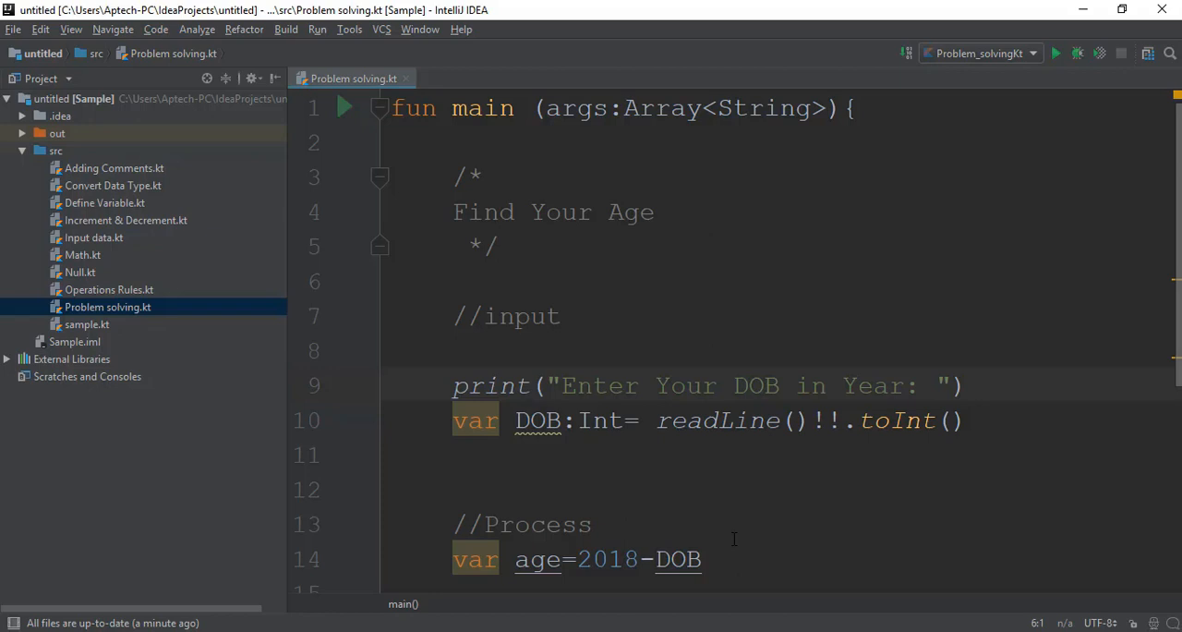
pyautogui.moveTo(671, 513)
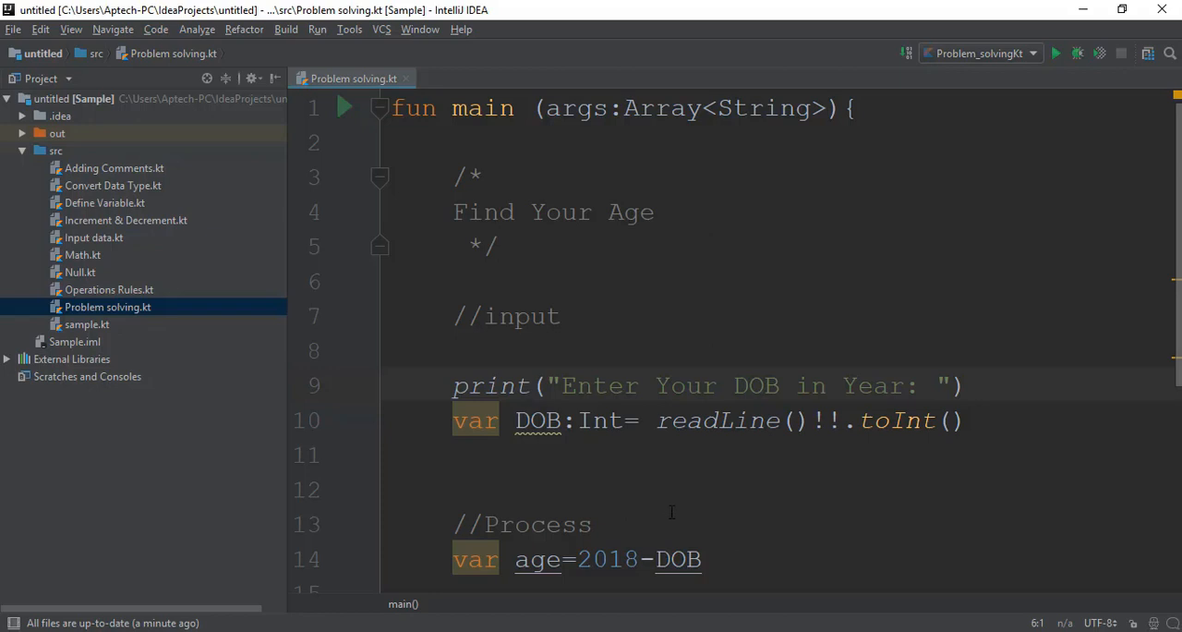
# - Insert a blank line between //Process and var age=2018-DOB
pyautogui.scroll(-3)
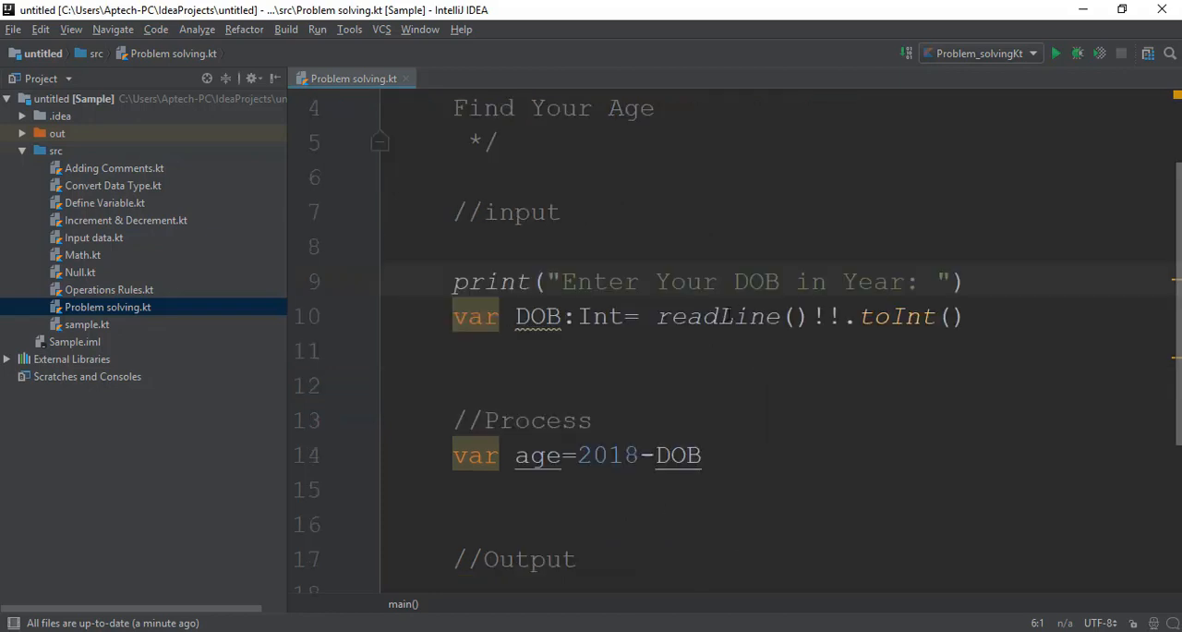
pyautogui.scroll(-3)
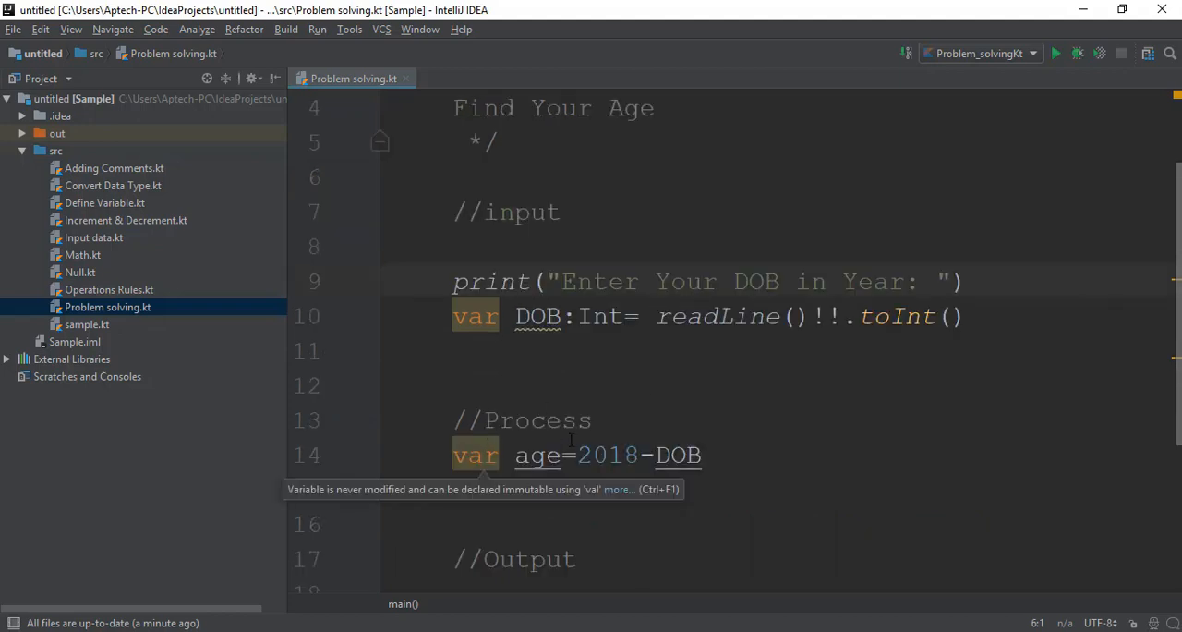
pyautogui.press('enter')
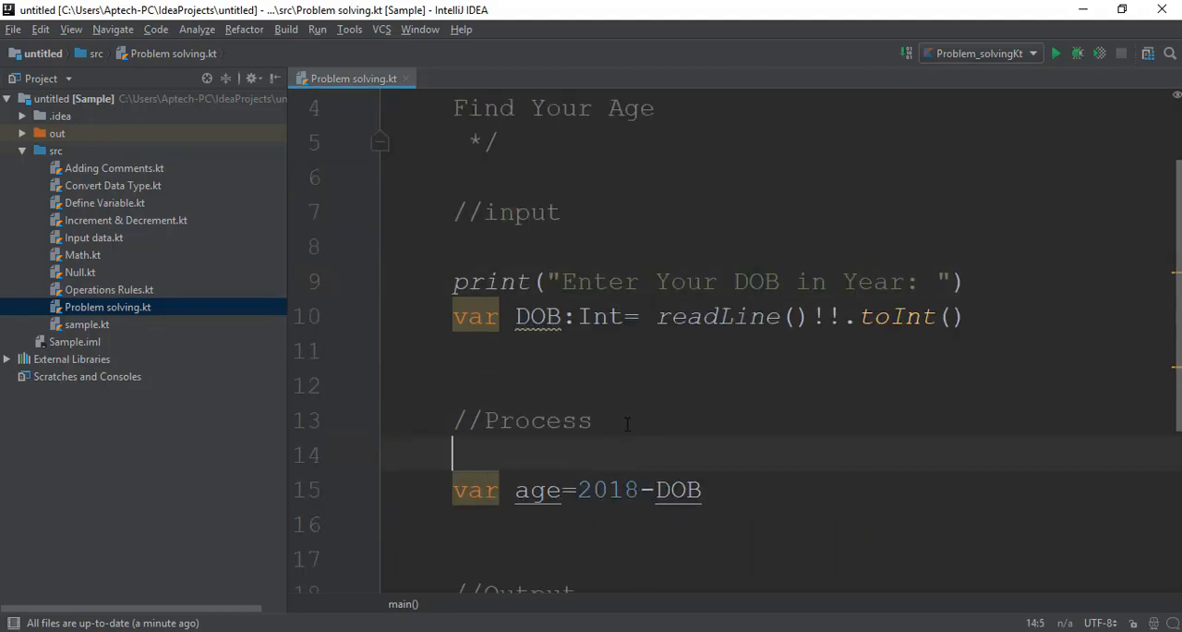
# - Type var year= Calendar.getInstance(), fixing the 'yez' typo and accepting completion
pyautogui.write('v')
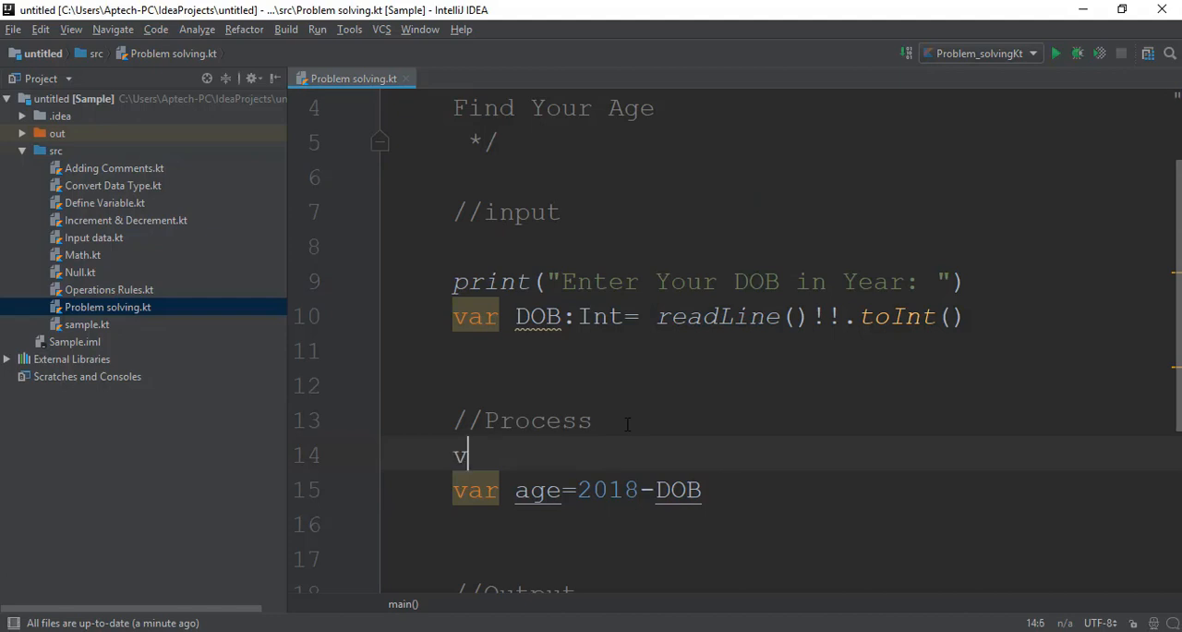
pyautogui.write('ar')
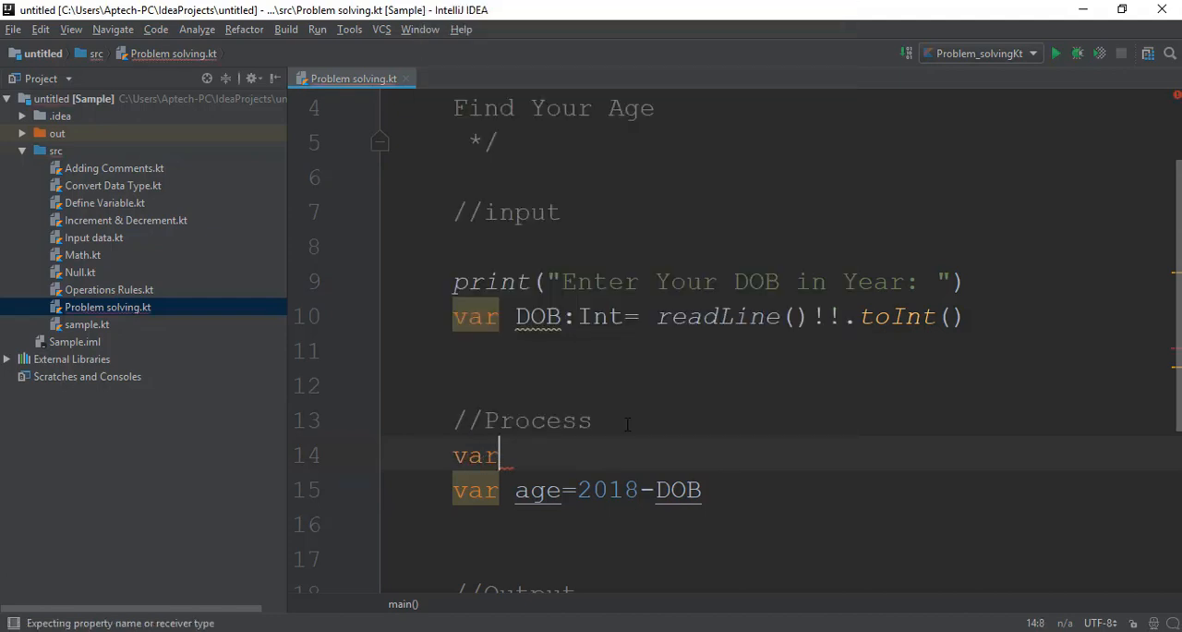
pyautogui.write('yez')
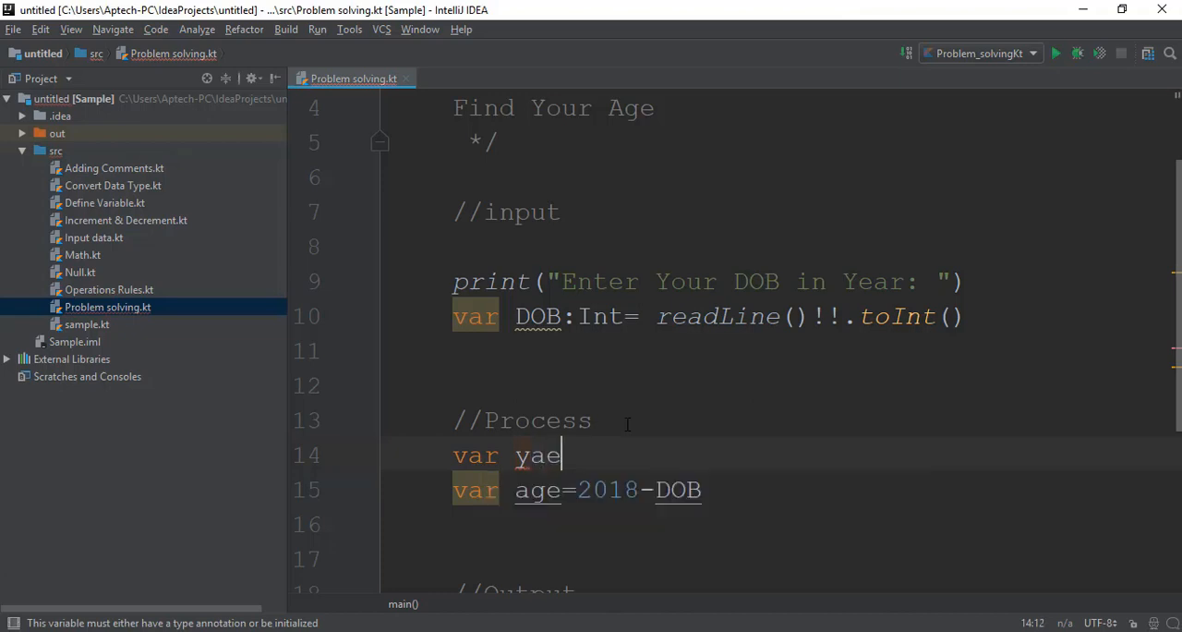
pyautogui.press('Backspace')
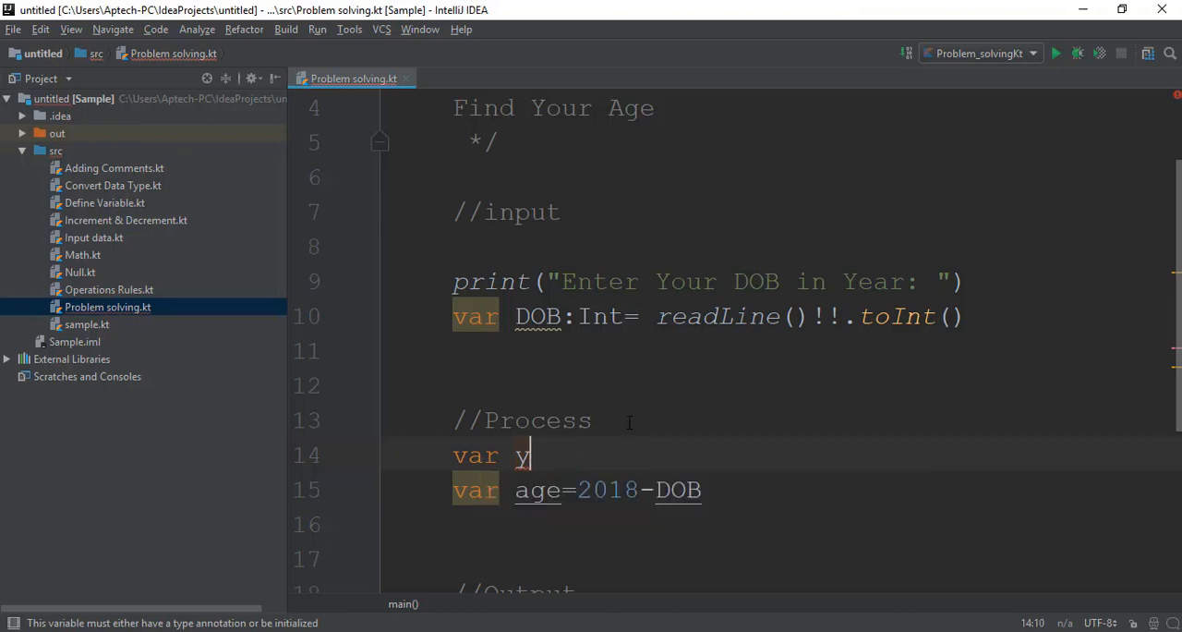
pyautogui.write('ear')
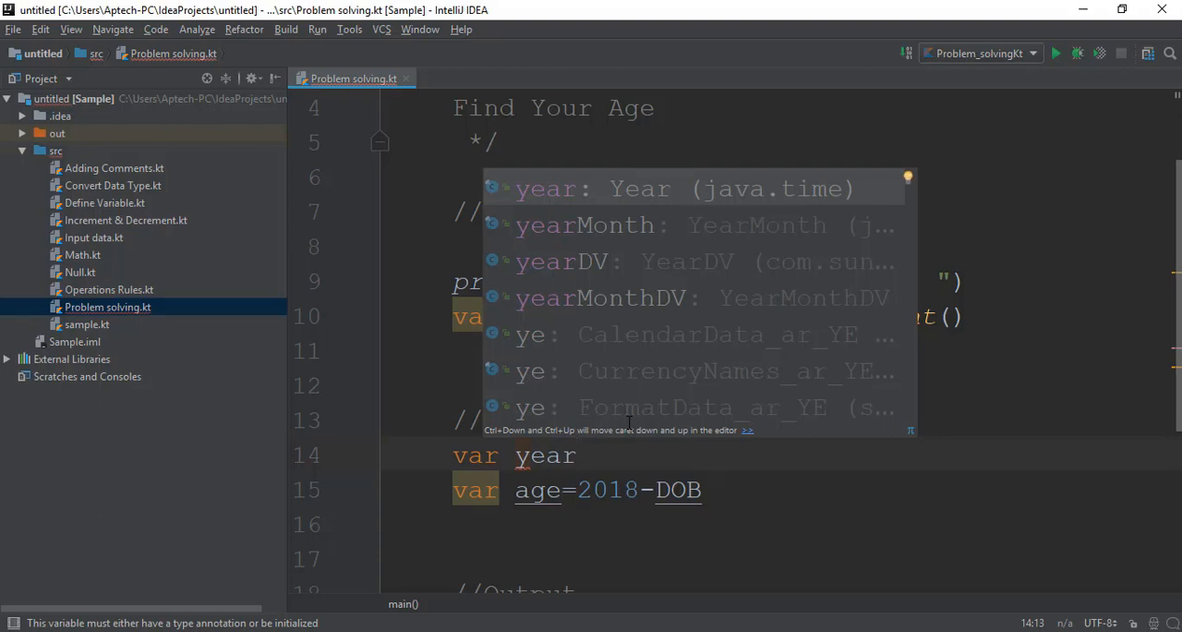
pyautogui.write('=')
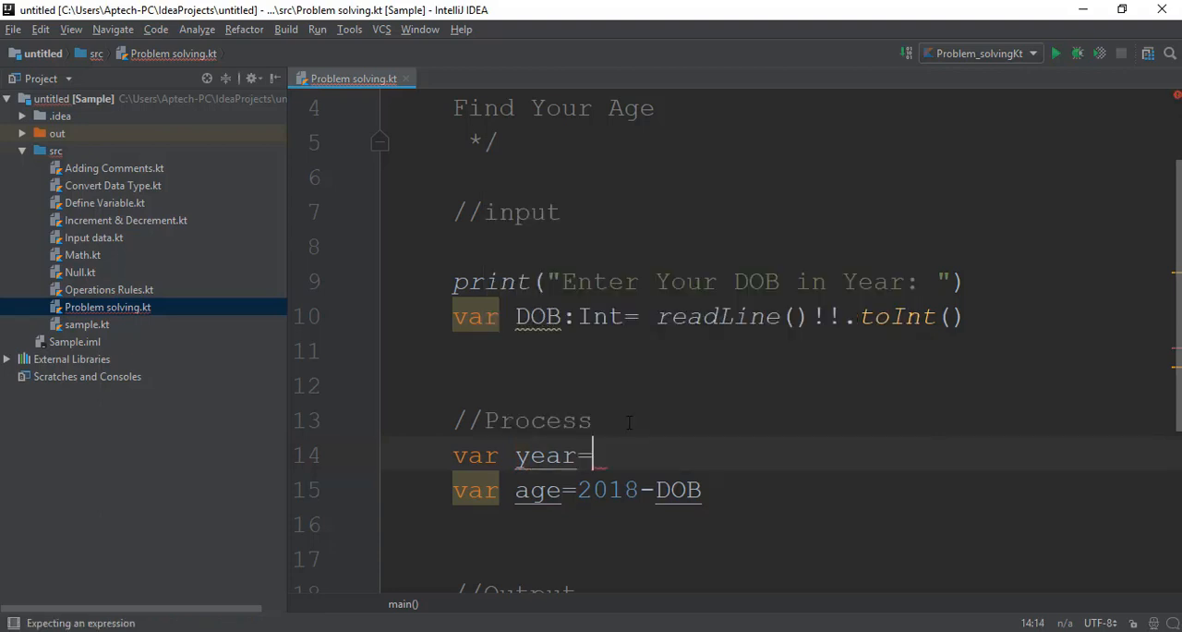
pyautogui.write('Calendd')
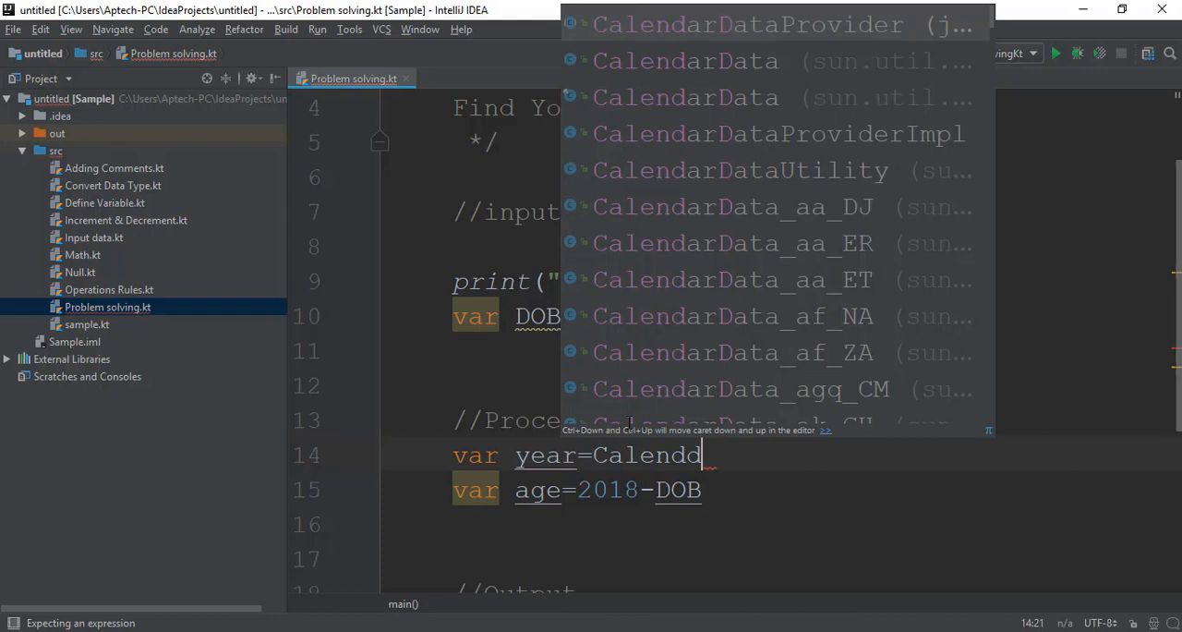
pyautogui.moveTo(628, 426)
pyautogui.write('ar.')
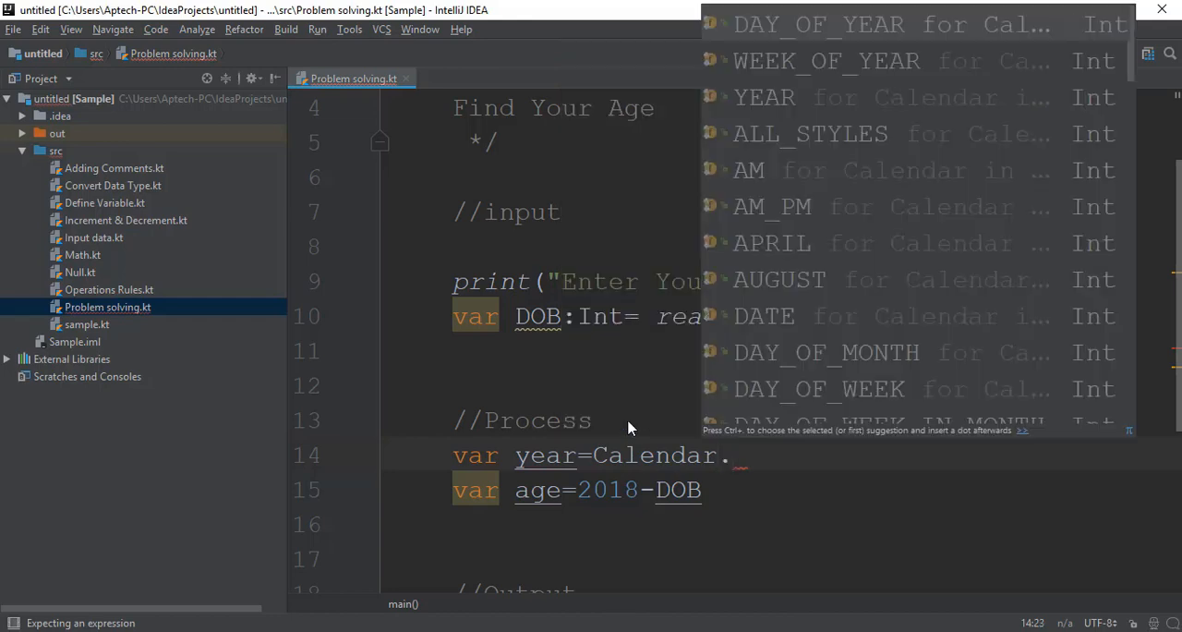
pyautogui.moveTo(628, 421)
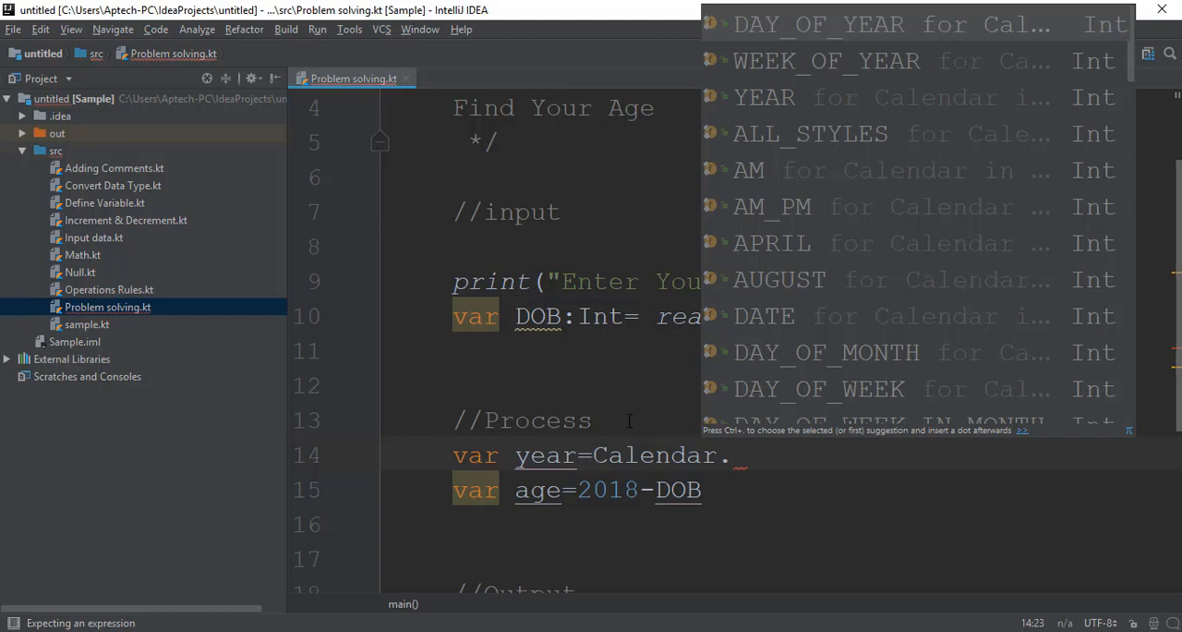
pyautogui.write('get')
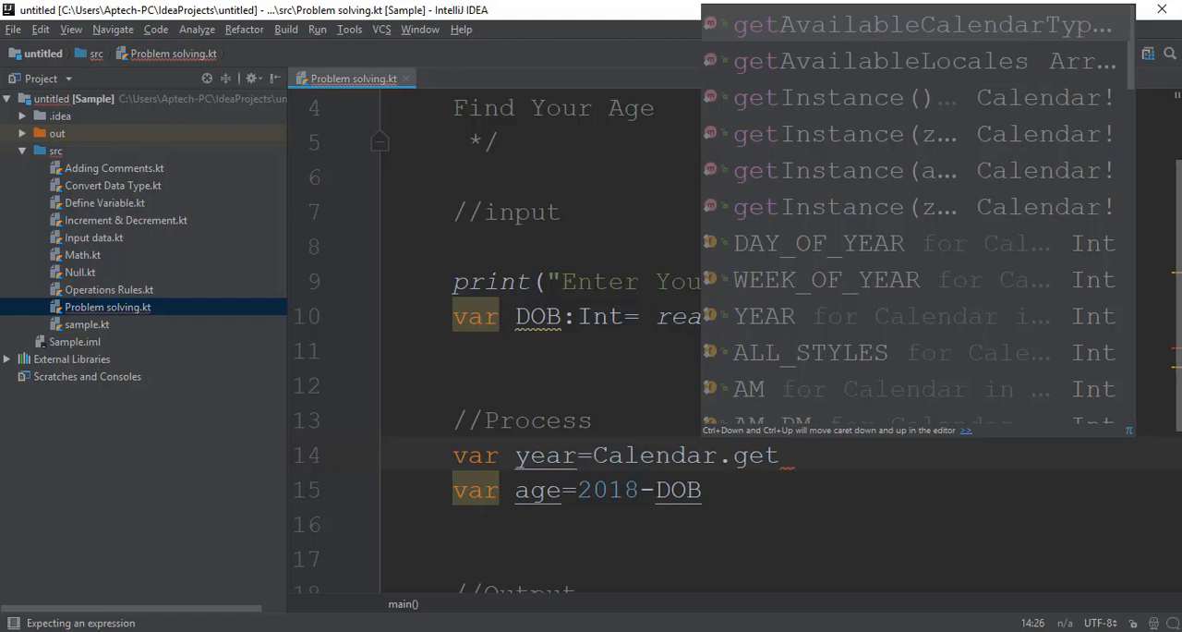
pyautogui.write('In')
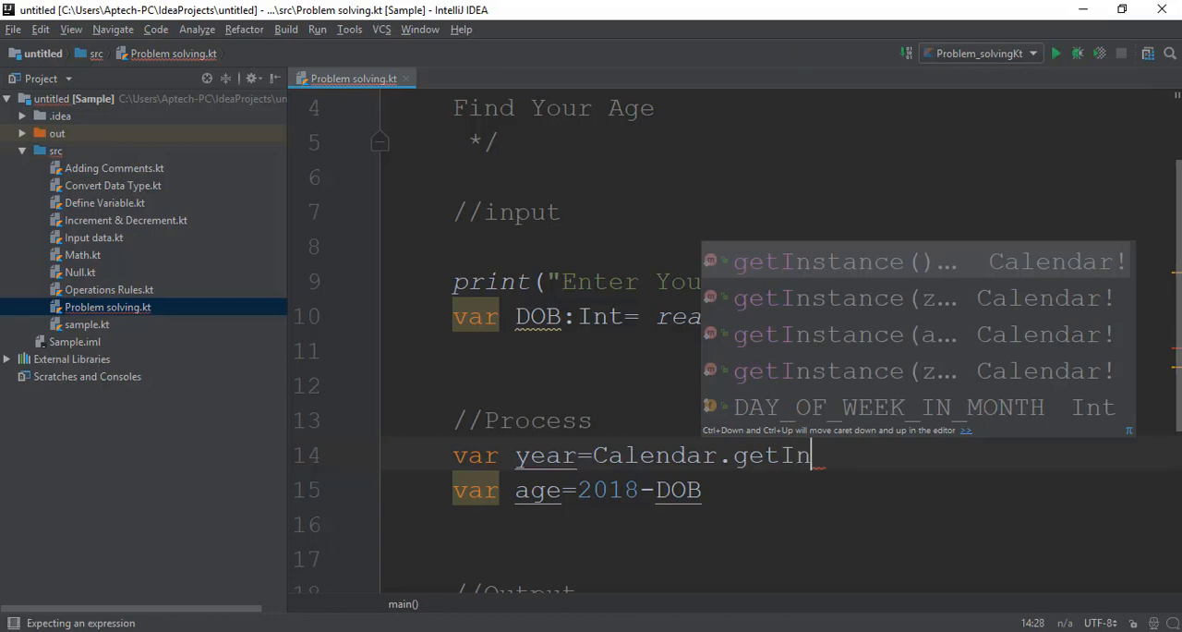
pyautogui.click(815, 261)
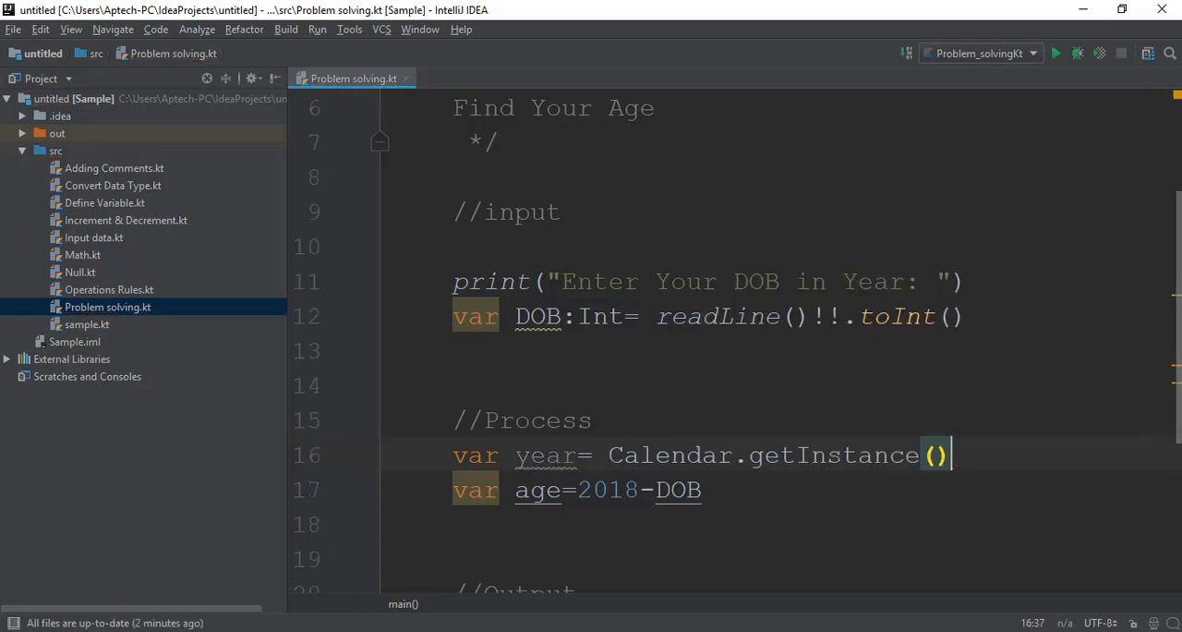
# - Append .get(Calendar.YEAR) to Calendar.getInstance(), removing a stray letter
pyautogui.write('.g')
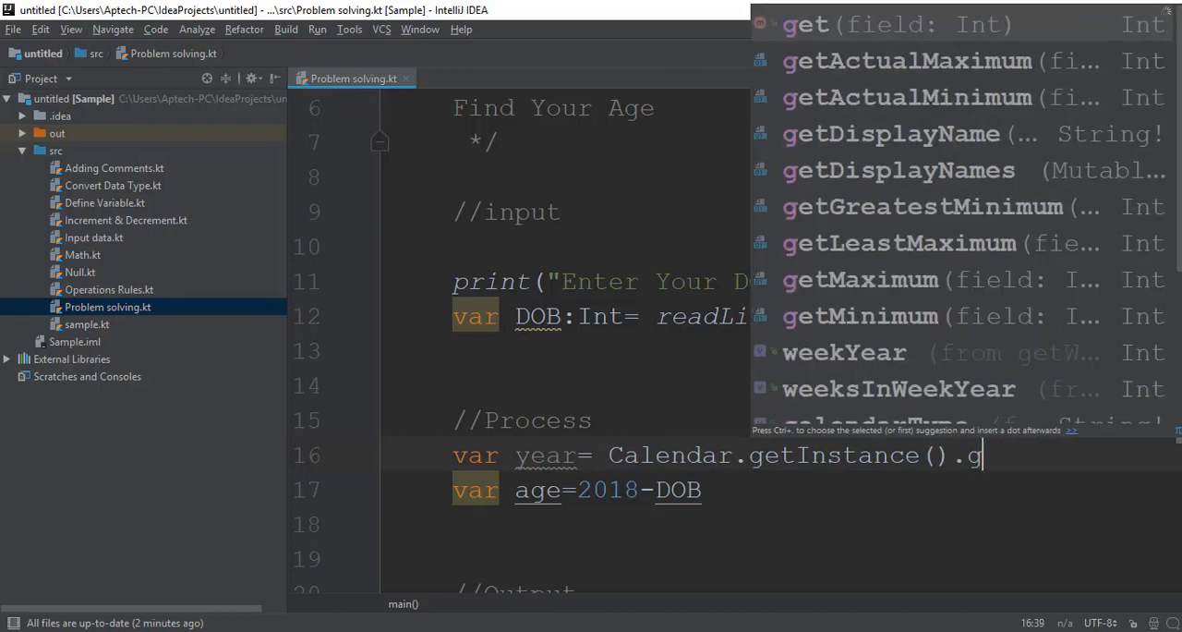
pyautogui.write('et(')
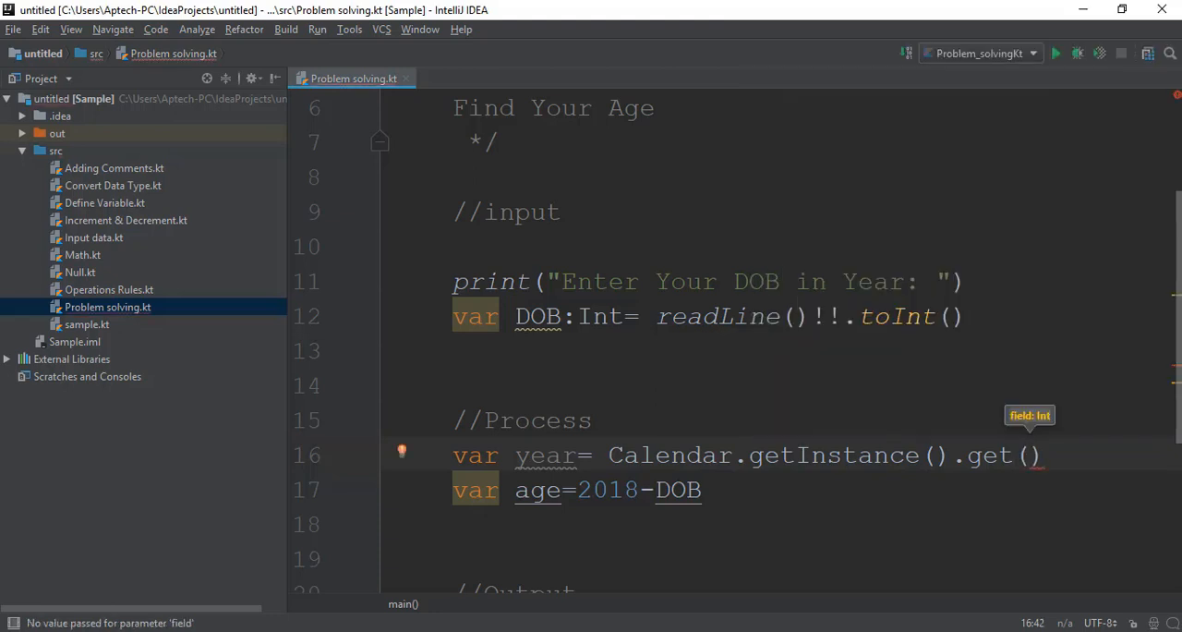
pyautogui.write('c')
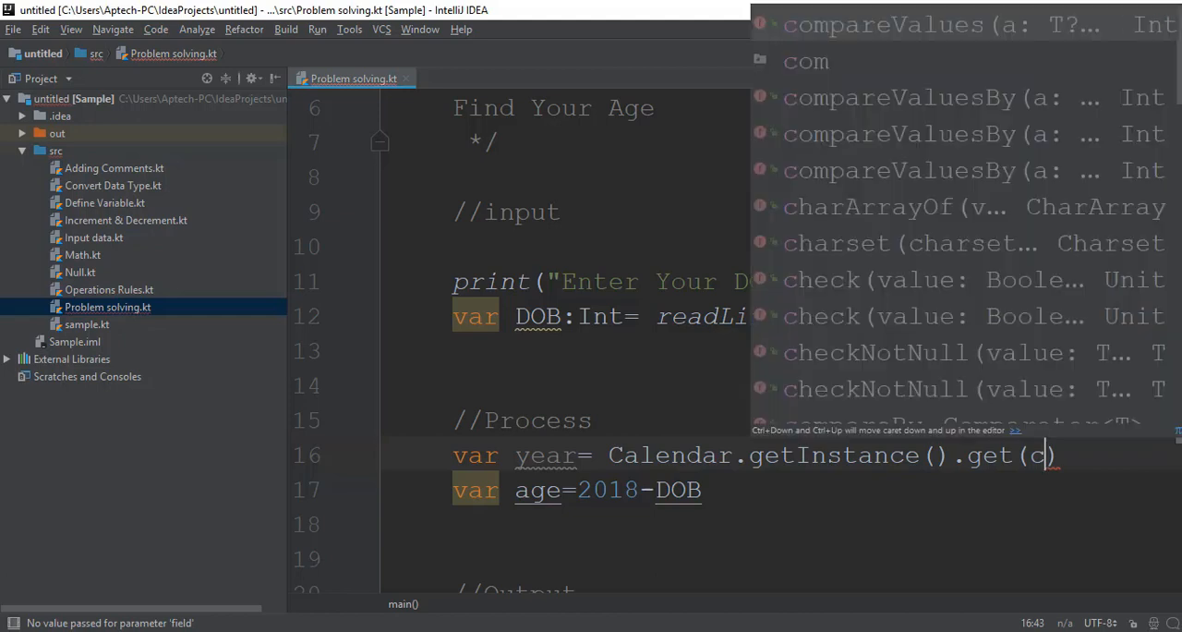
pyautogui.write('alen')
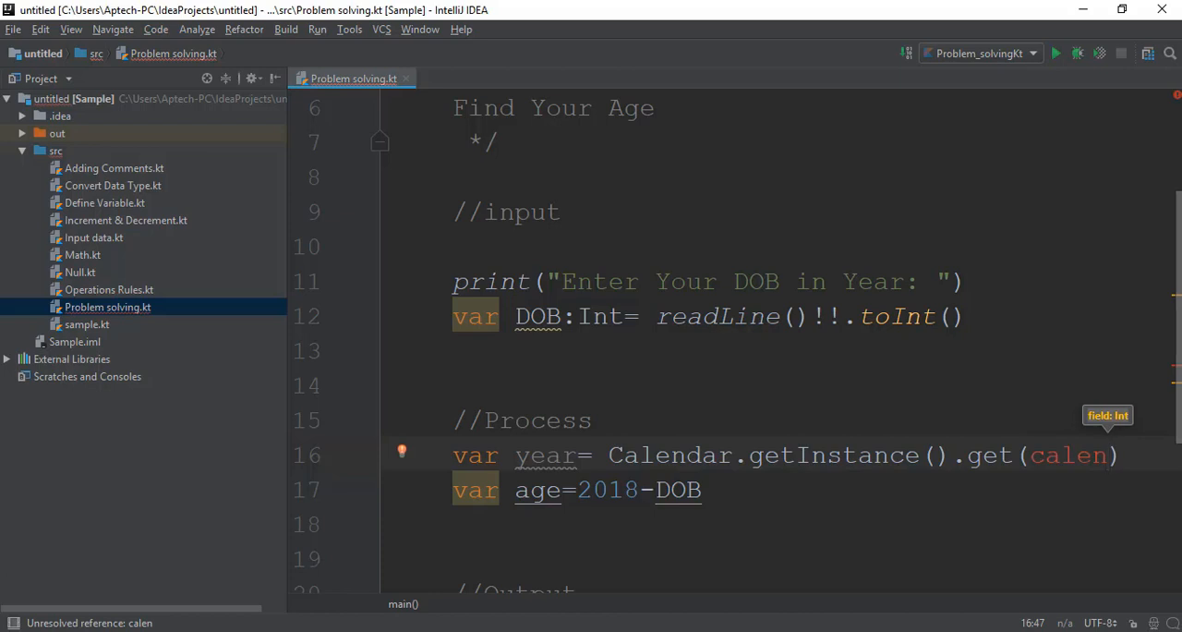
pyautogui.press('Backspace')
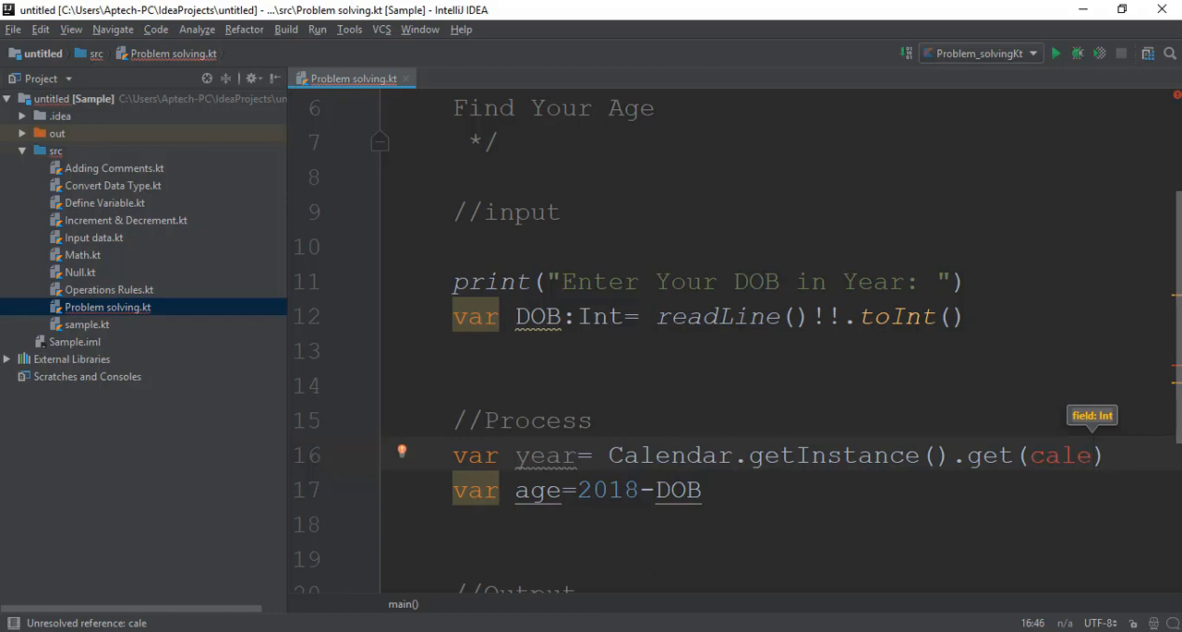
pyautogui.write('ndar.YEAR')
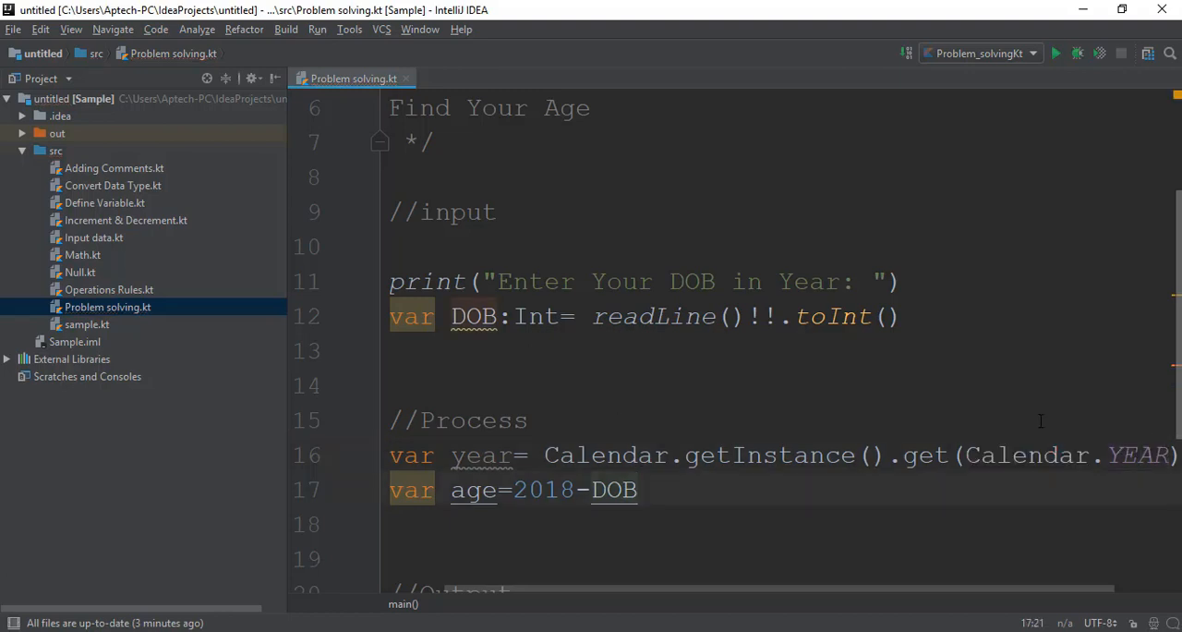
# - Change the age calculation to 'var age=year-DOB' instead of the hardcoded 2018
pyautogui.scroll(-3)
pyautogui.write('ue')
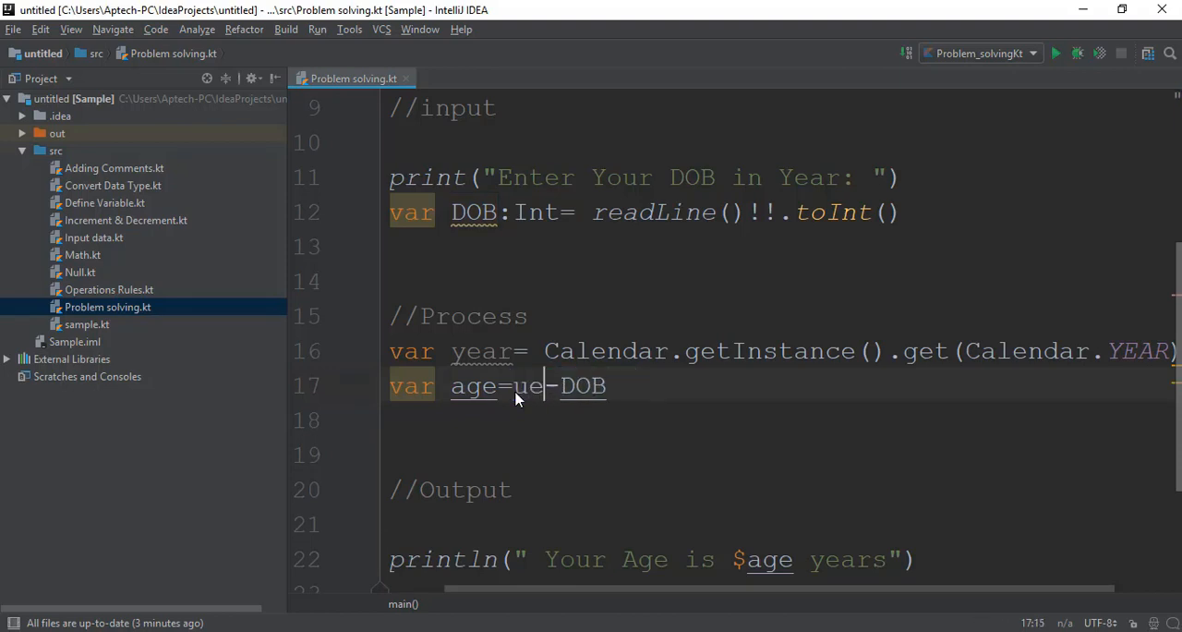
pyautogui.press('BackSpace')
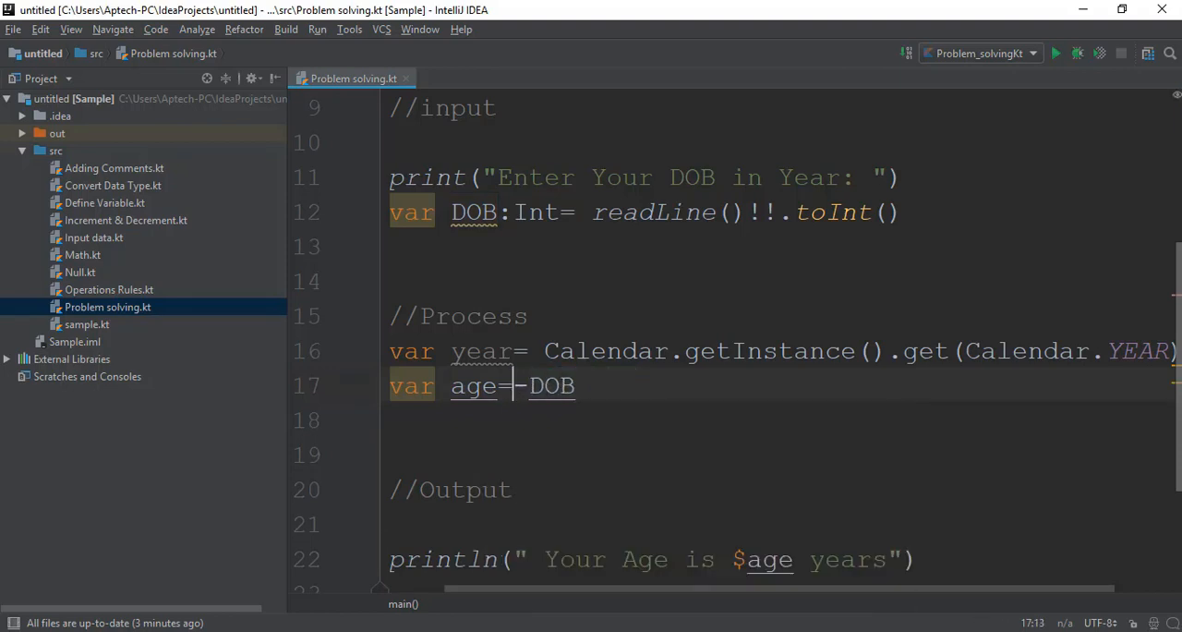
pyautogui.write('year')
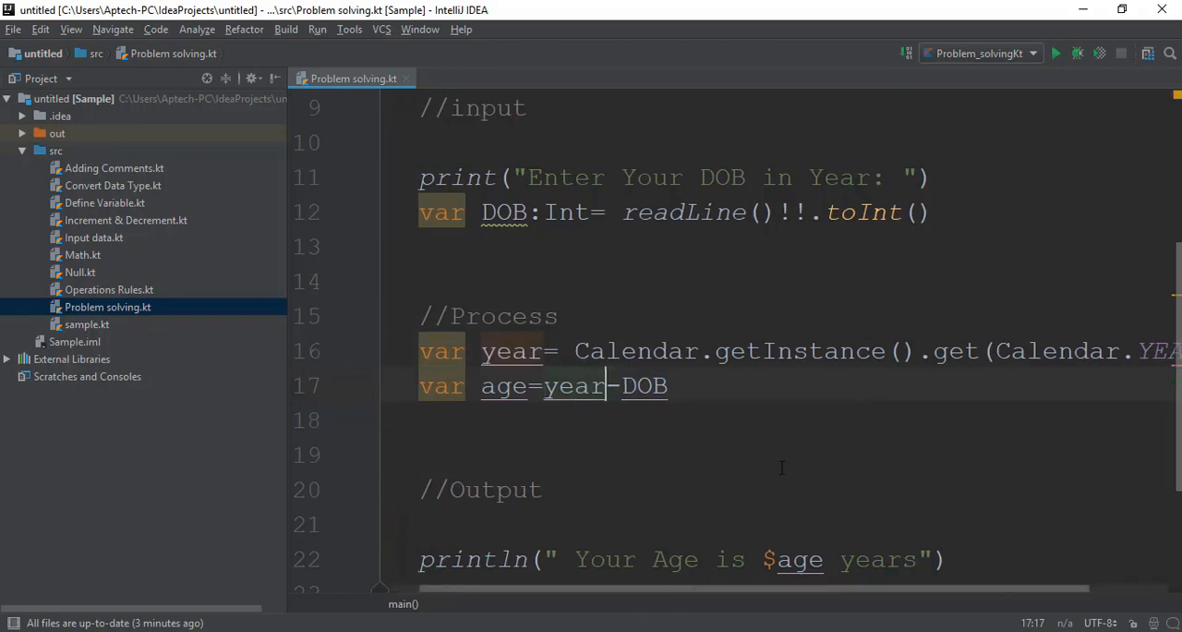
pyautogui.hscroll(3)
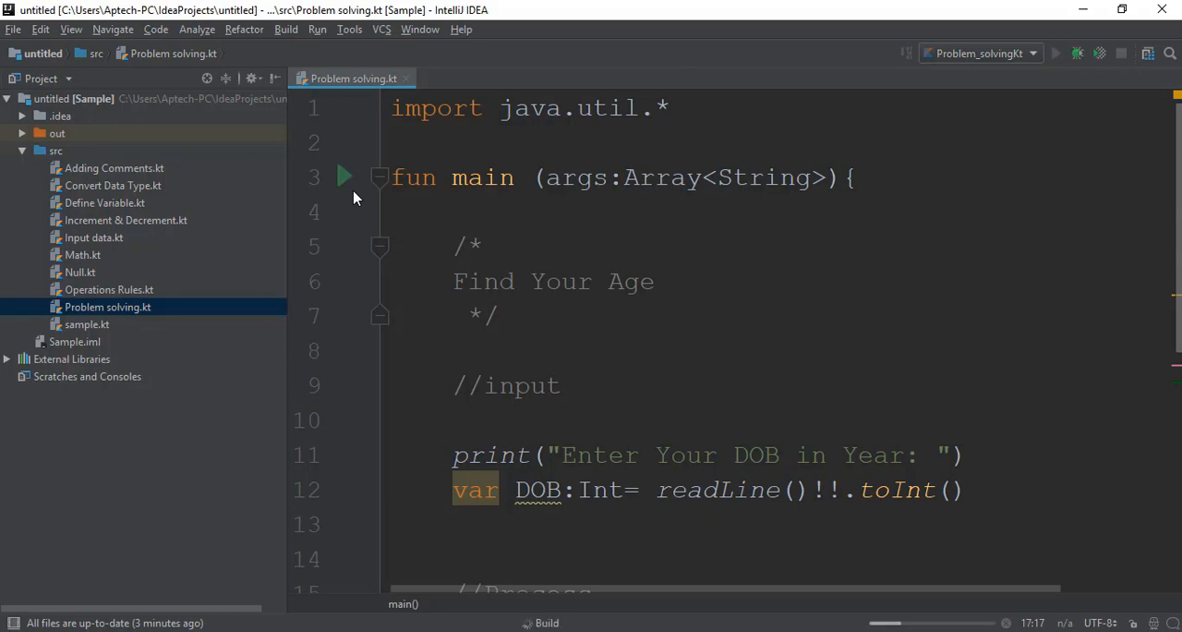
# - Start entering the birth year '19' in the Run console
pyautogui.click(343, 177)
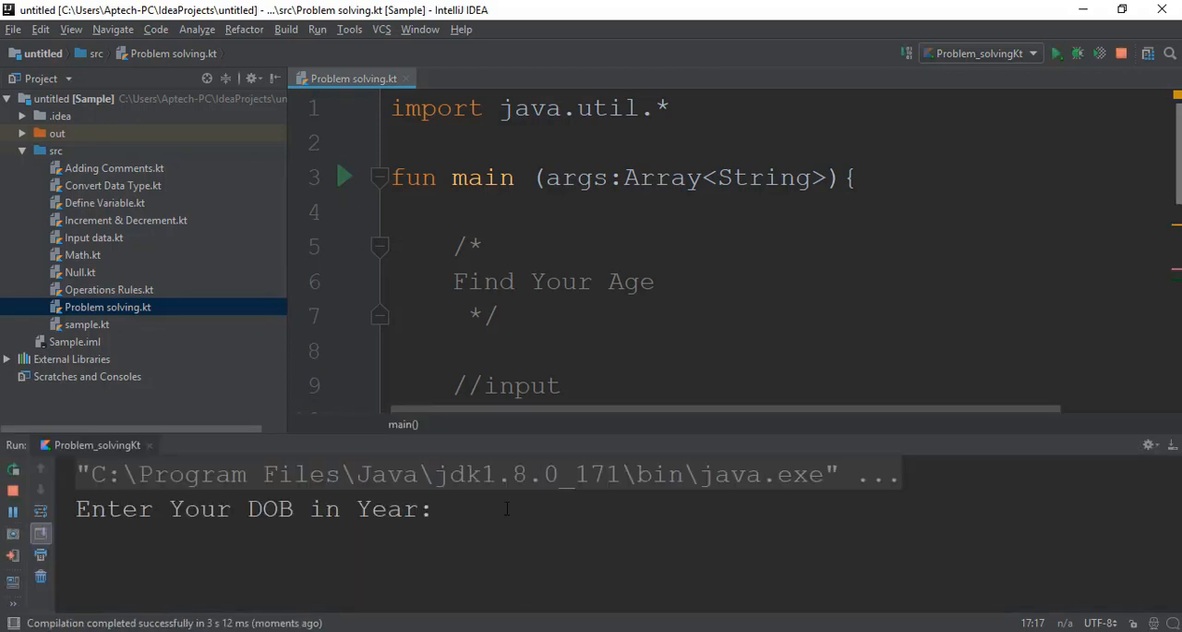
pyautogui.write('19')
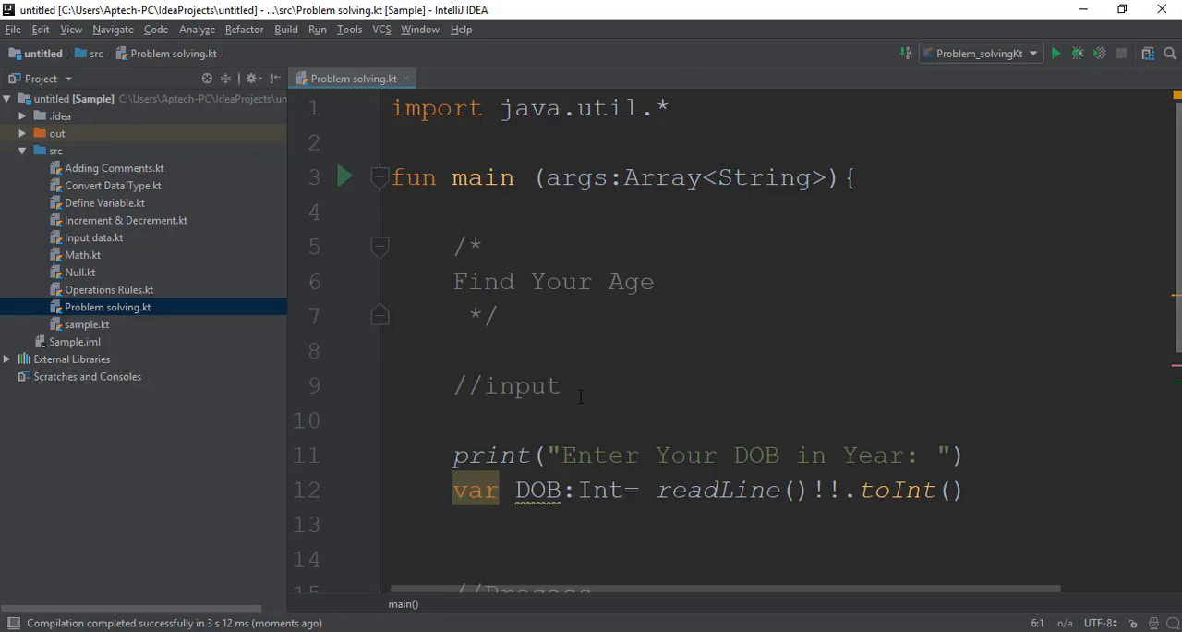
pyautogui.scroll(-3)
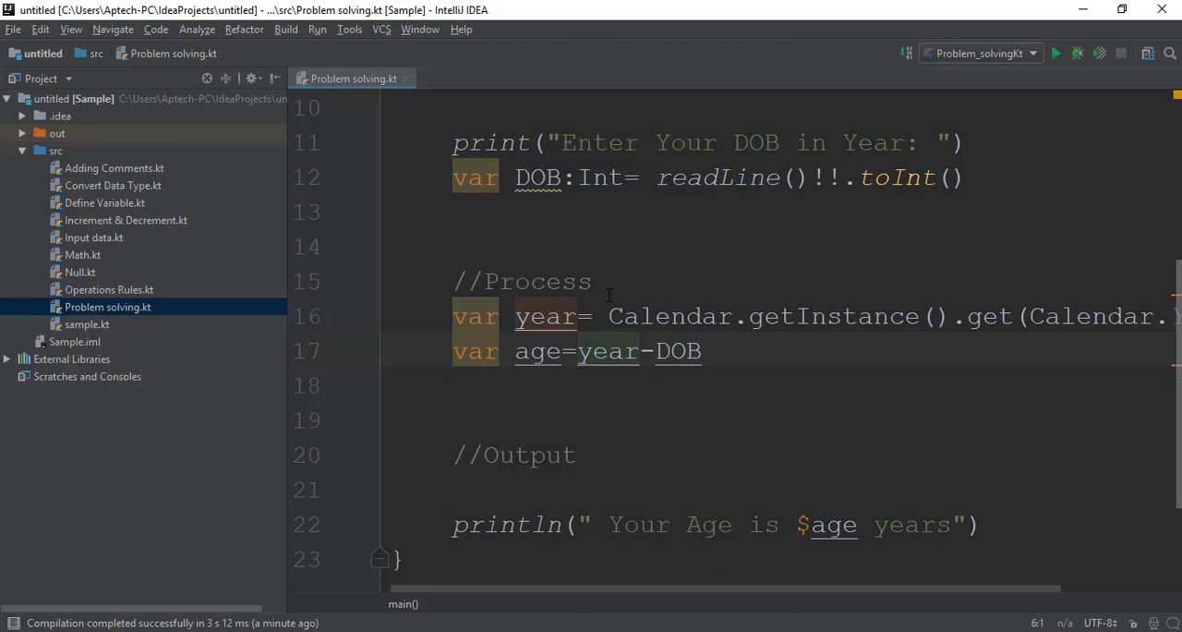
pyautogui.moveTo(641, 189)
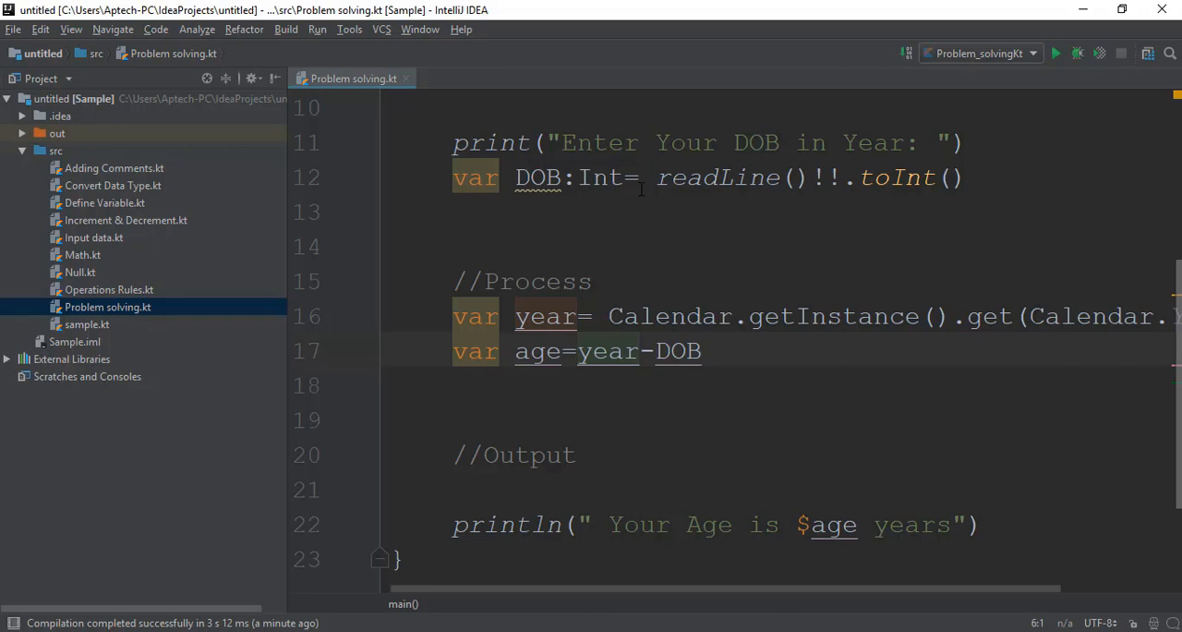